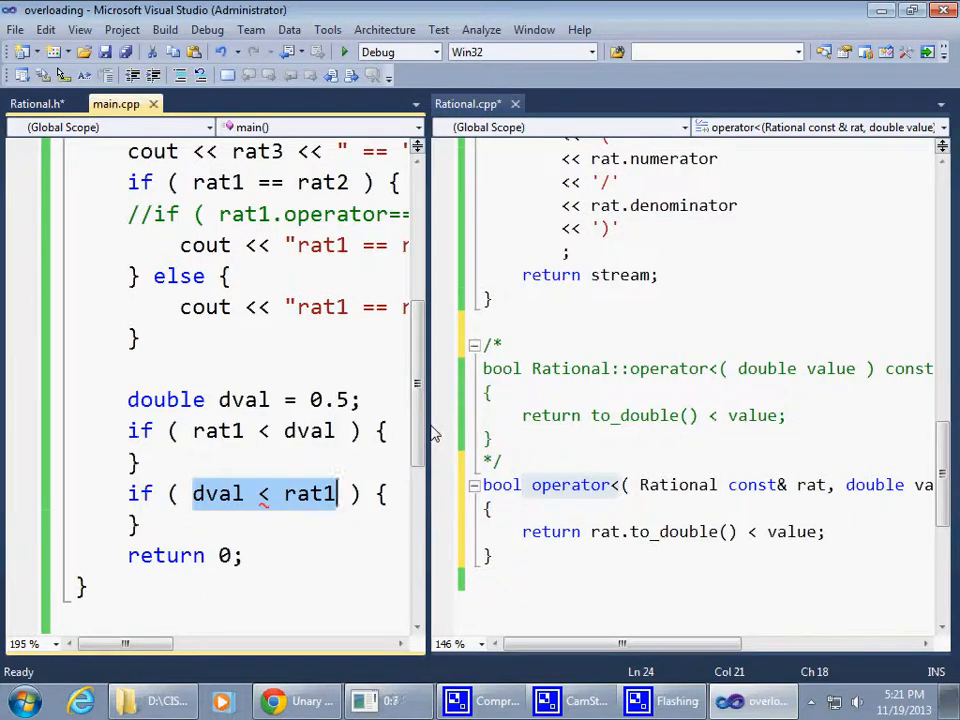
mouse_move(580, 415)
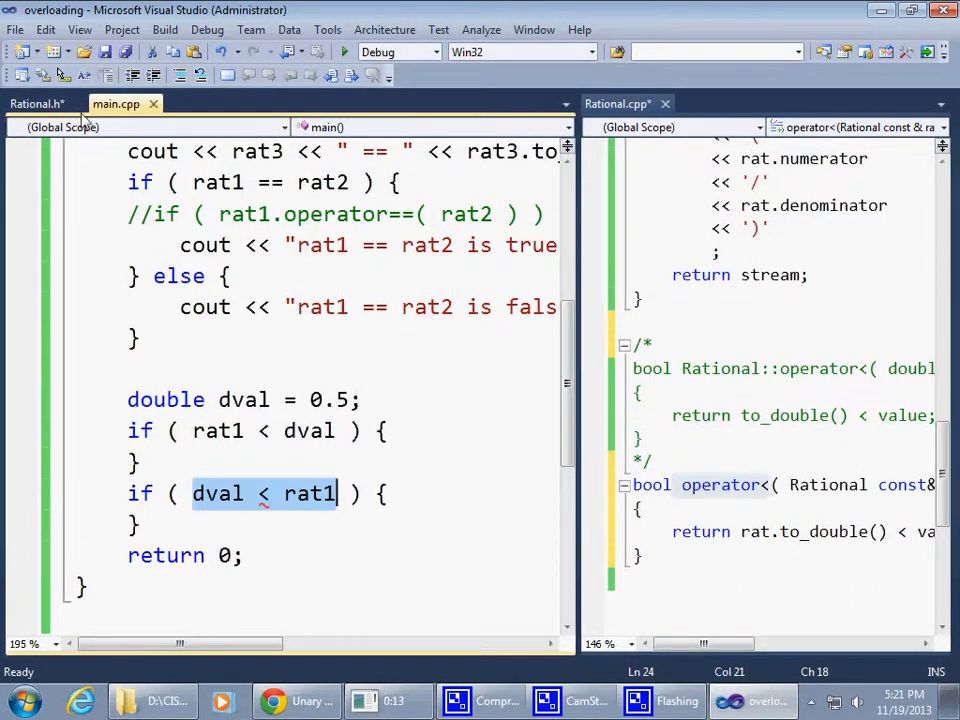
- In Rational.h, add a copied operator< declaration with parameters (double value, Rational const& rat)
click(37, 103)
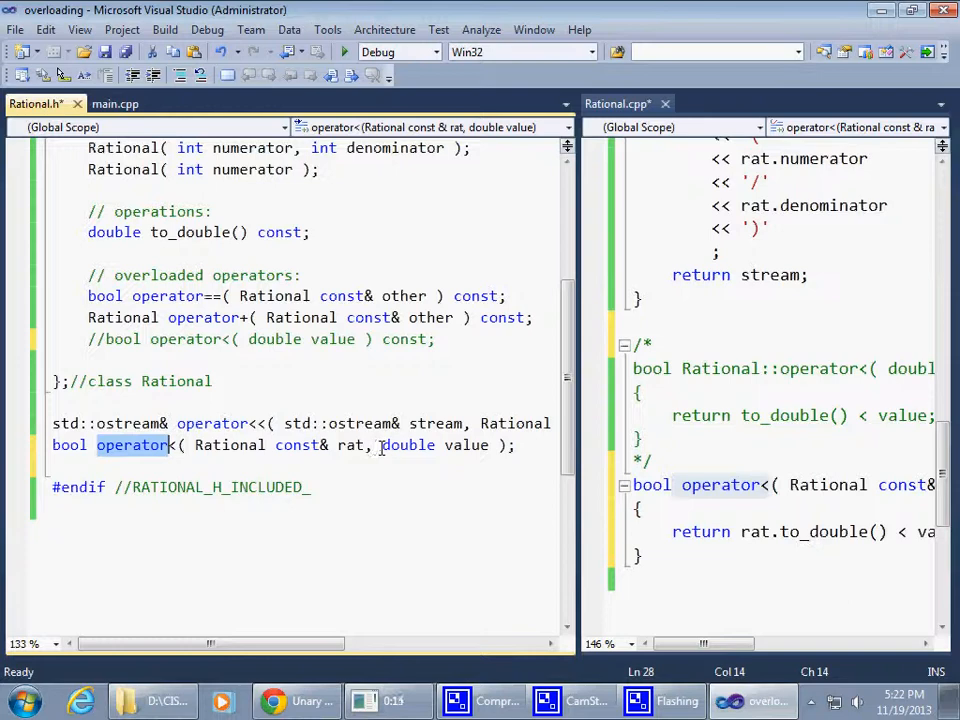
mouse_move(352, 445)
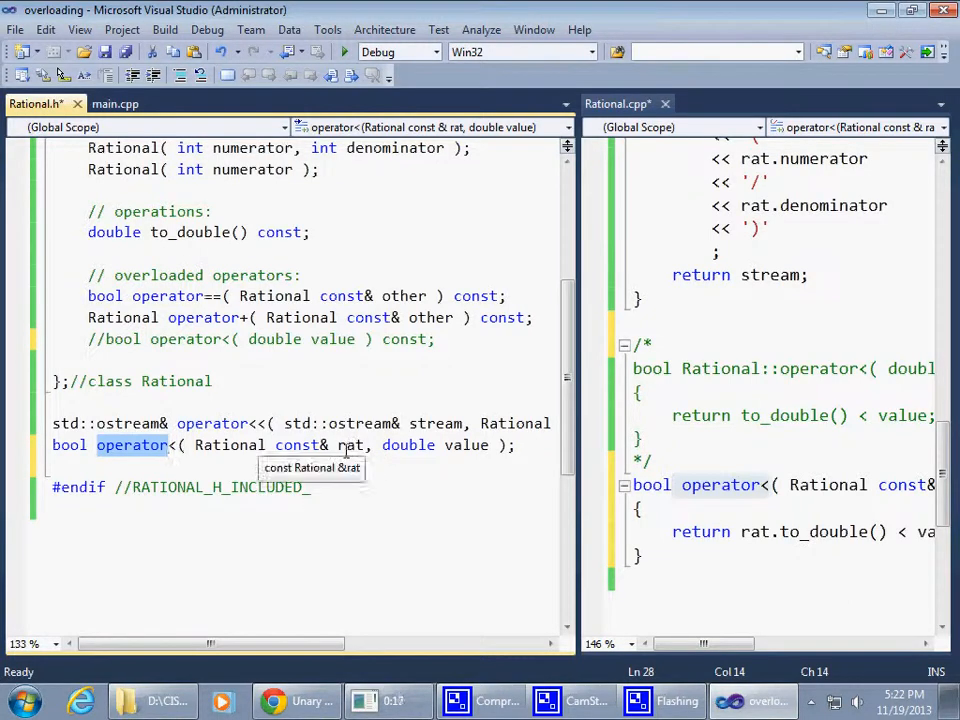
mouse_move(348, 445)
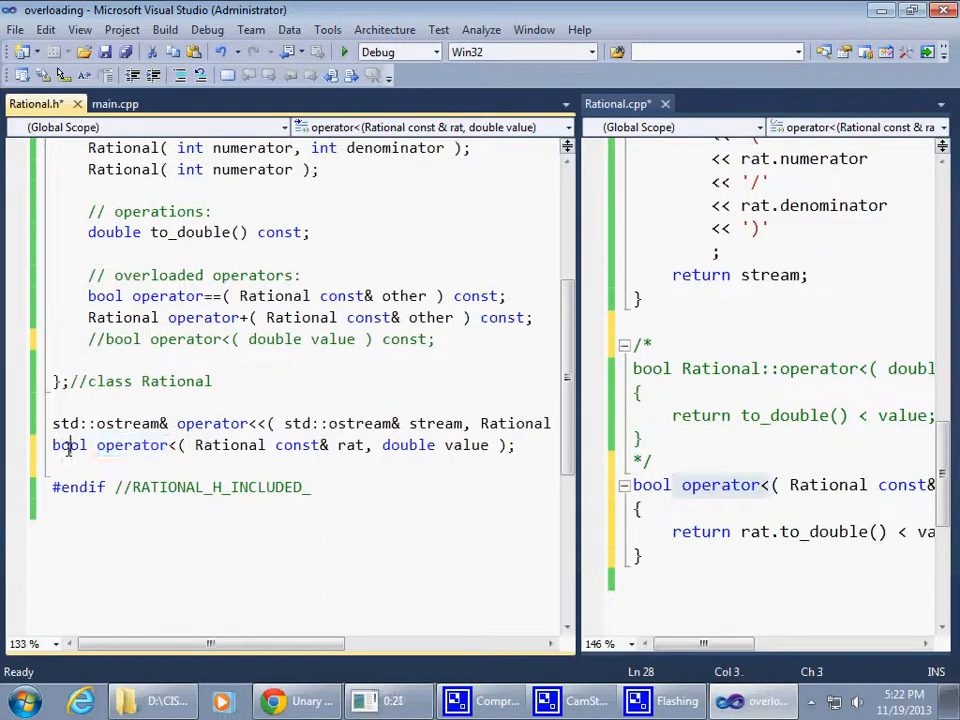
double_click(69, 445)
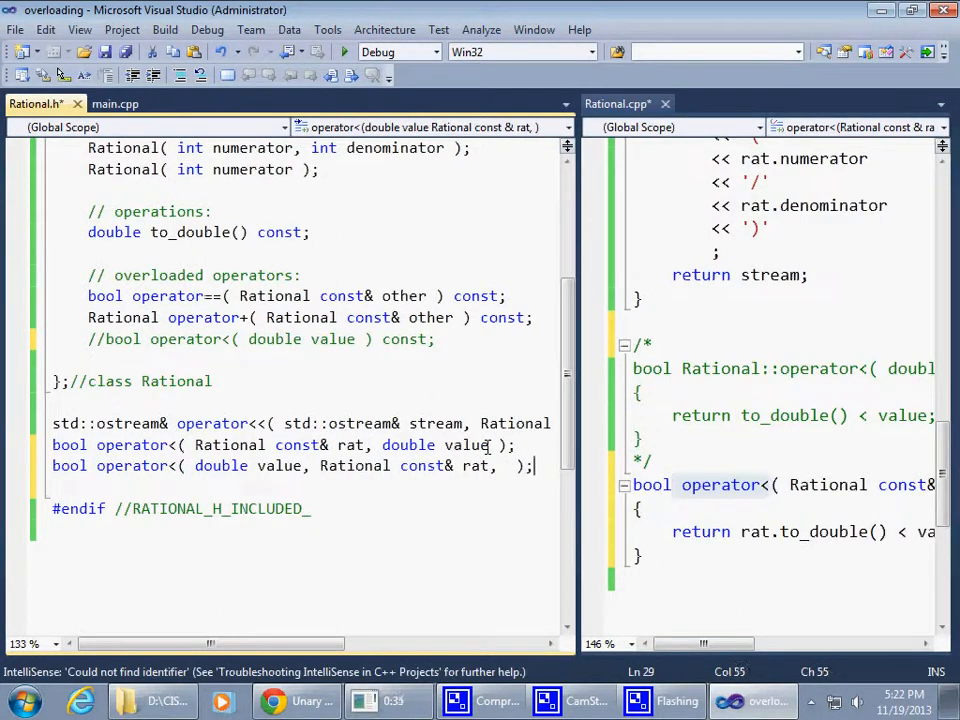
key(Backspace)
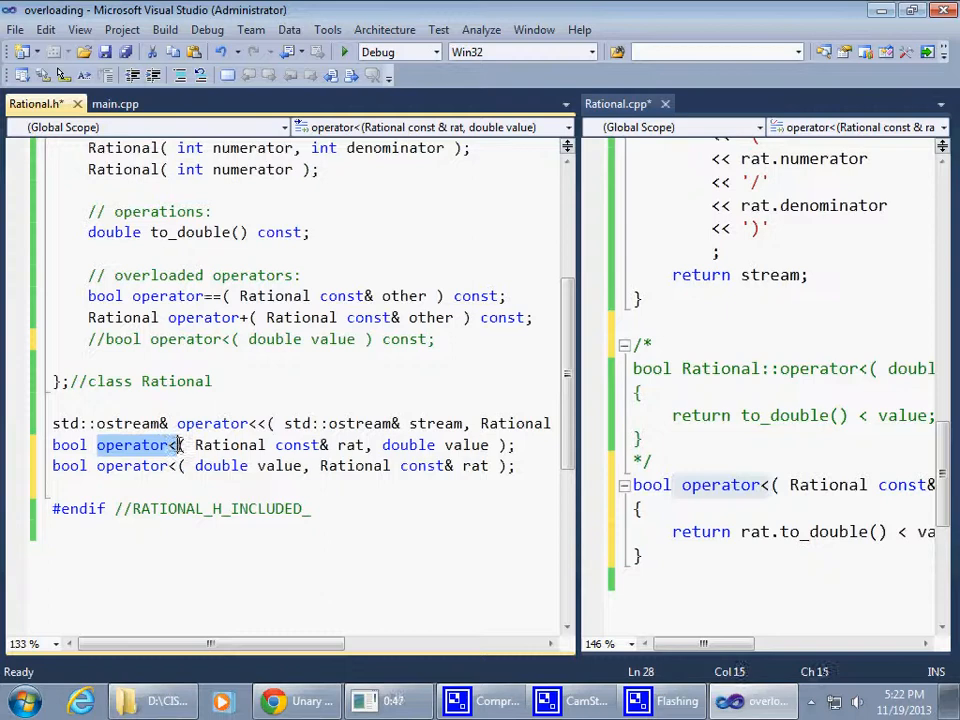
double_click(351, 445)
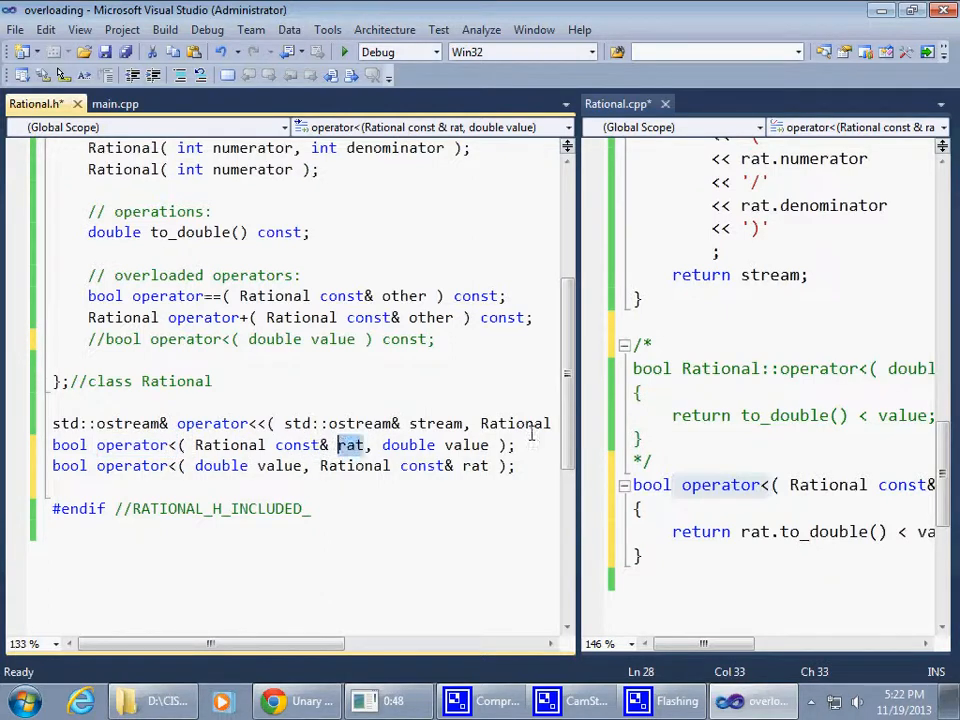
double_click(466, 445)
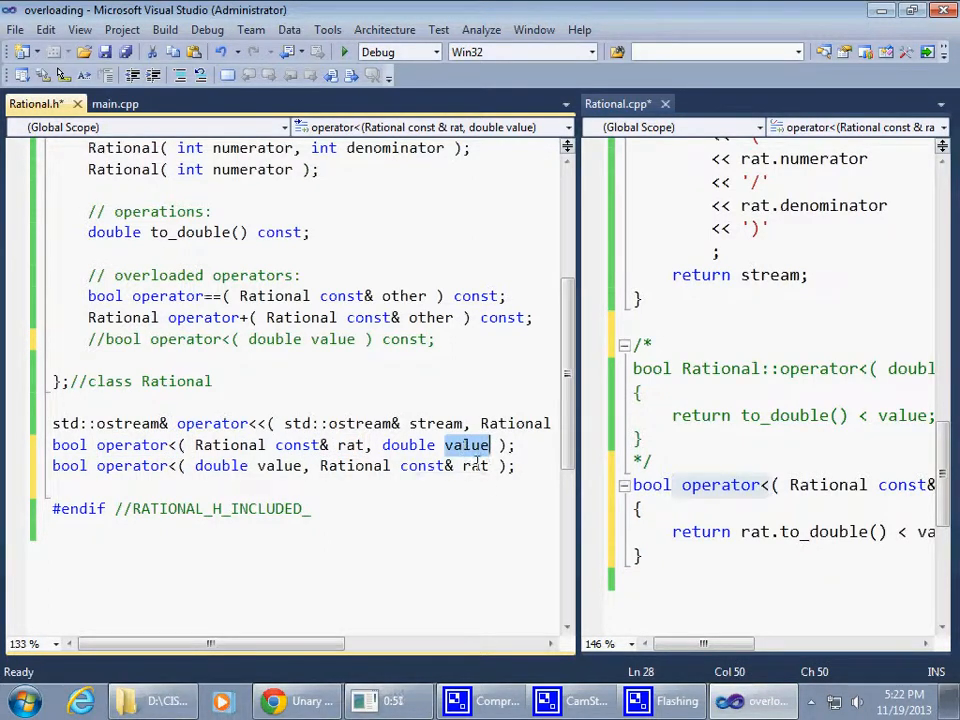
mouse_move(473, 465)
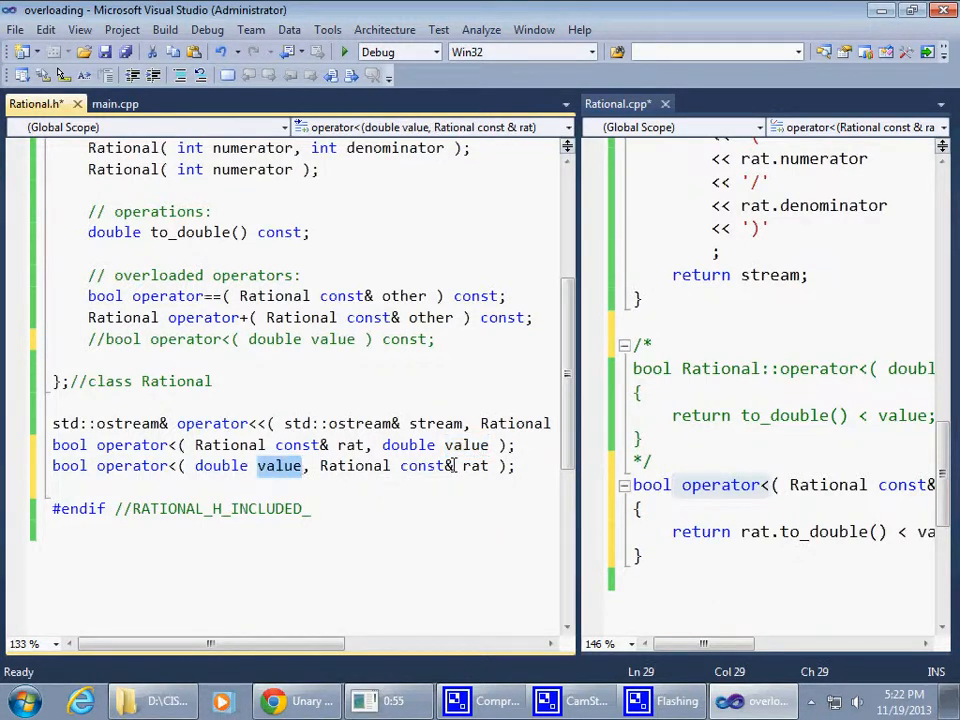
double_click(476, 465)
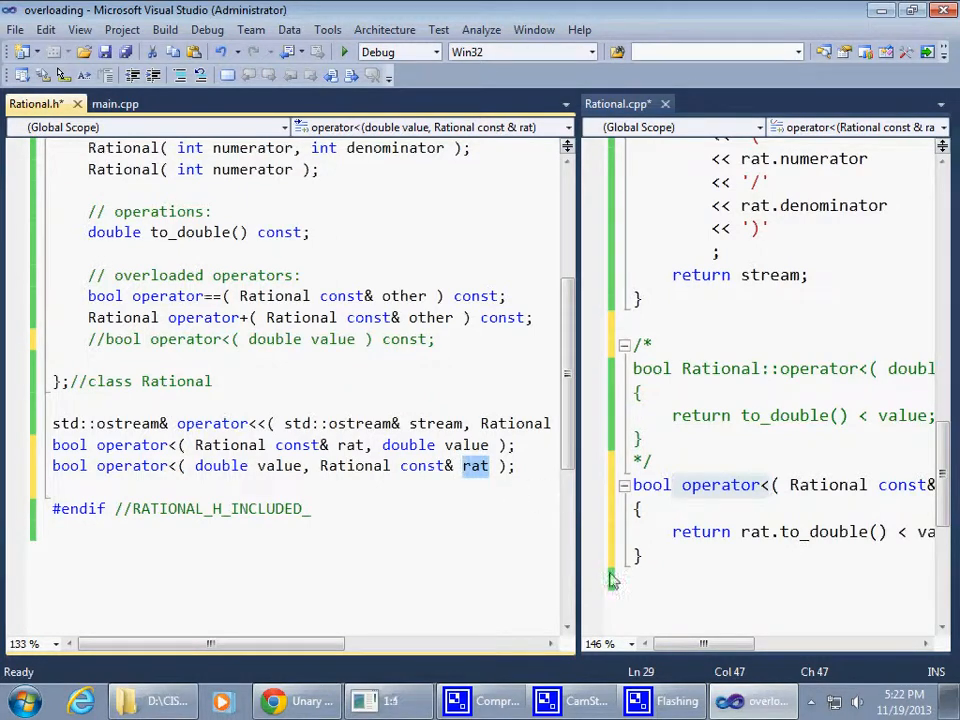
- Define operator<(double value, Rational const& rat) in Rational.cpp, returning value < rat.to_double()
click(690, 555)
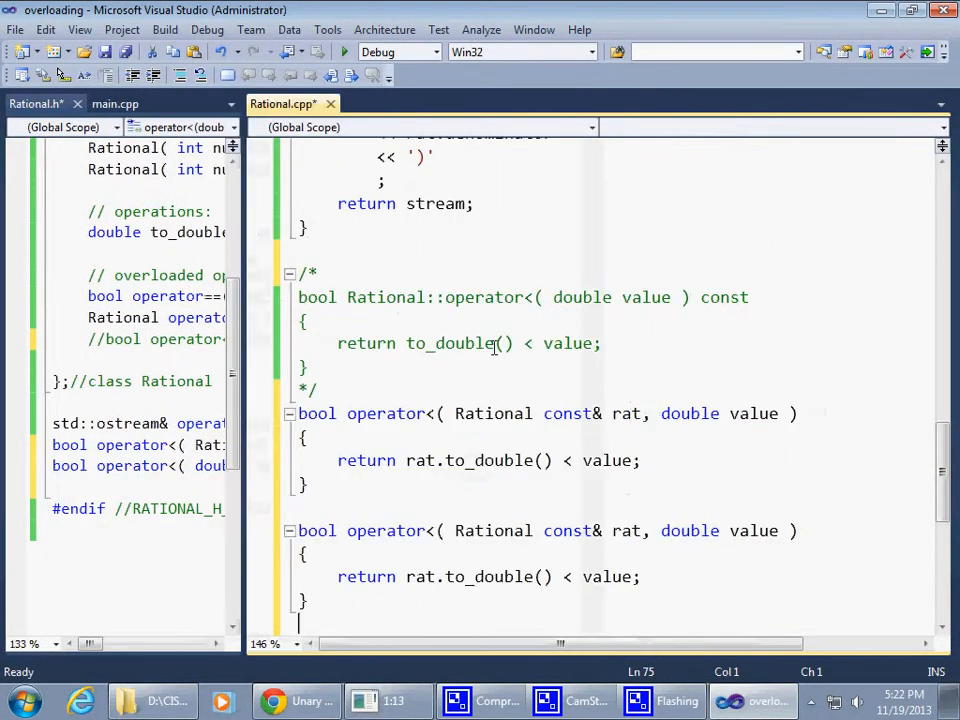
scroll(up, 3)
text(, )
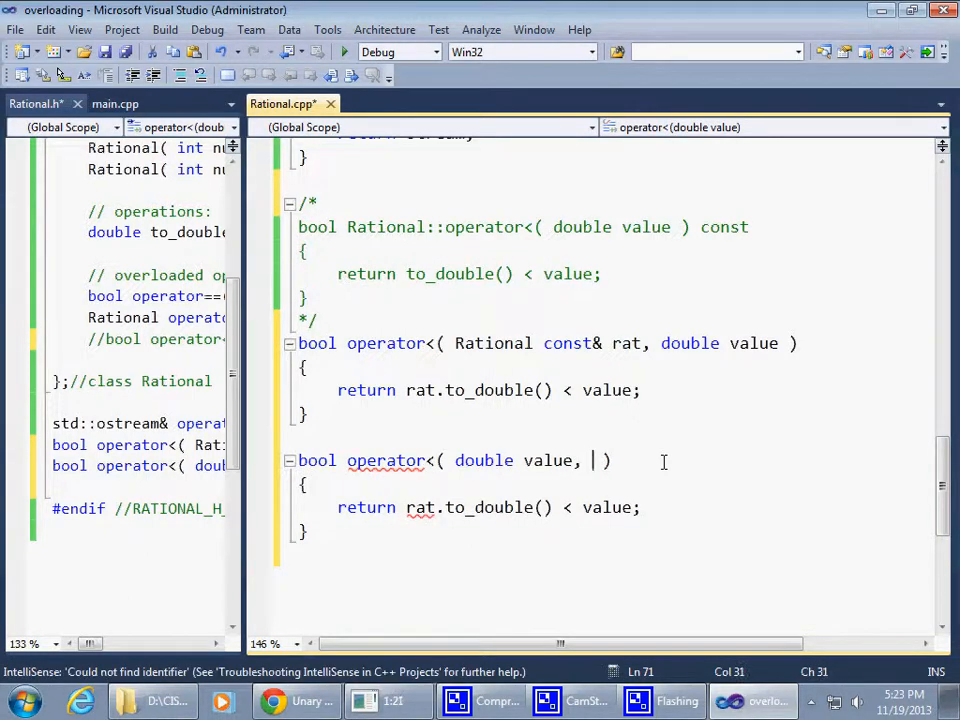
text(Rational const& rat)
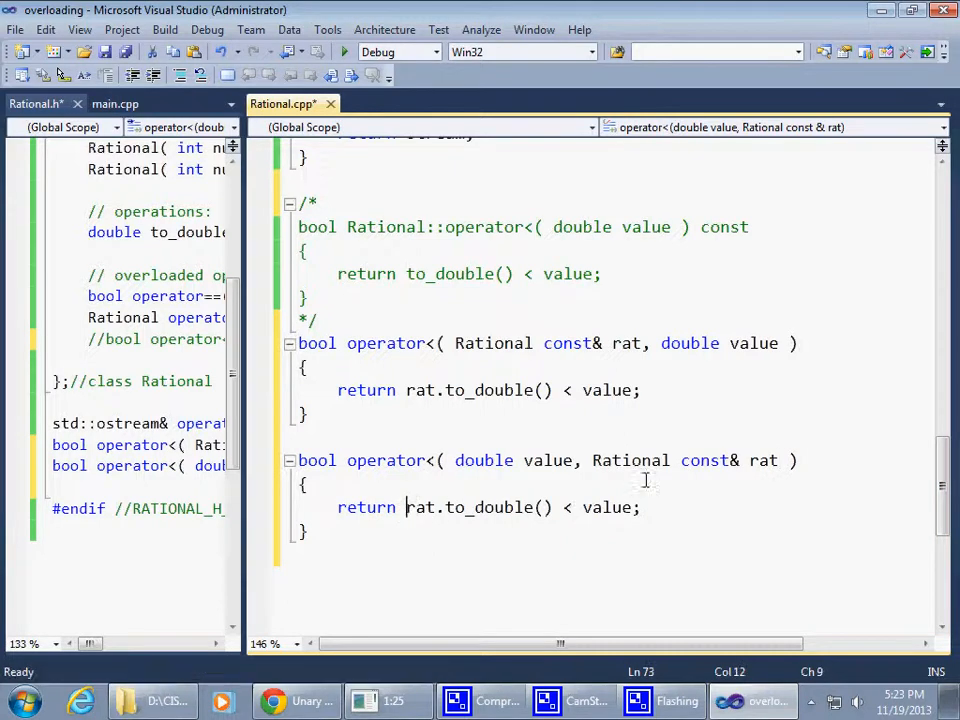
text(value <)
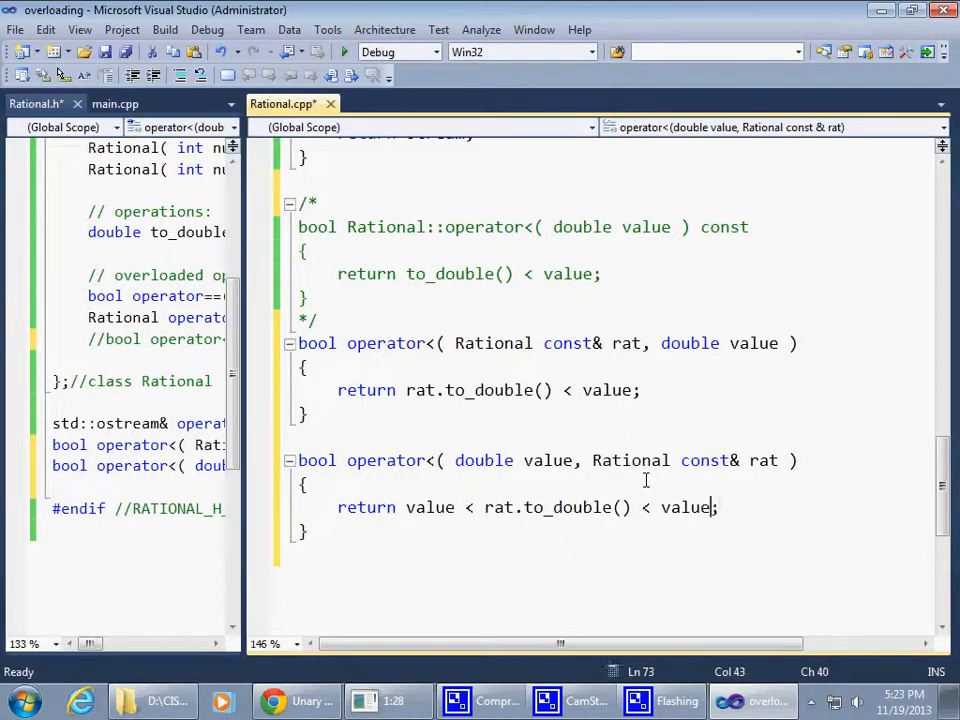
key(BackSpace)
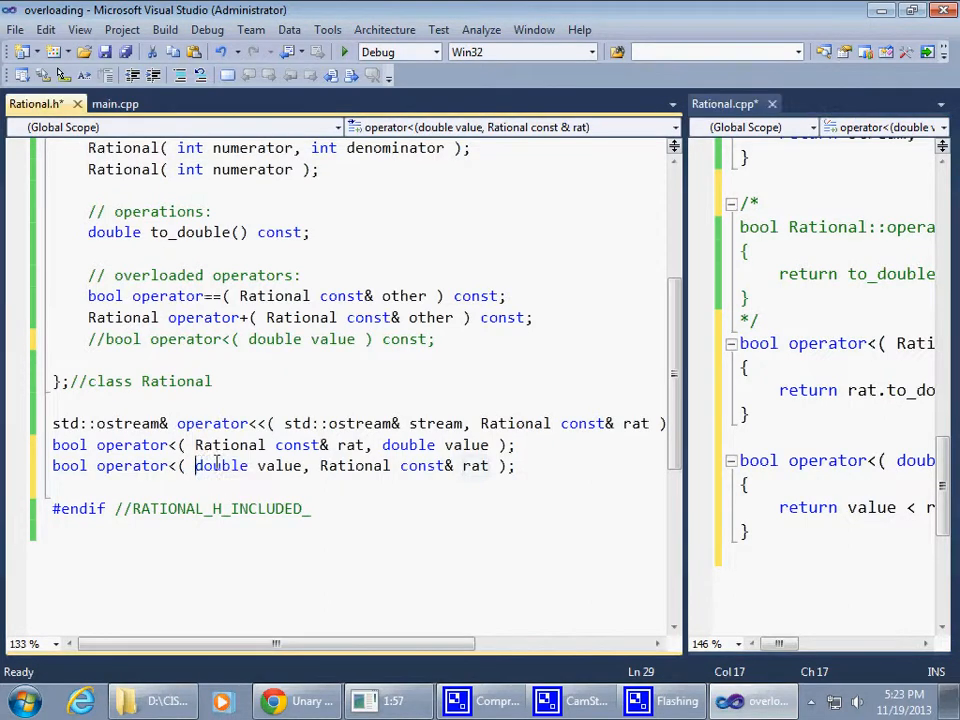
- Review the double value parameter in the new operator< declaration
double_click(220, 465)
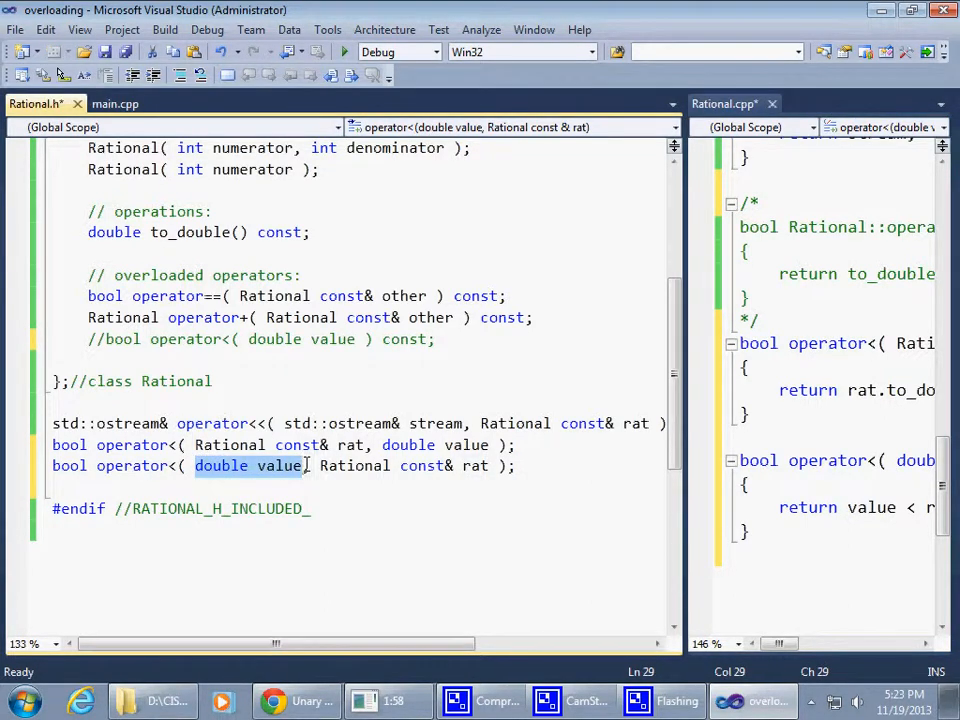
double_click(354, 465)
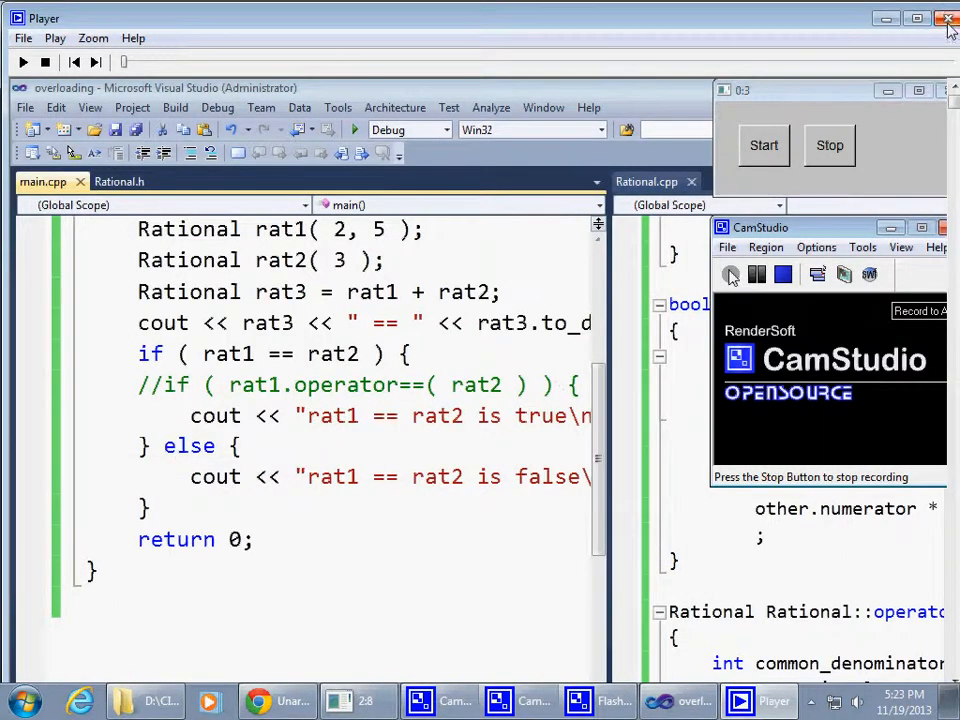
click(947, 18)
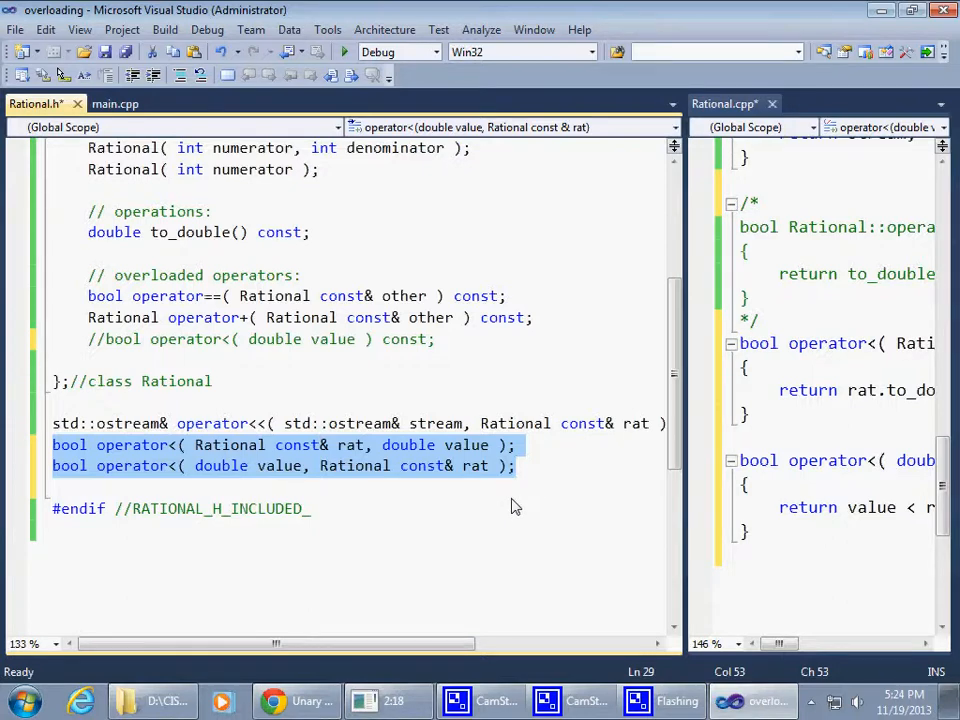
mouse_move(235, 330)
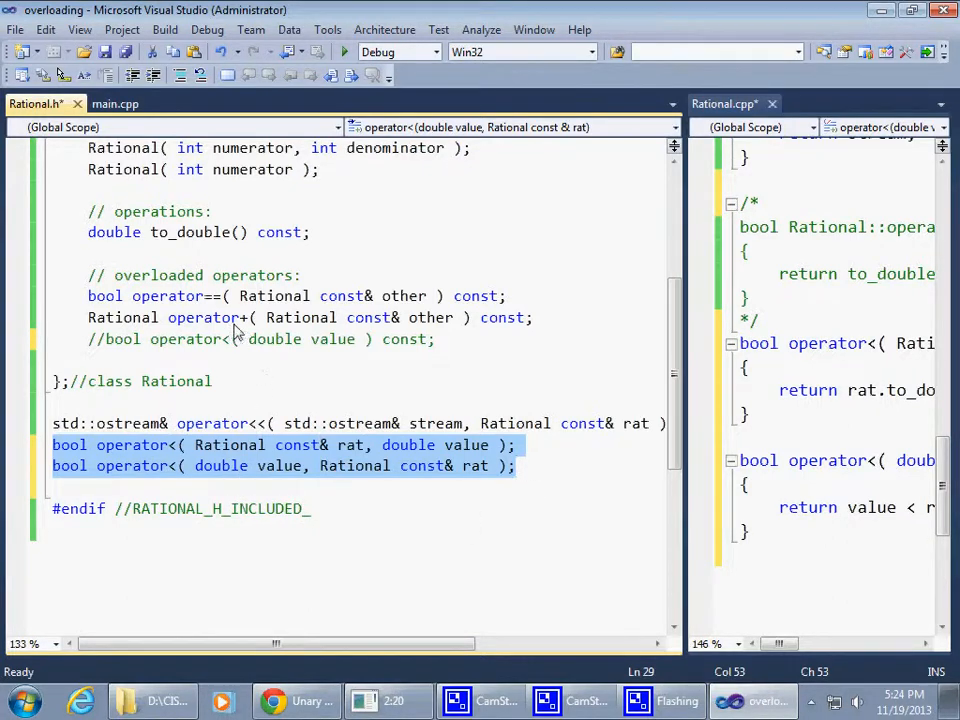
mouse_move(250, 485)
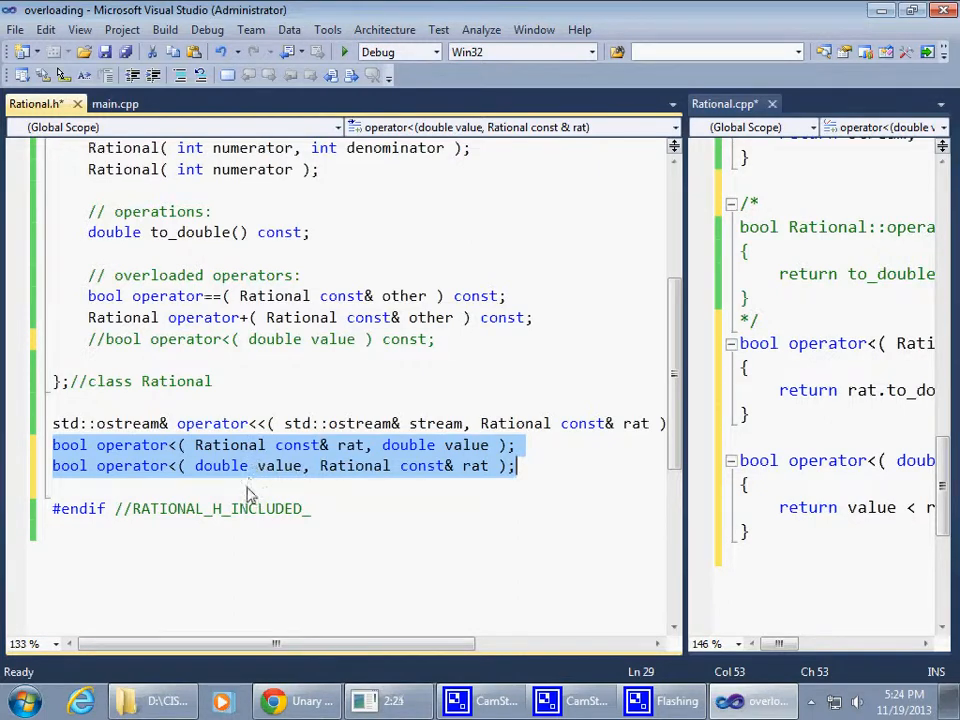
mouse_move(265, 480)
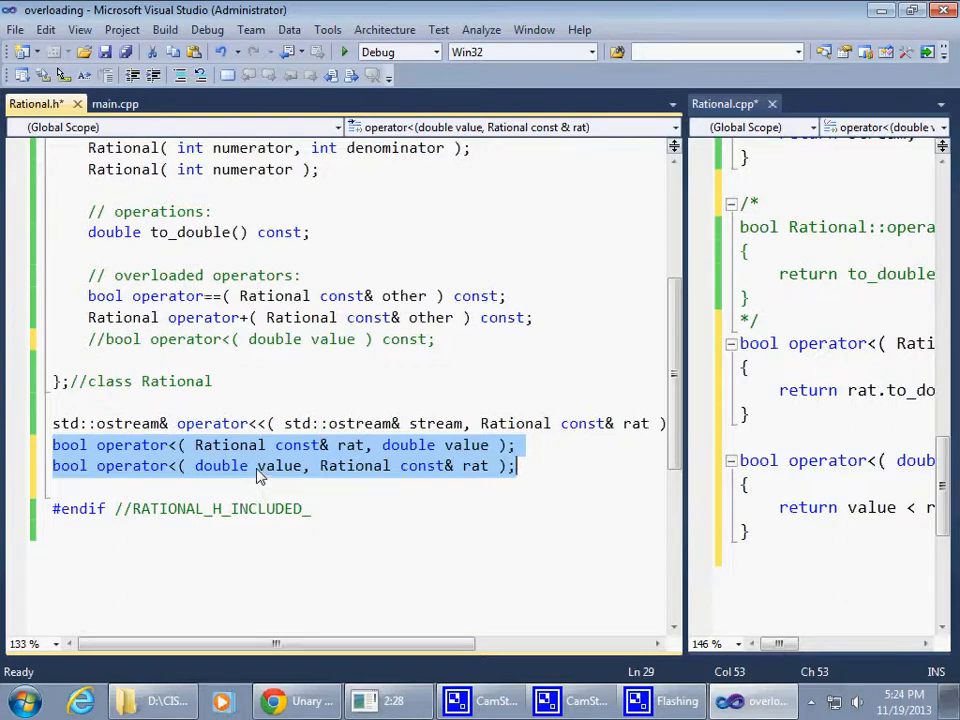
mouse_move(228, 485)
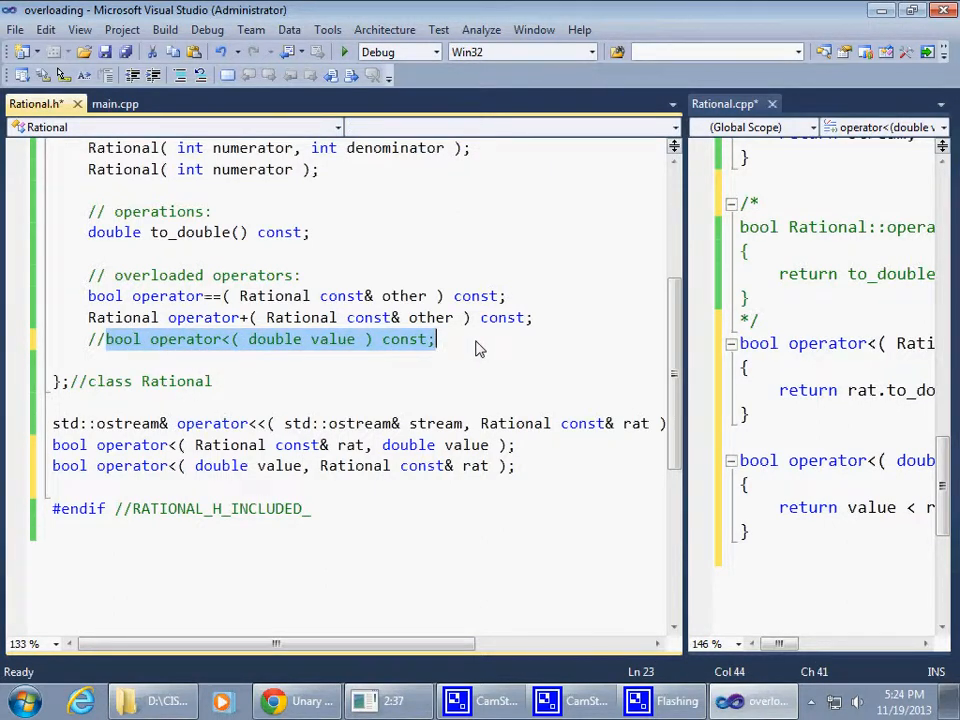
mouse_move(190, 350)
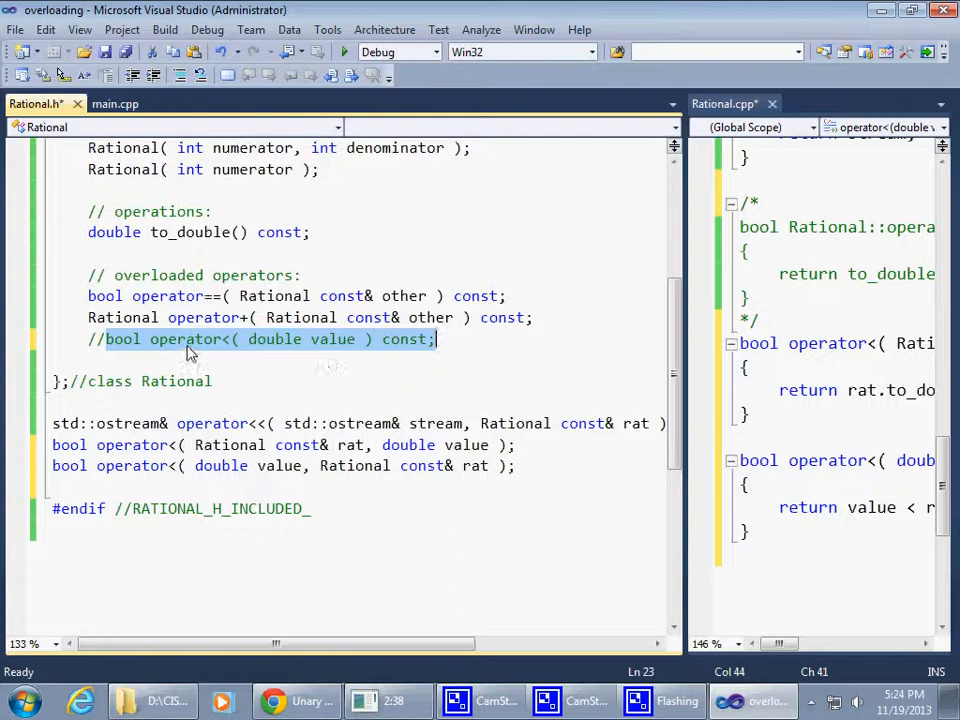
- Inspect the commented-out member operator<, then save both Rational files
double_click(185, 339)
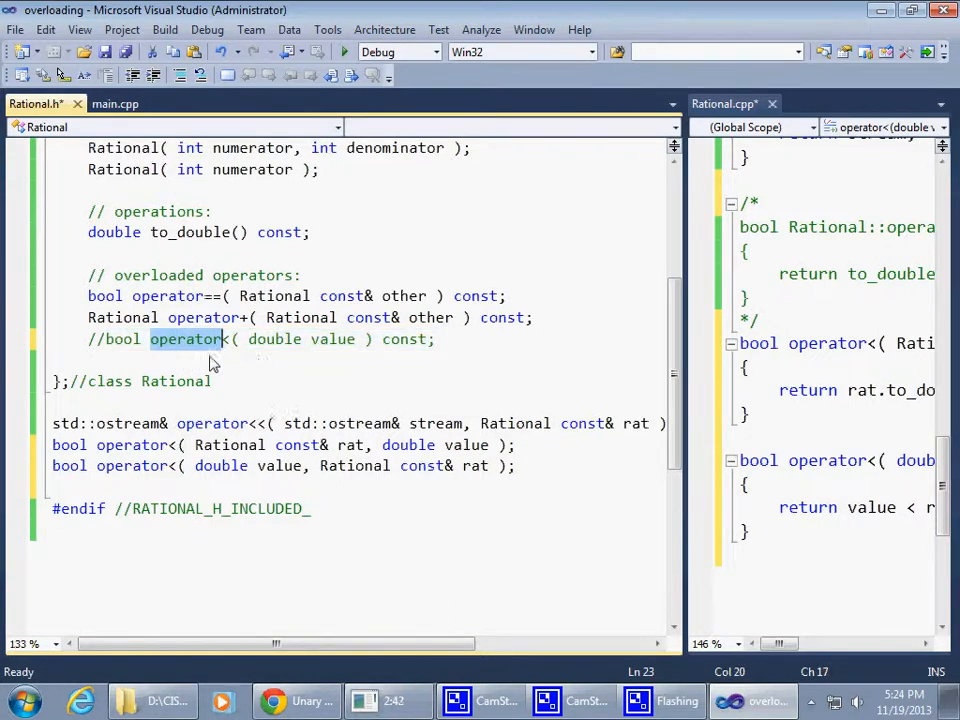
double_click(176, 381)
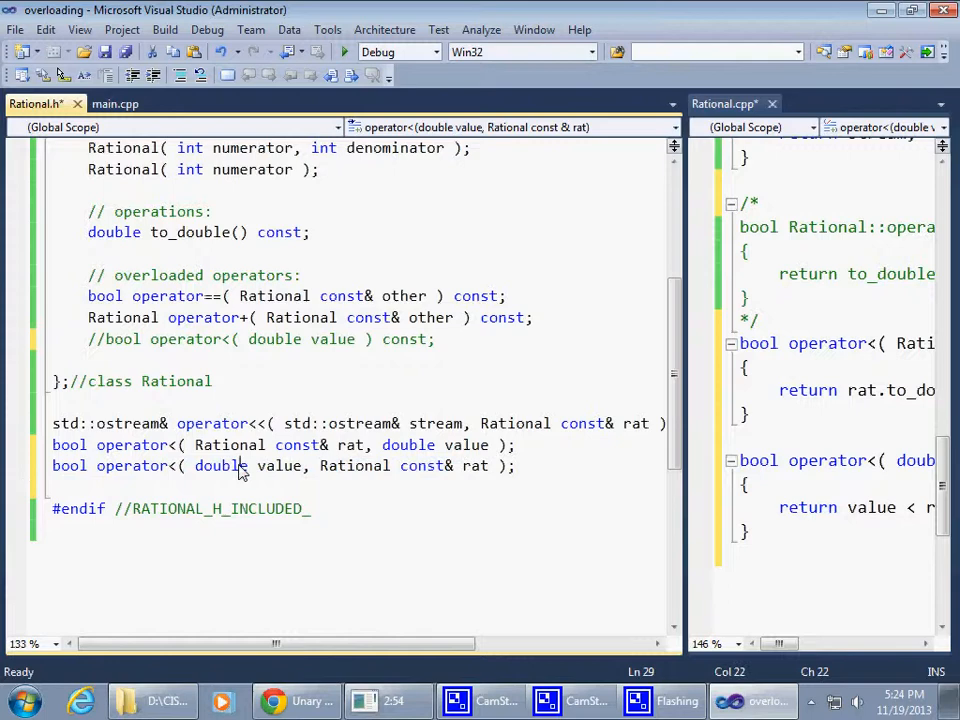
mouse_move(393, 471)
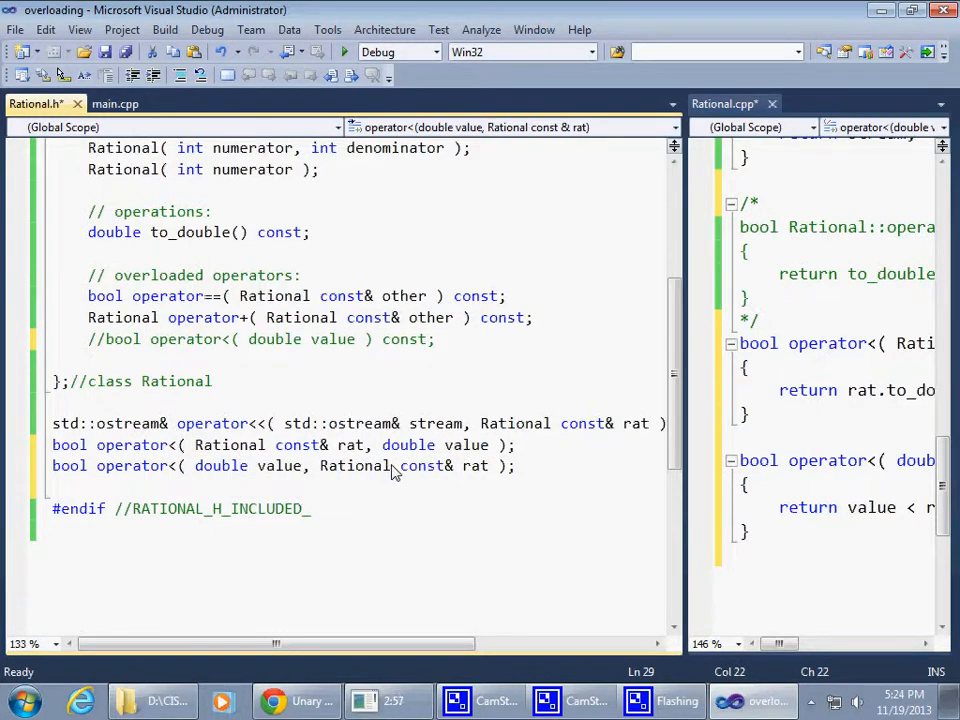
mouse_move(355, 465)
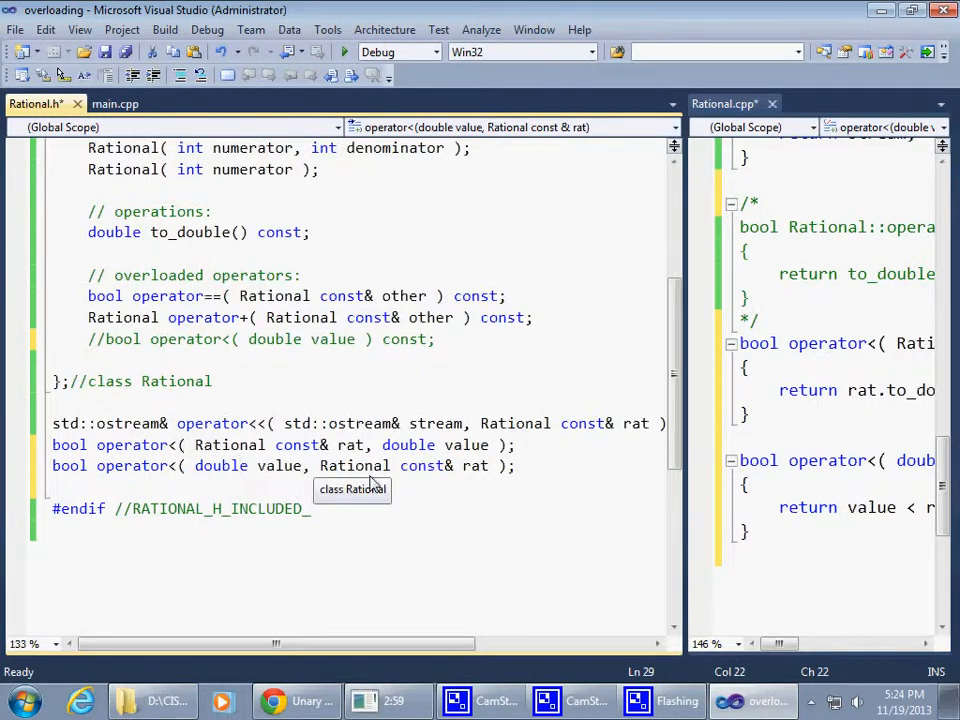
mouse_move(80, 349)
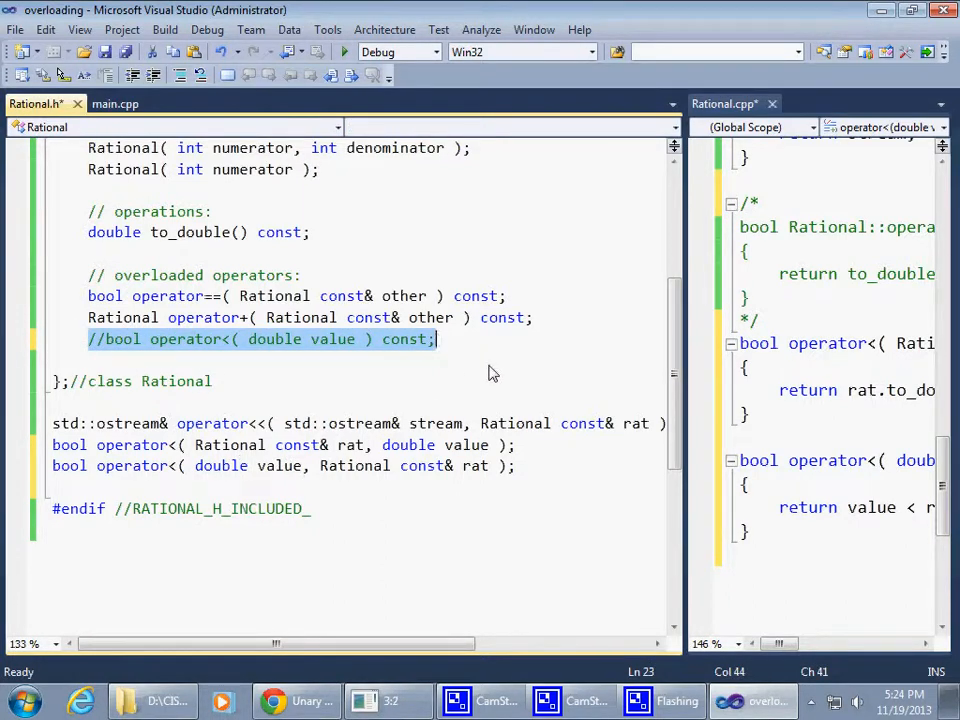
click(478, 394)
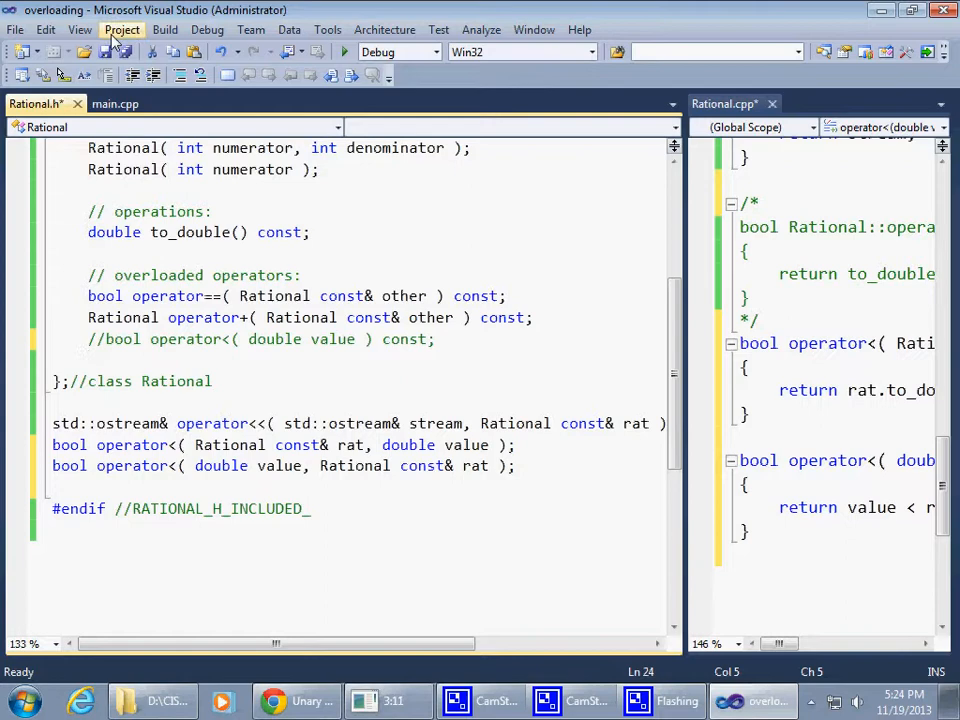
key(ctrl+s)
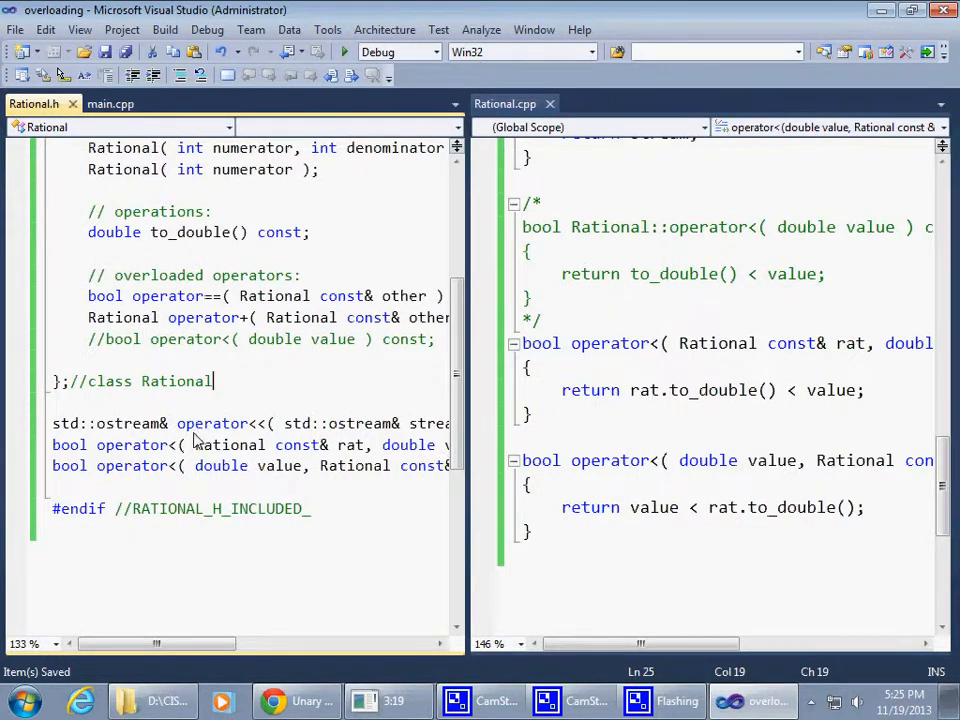
- Review the first operator< return statement, the friend keyword and the to_double declaration
double_click(210, 423)
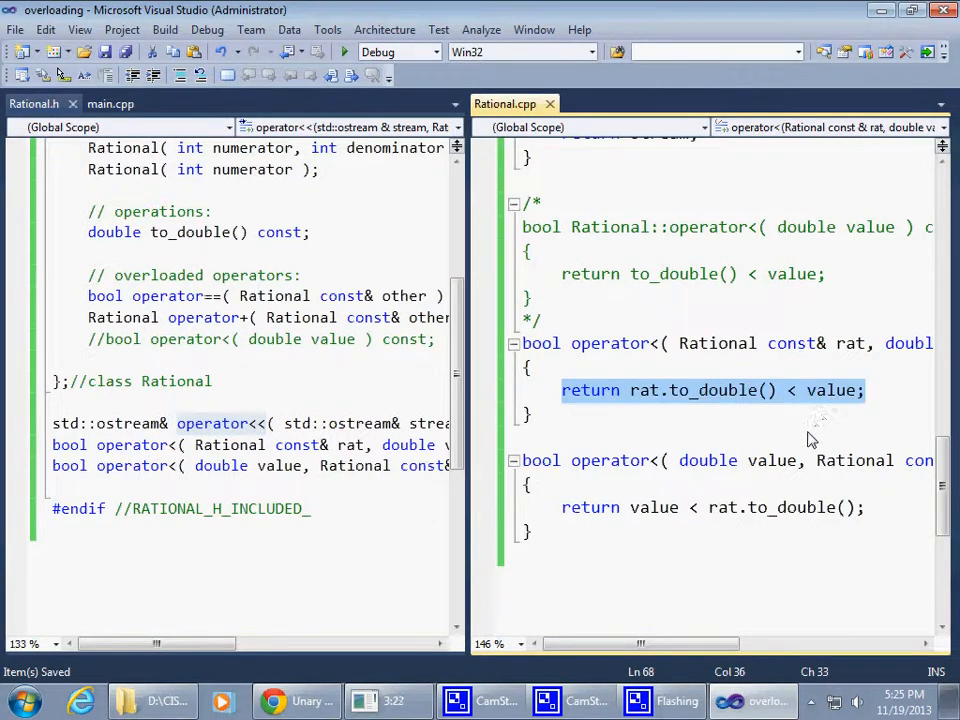
click(521, 437)
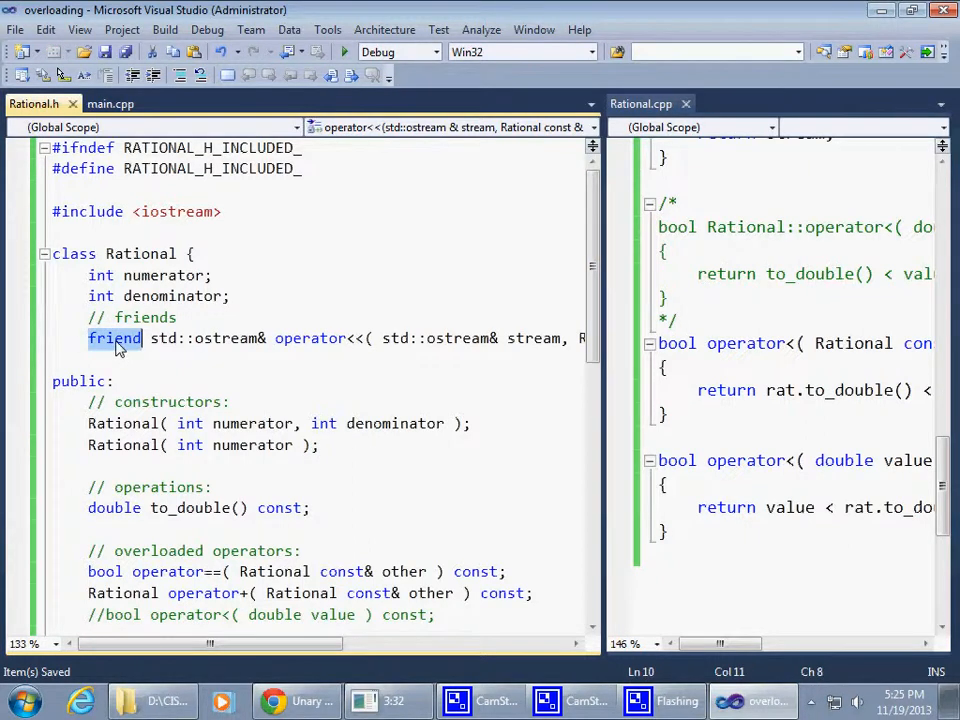
double_click(310, 338)
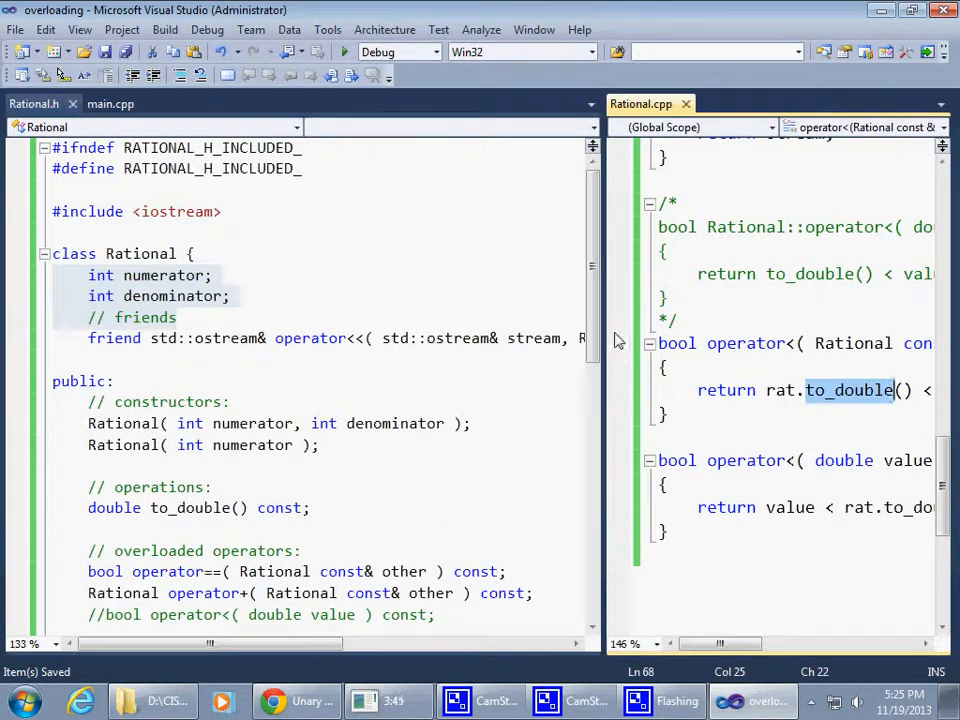
scroll(down, 3)
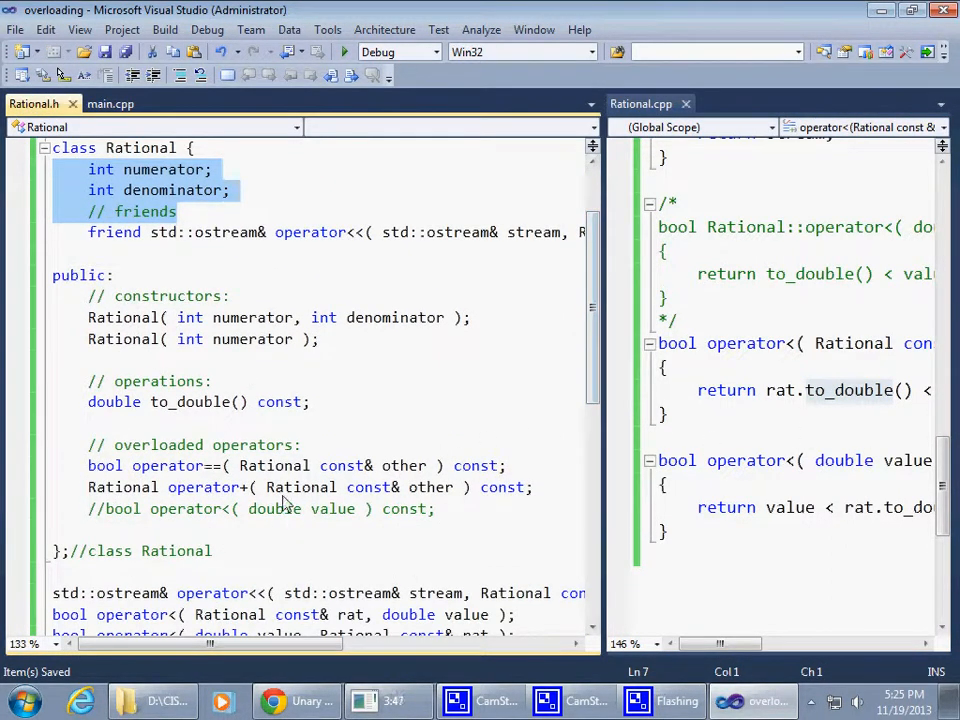
click(199, 401)
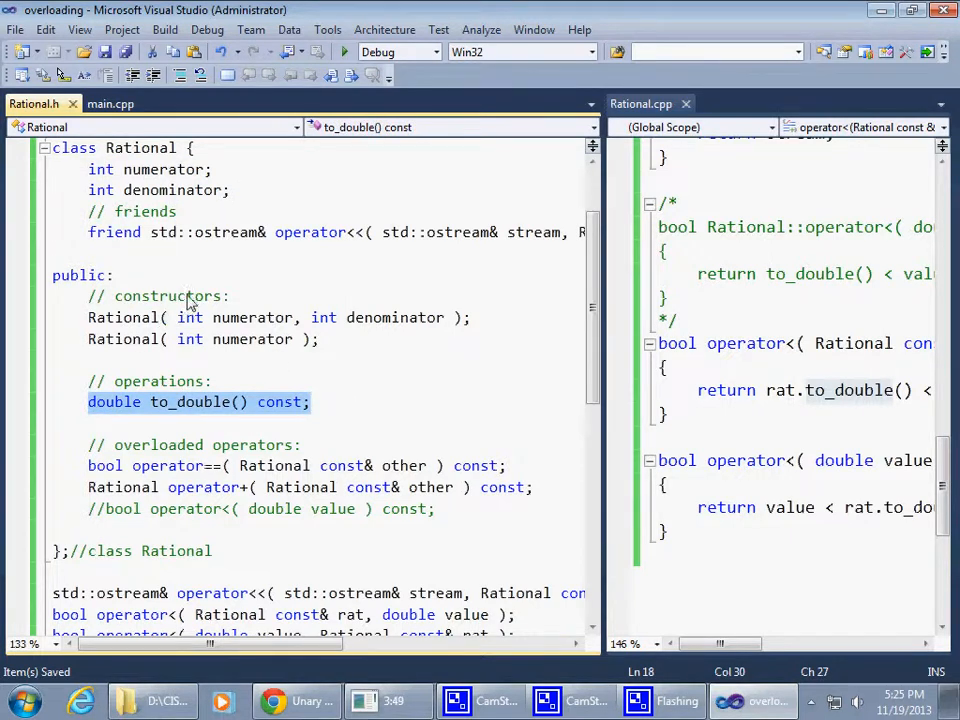
click(52, 275)
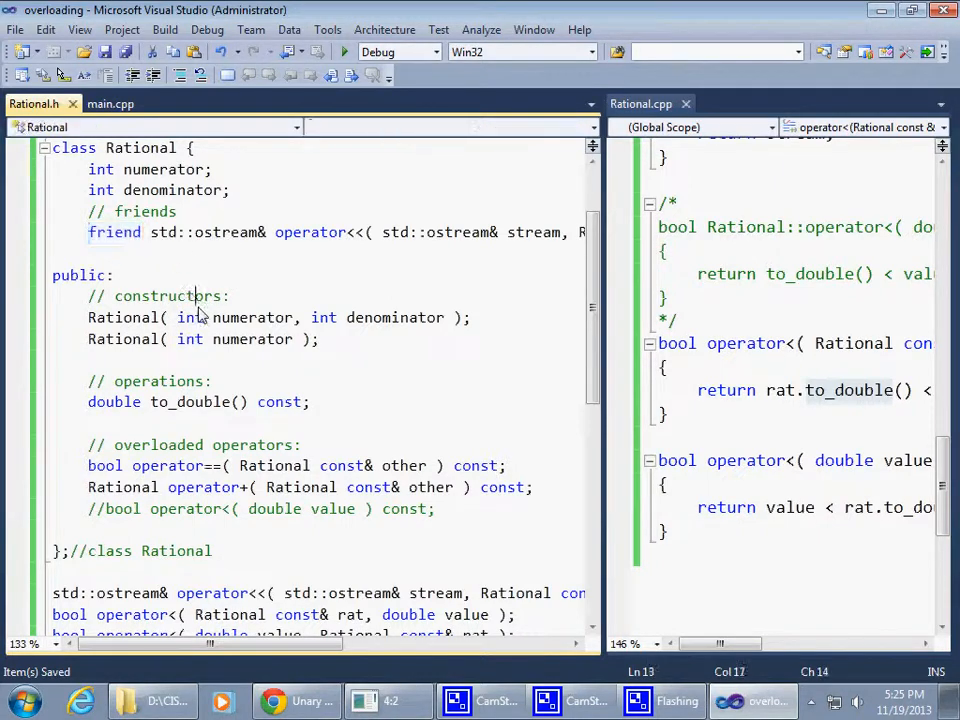
- Build the overloading solution (1 succeeded) and hide the build results
click(164, 29)
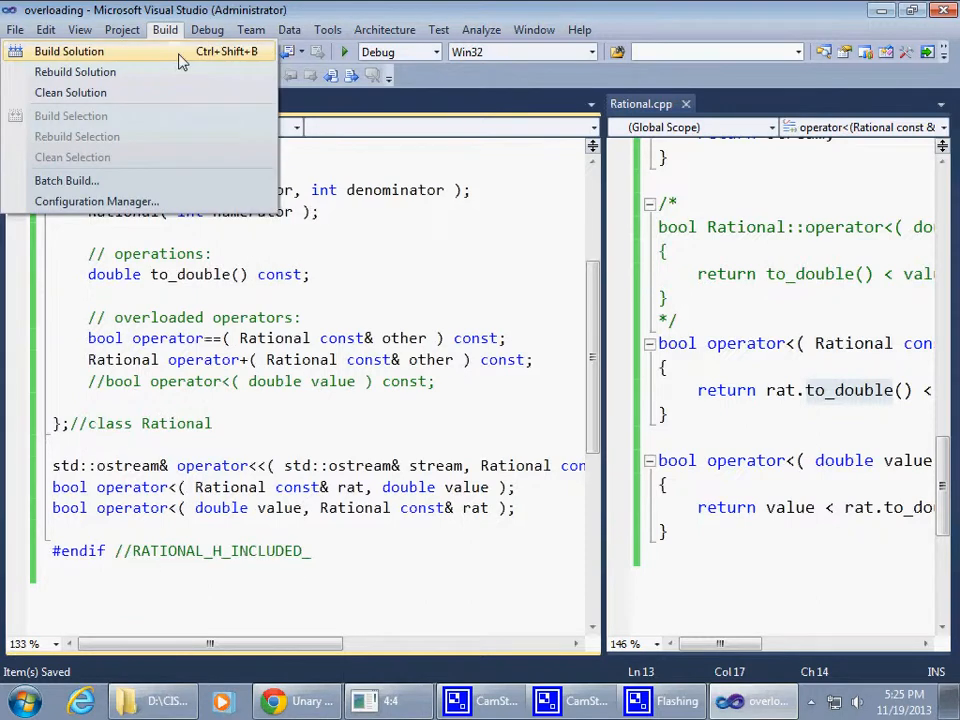
click(68, 51)
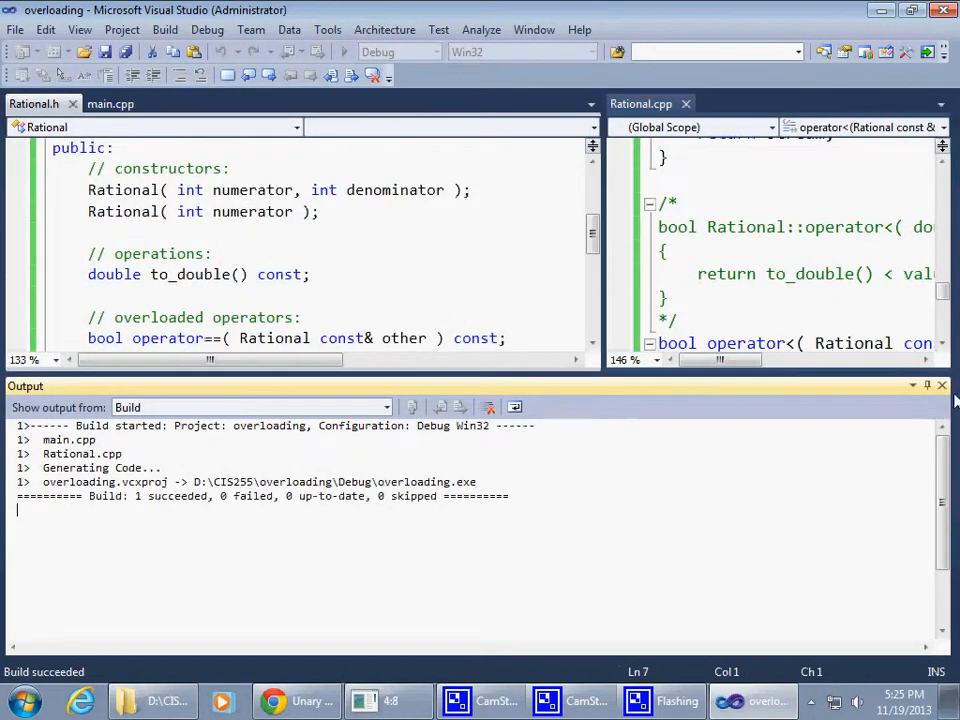
click(297, 700)
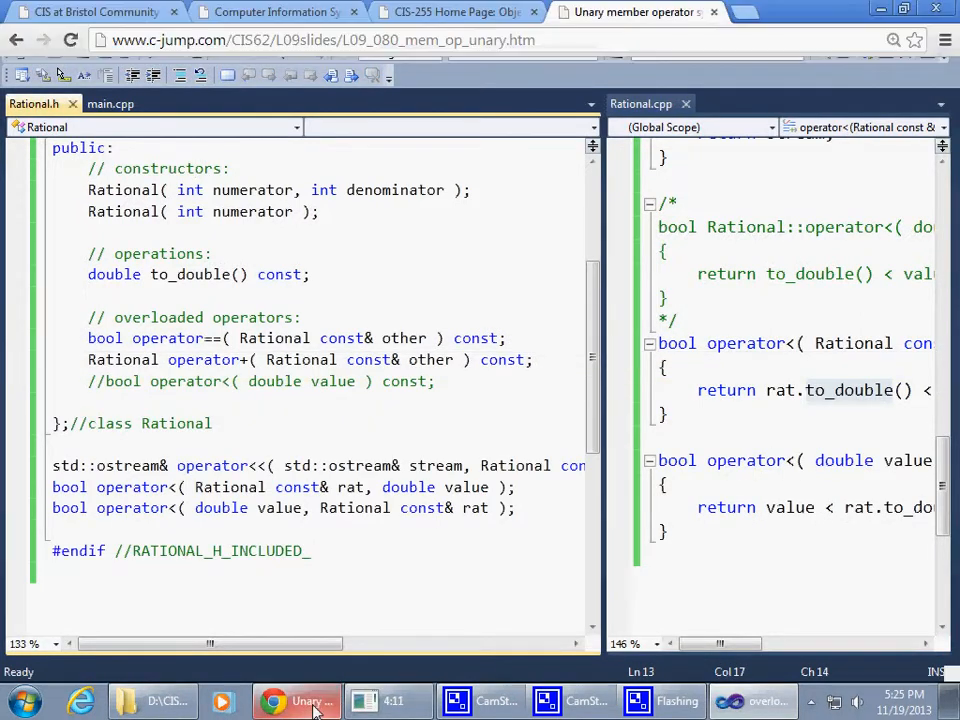
- On the lecture slide, highlight the unary operator- declaration and the x = -y example
click(296, 700)
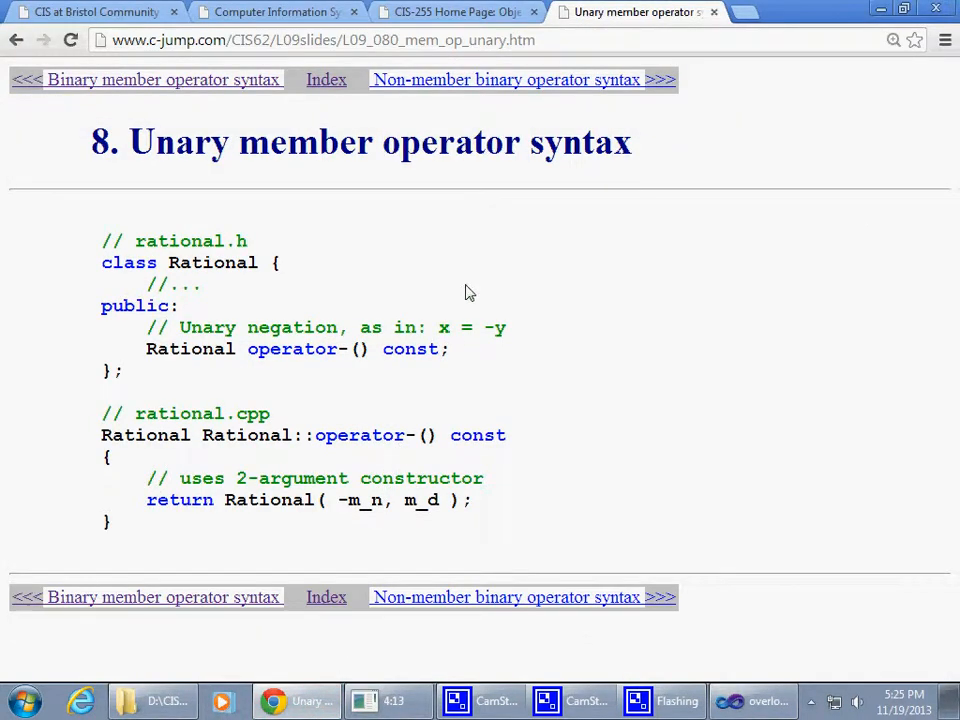
mouse_move(303, 454)
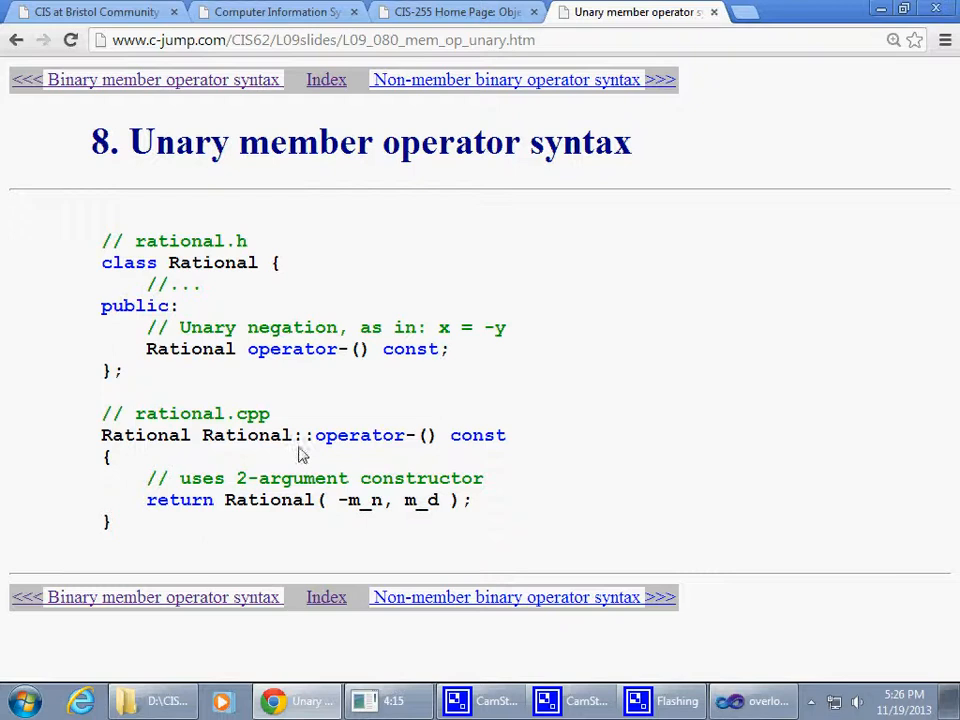
mouse_move(148, 357)
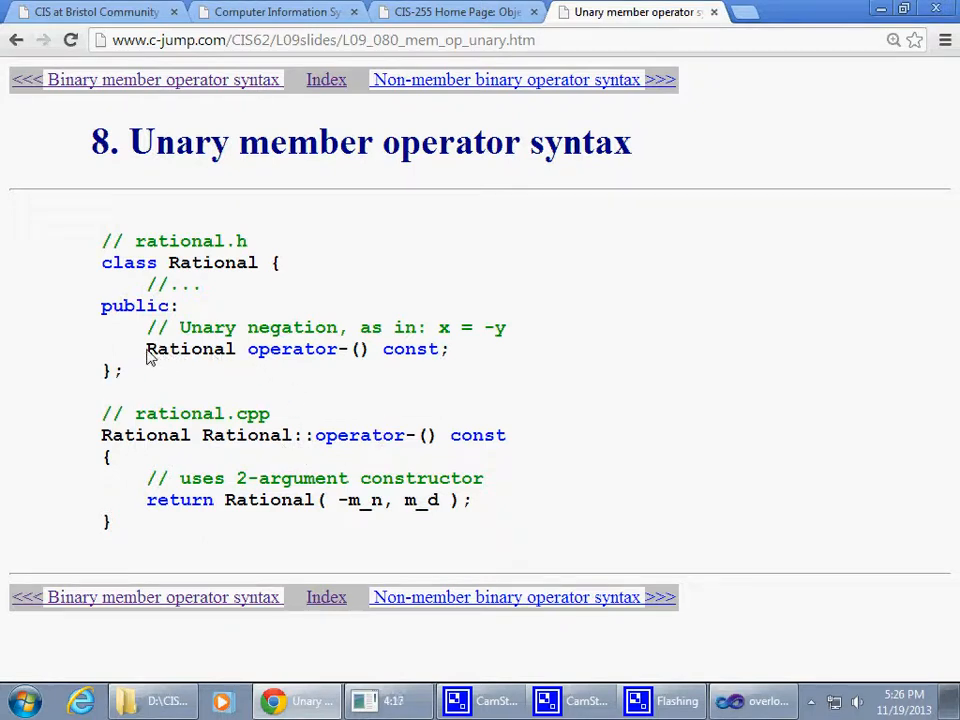
triple_click(297, 349)
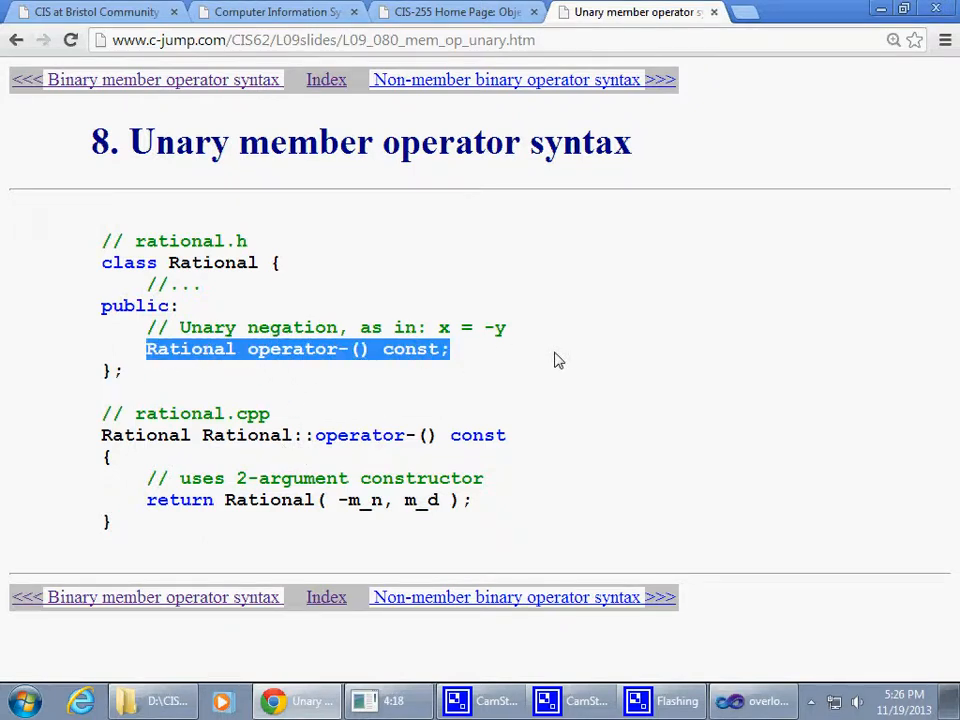
click(290, 327)
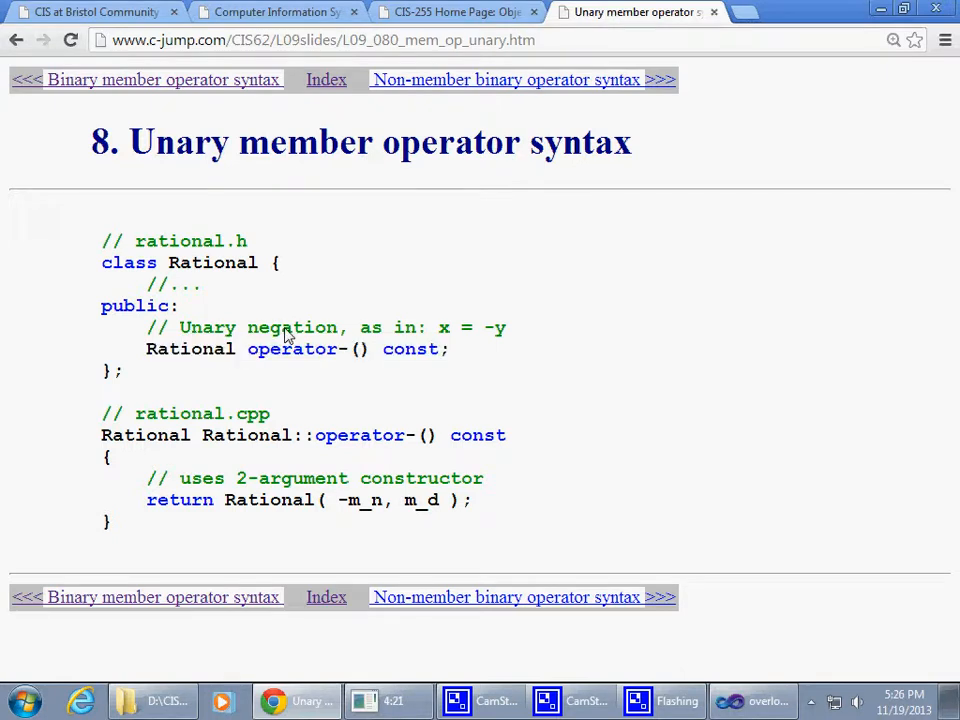
double_click(291, 327)
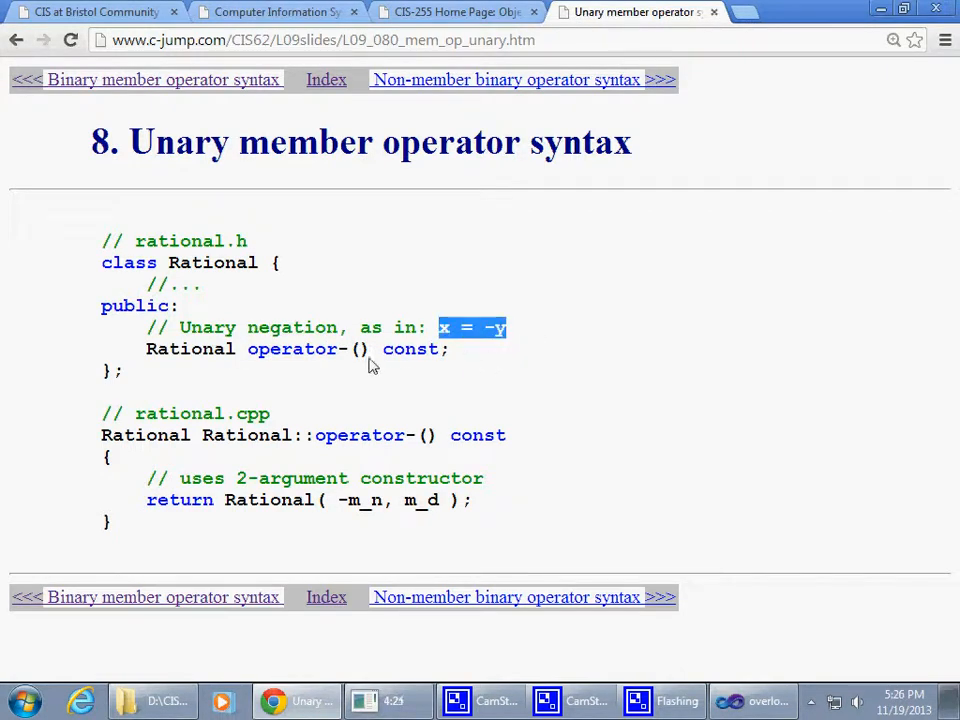
- Highlight the negated y, class name Rational and operator- on the slide, then return to Visual Studio
double_click(189, 348)
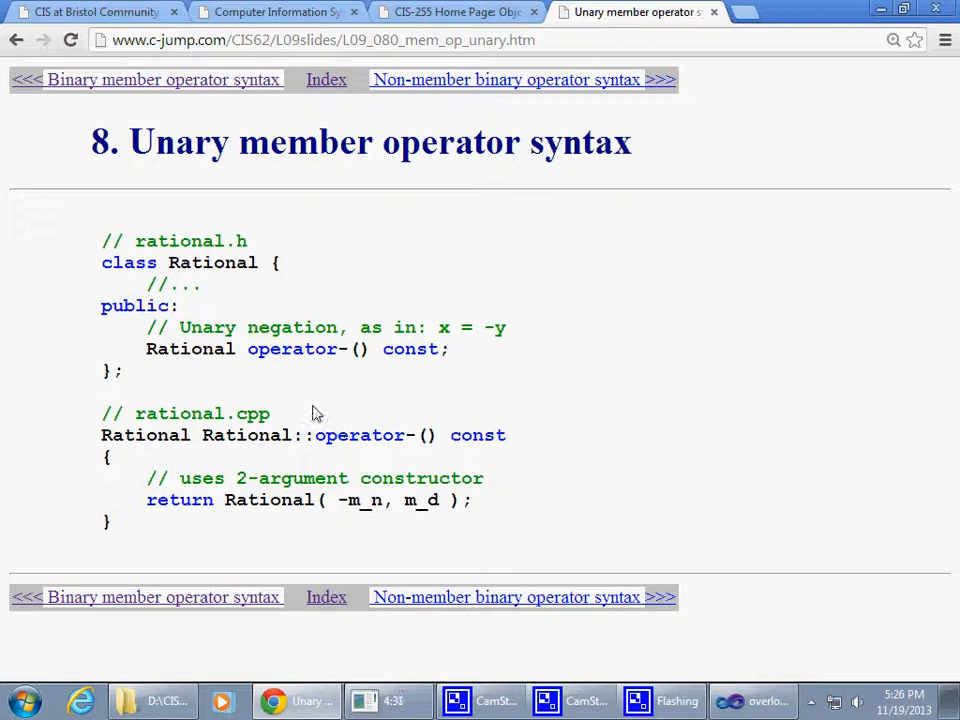
double_click(212, 262)
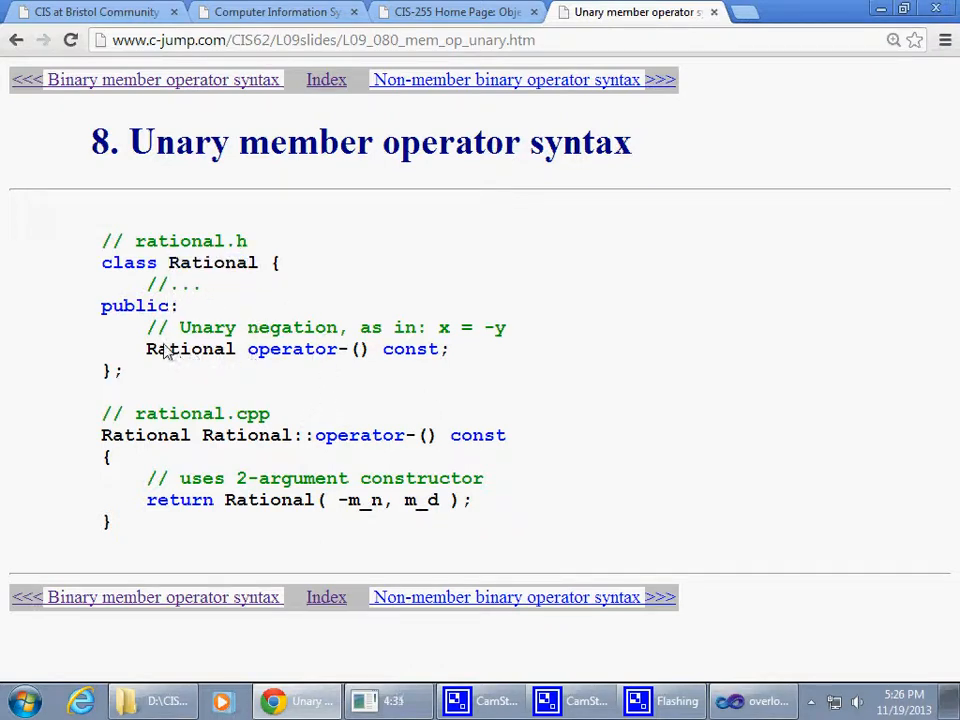
triple_click(290, 348)
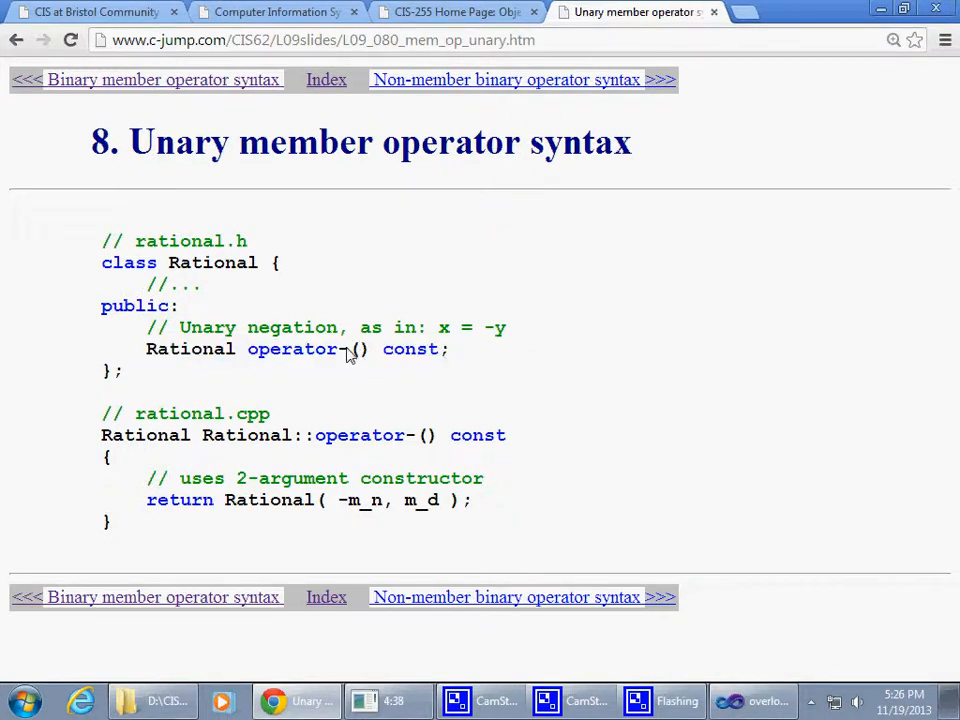
double_click(500, 327)
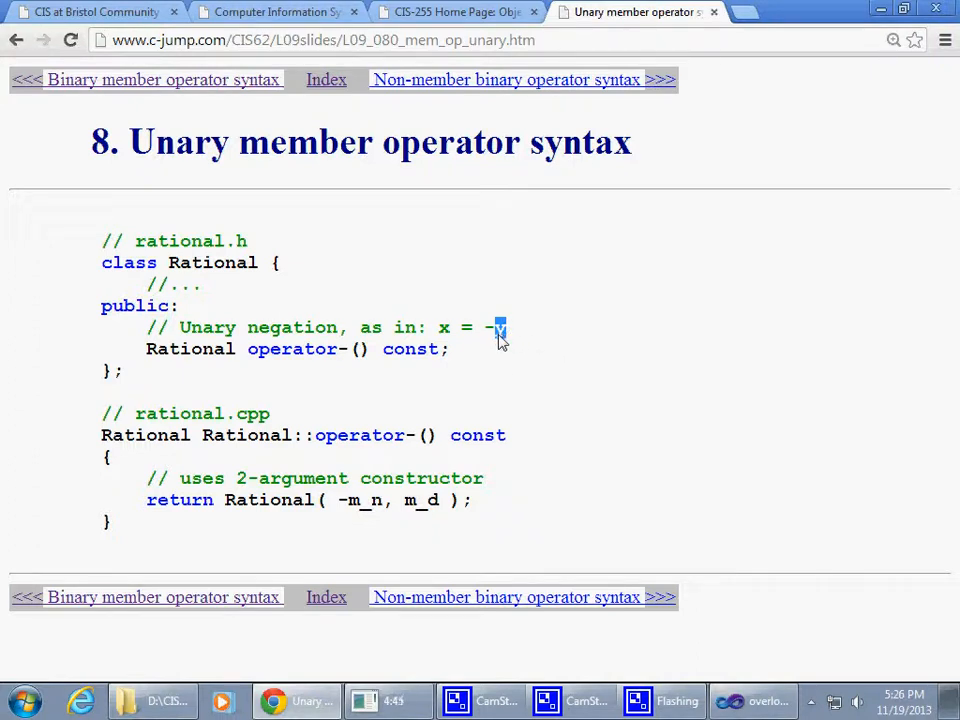
double_click(212, 262)
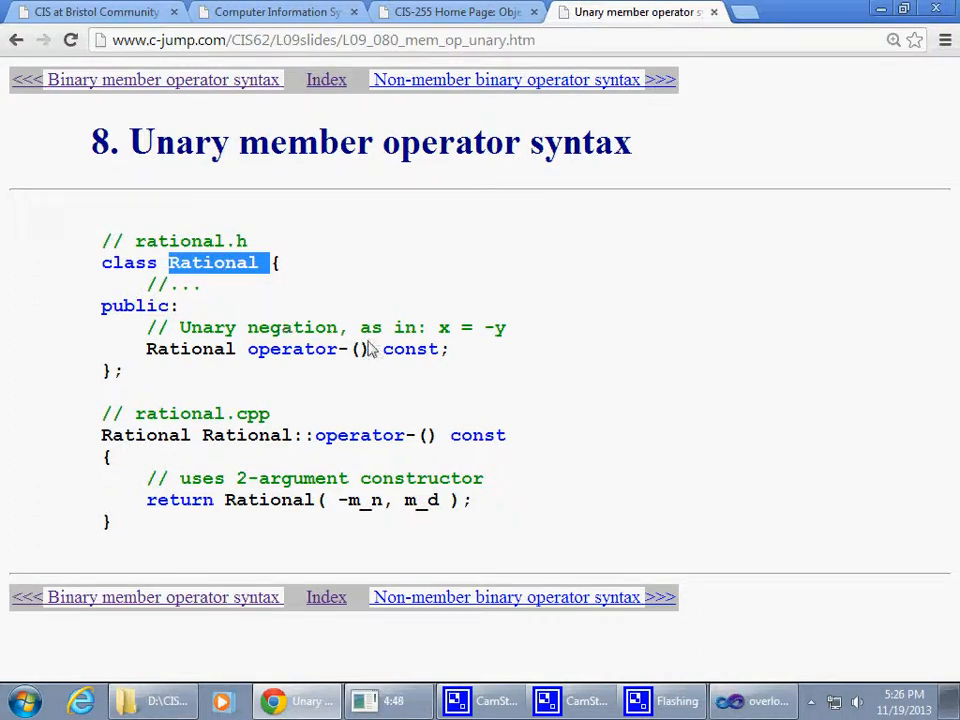
double_click(293, 348)
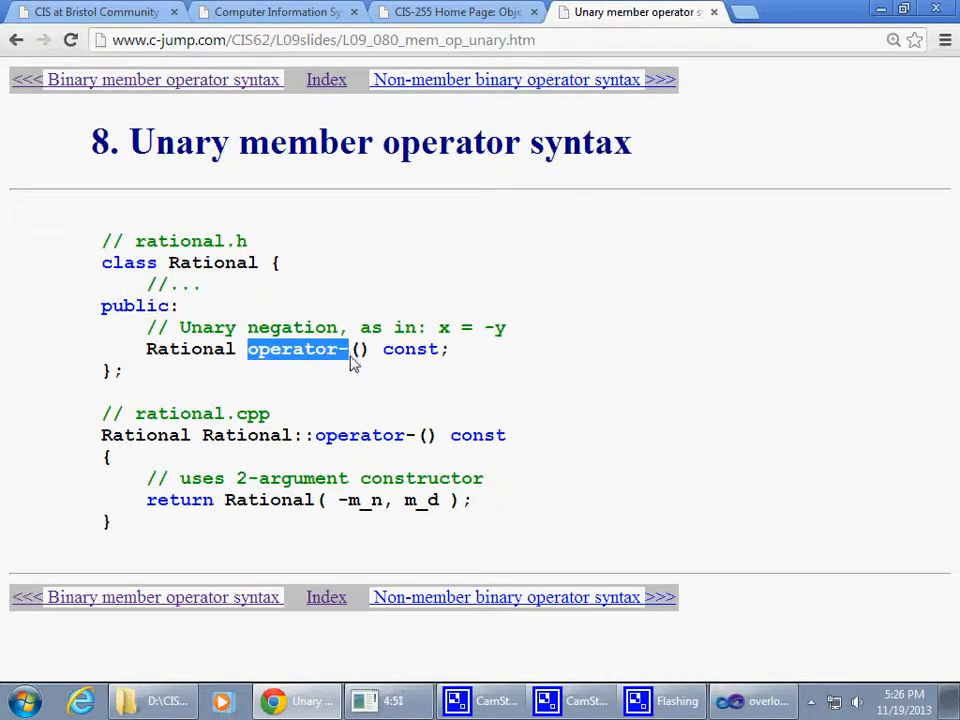
mouse_move(336, 375)
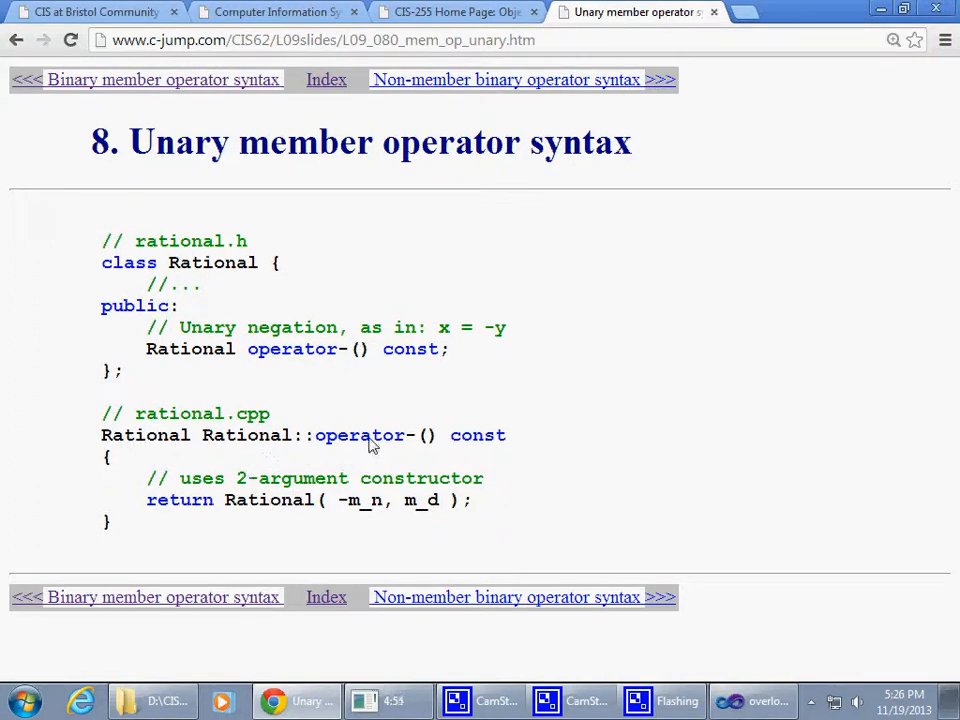
mouse_move(222, 335)
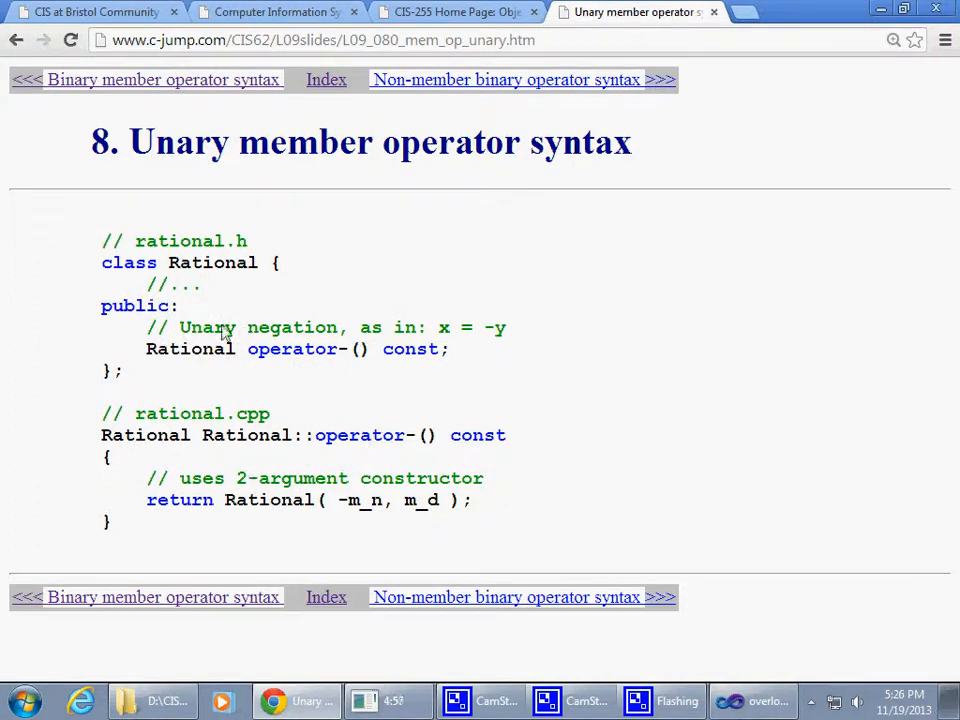
mouse_move(138, 342)
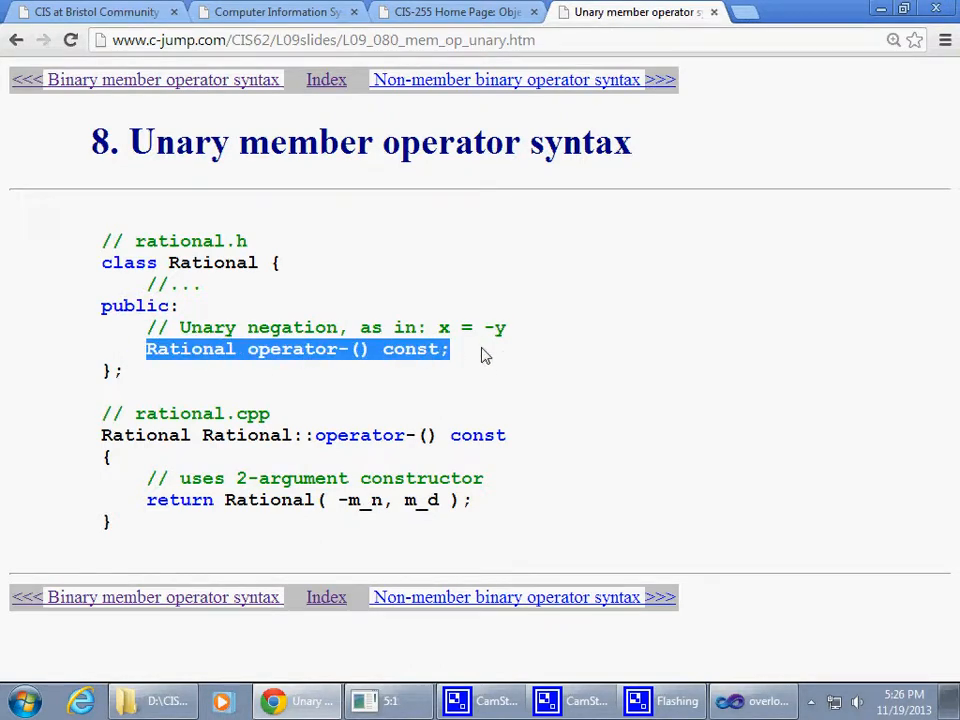
mouse_move(353, 362)
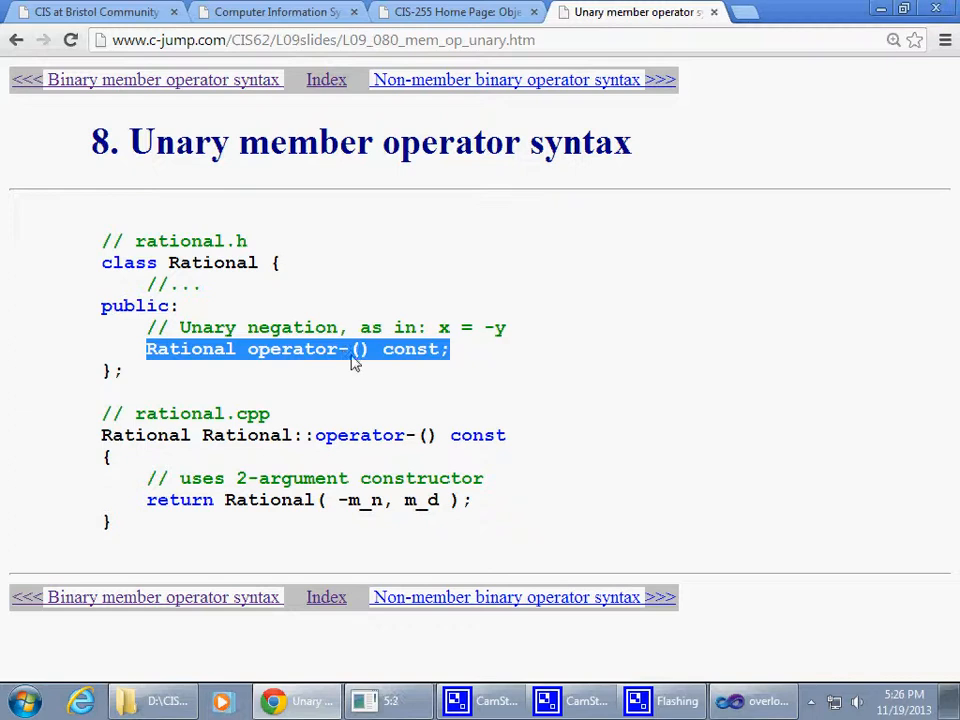
click(280, 348)
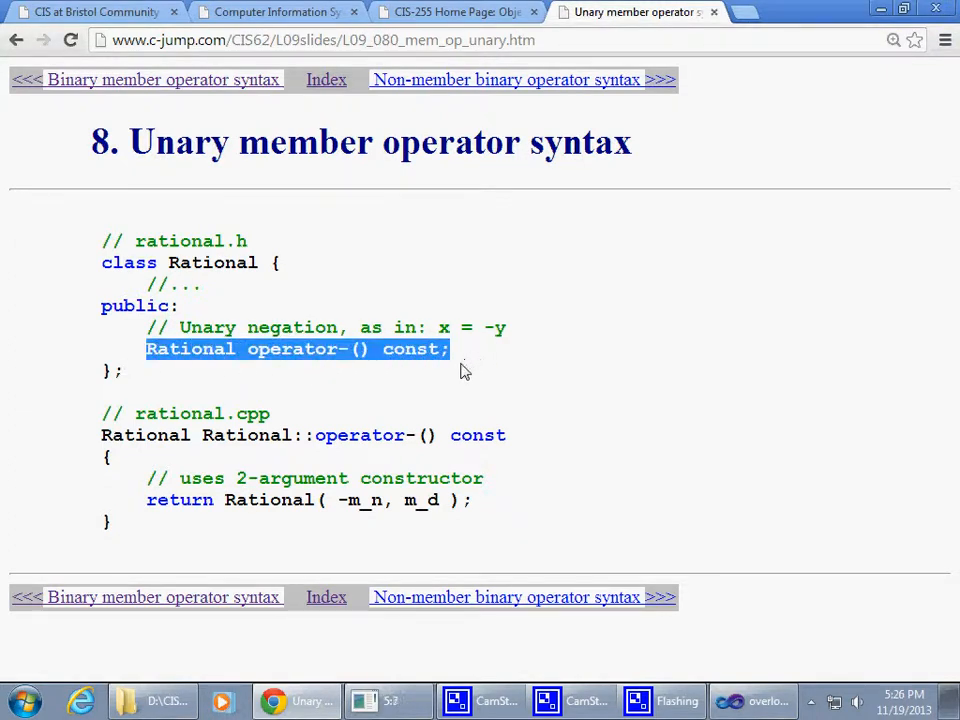
mouse_move(333, 700)
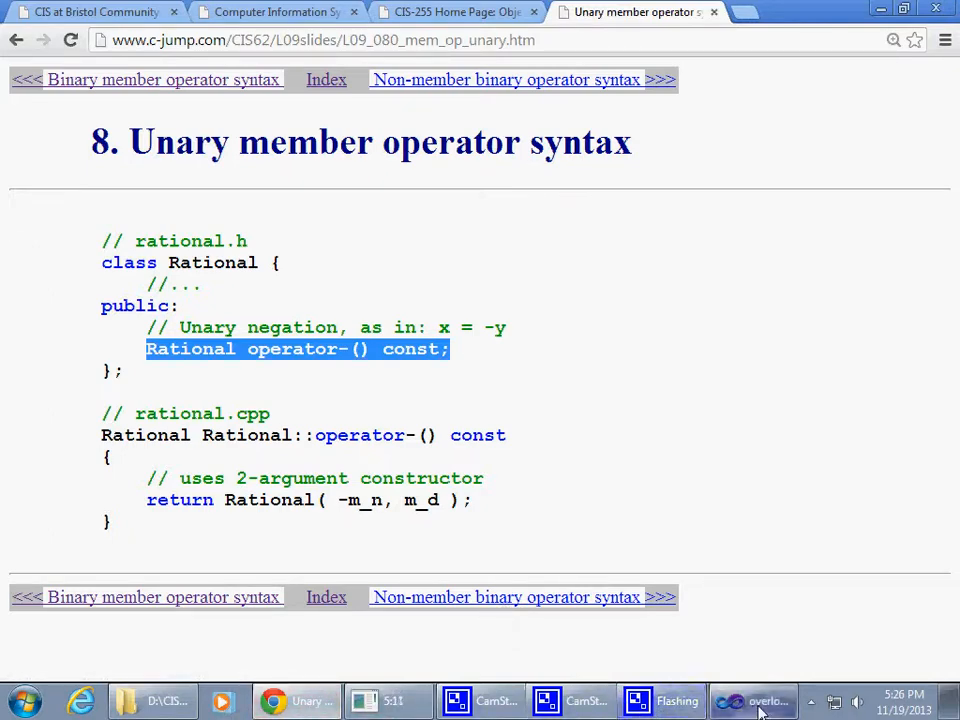
click(755, 700)
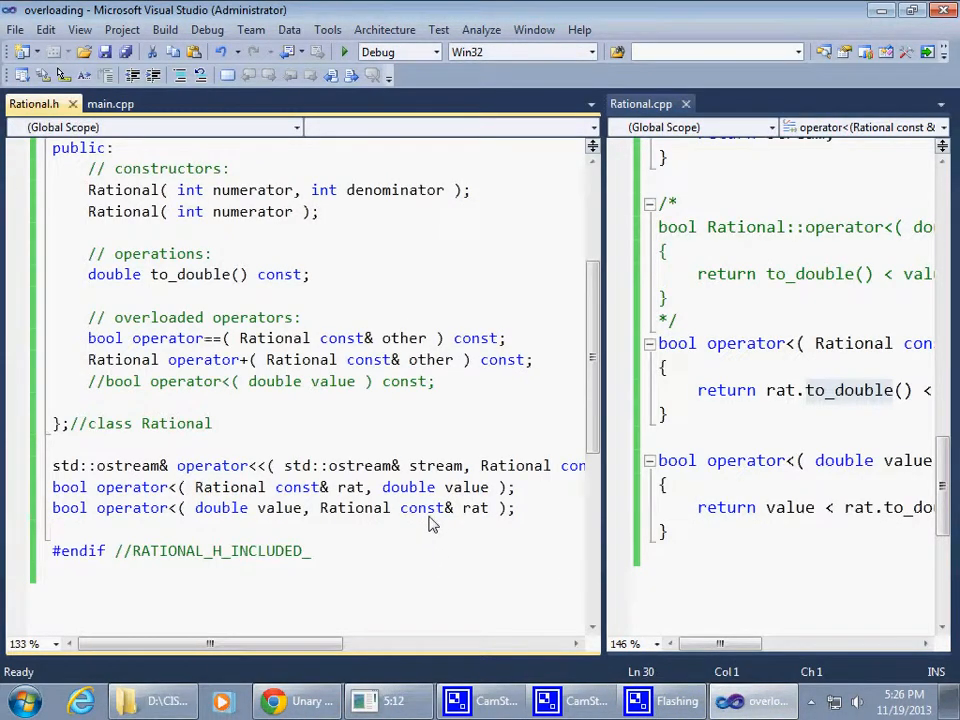
- Type the operator- declaration below the two operator< declarations in Rational.h
text(Rational operator-() const;)
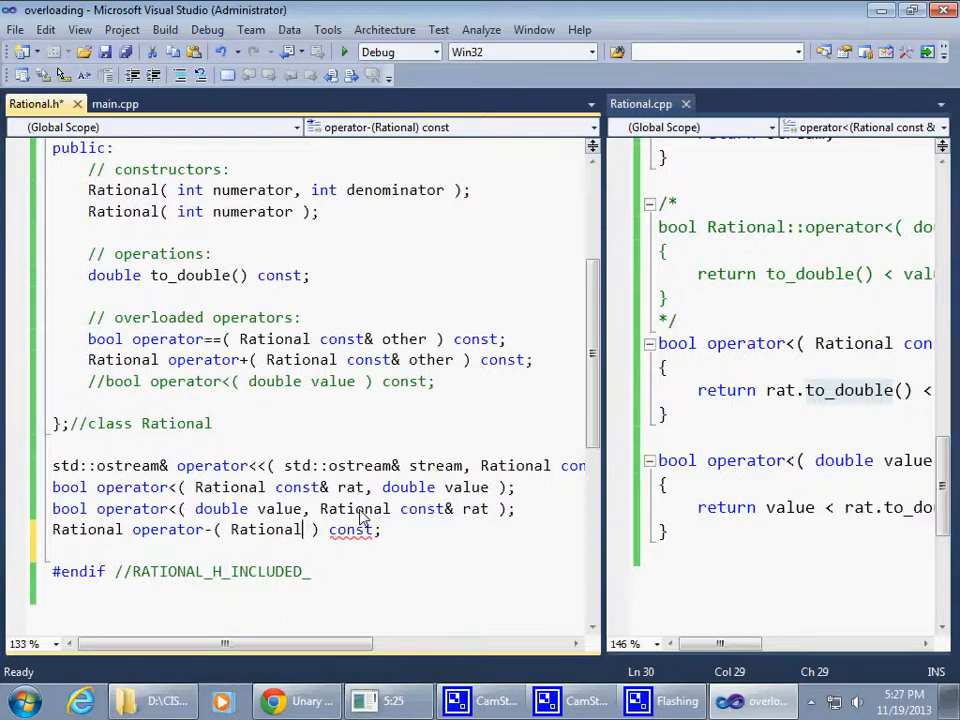
text(y)
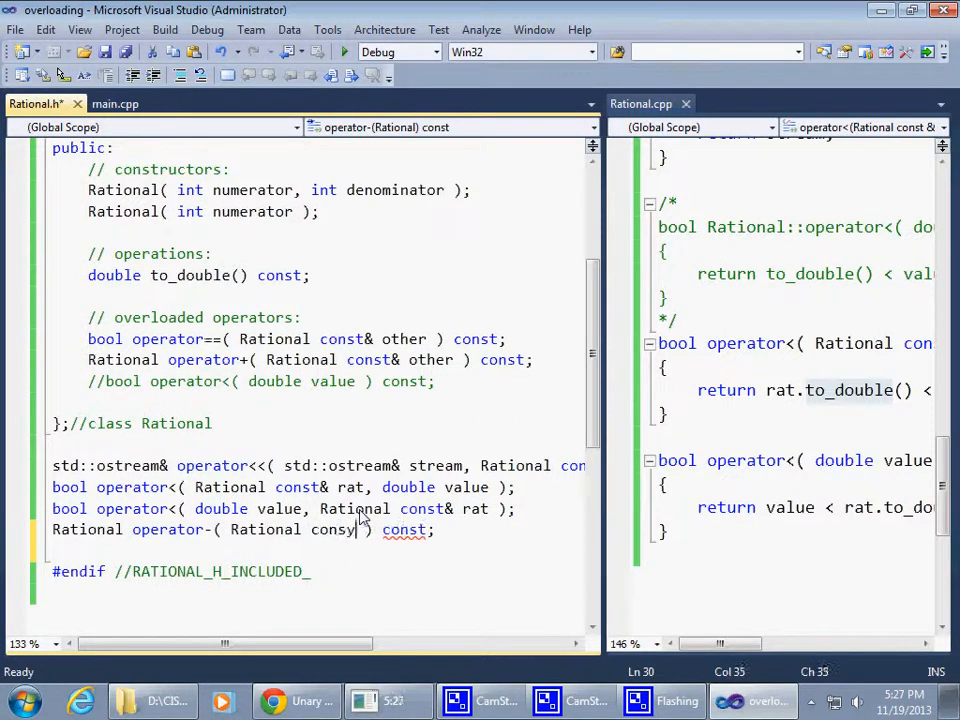
text(t& rat)
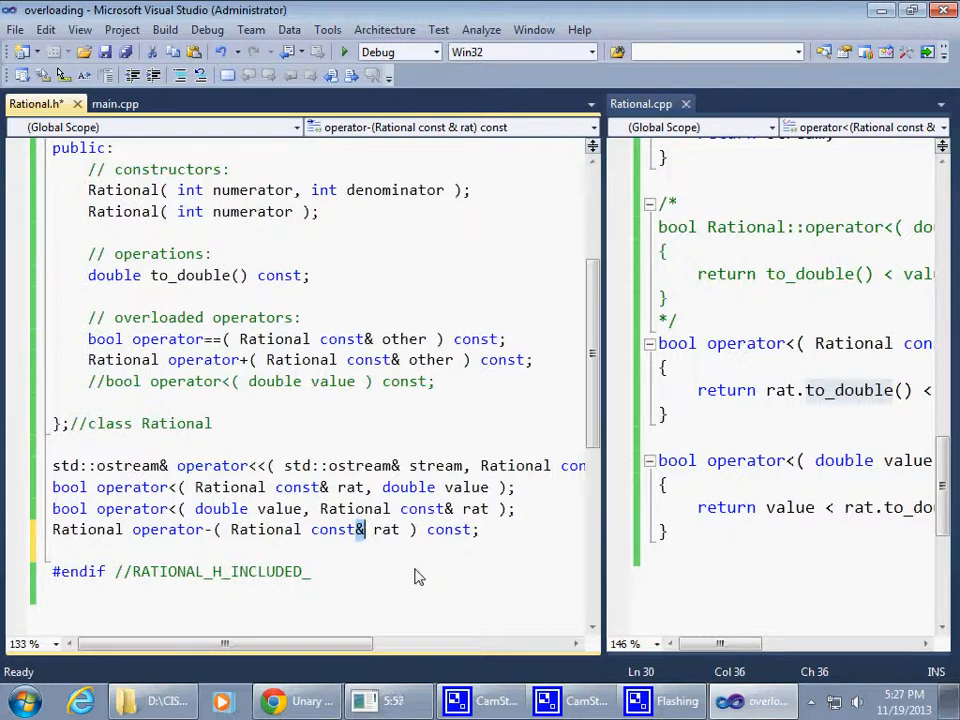
- Walk through the Rational return type, const& parameter and rat name, ending at the declaration's end
double_click(386, 529)
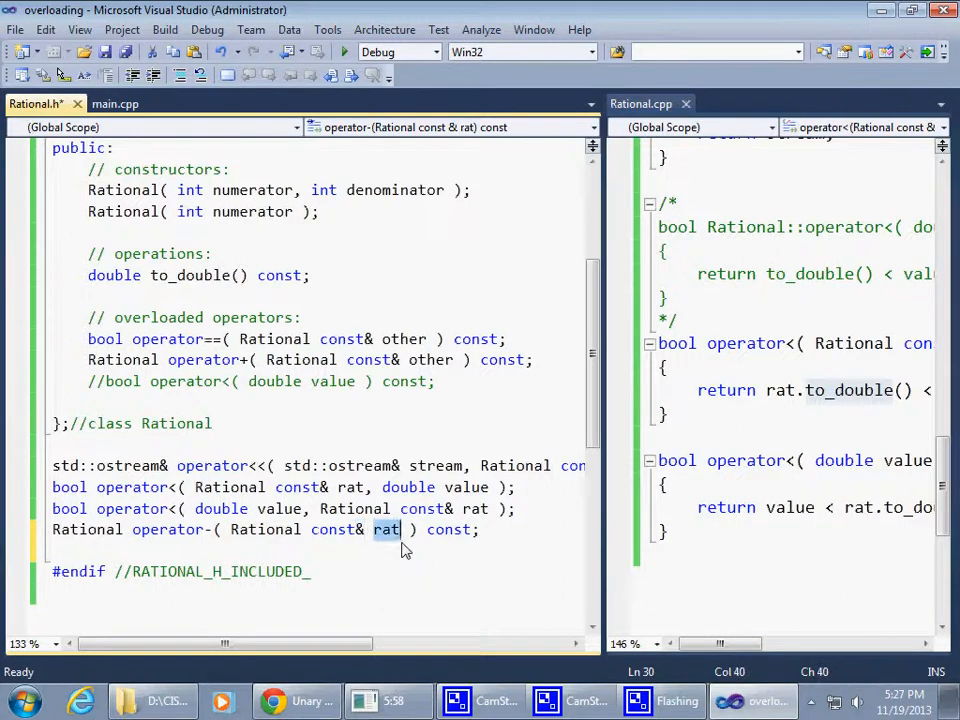
mouse_move(372, 543)
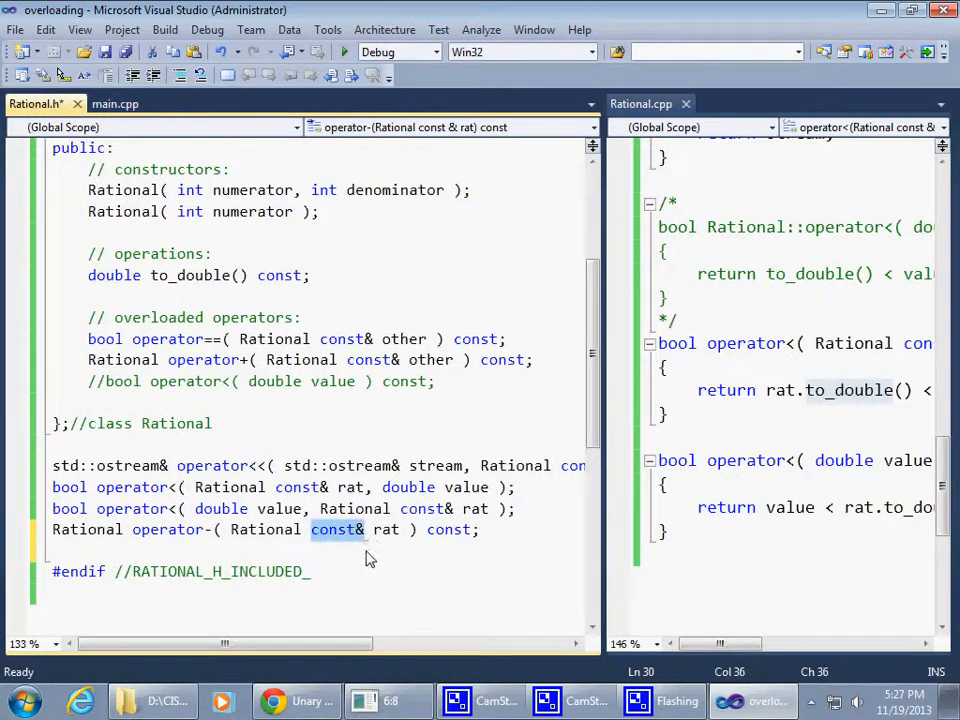
double_click(168, 529)
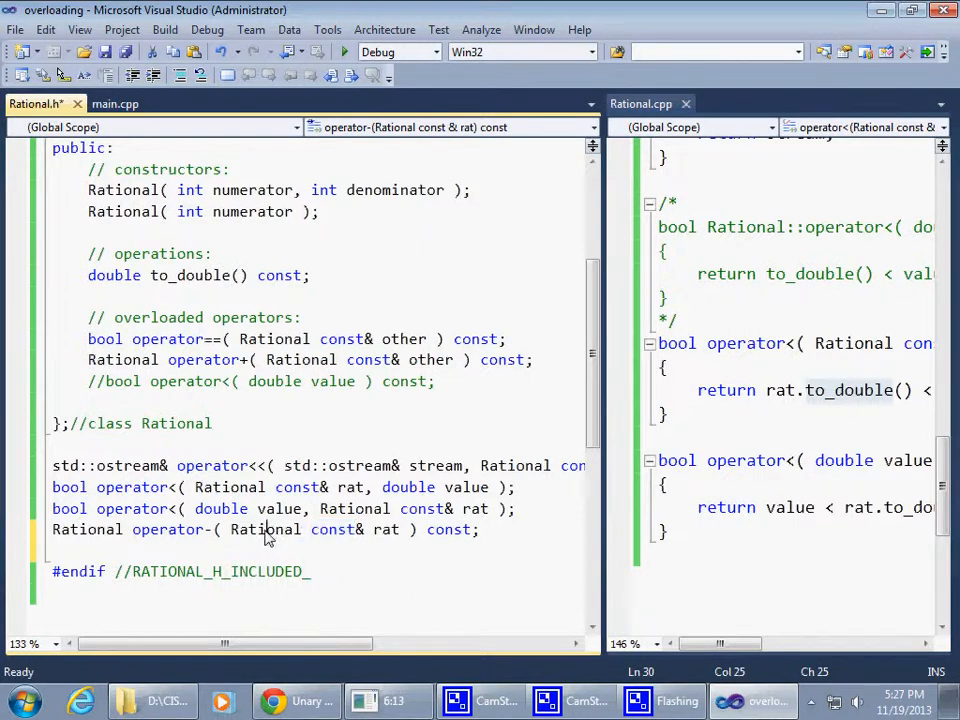
double_click(264, 529)
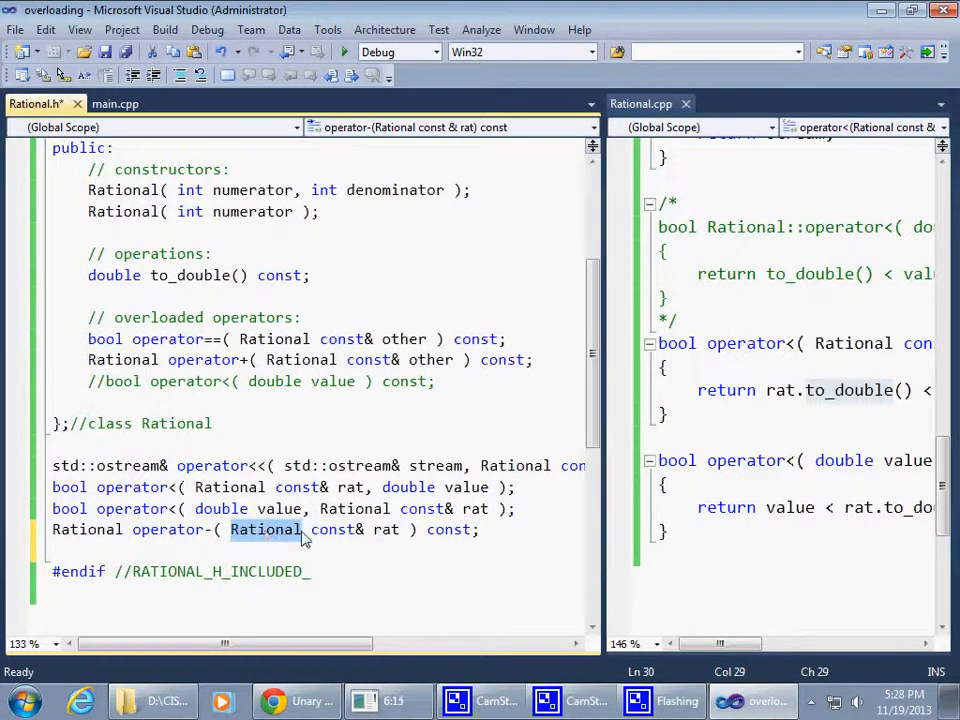
double_click(332, 529)
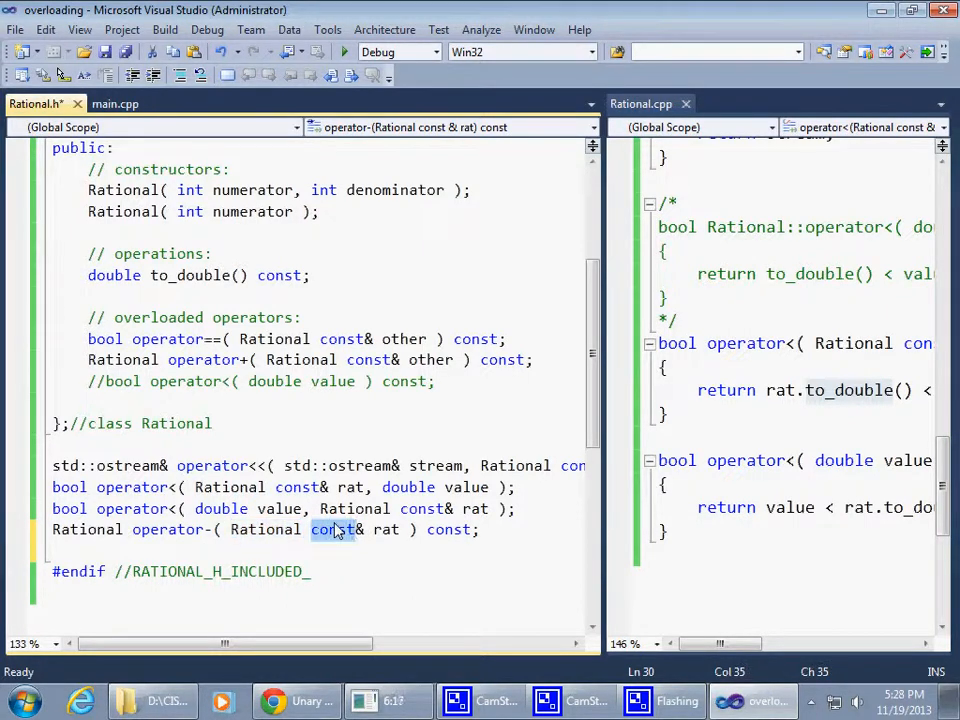
double_click(86, 529)
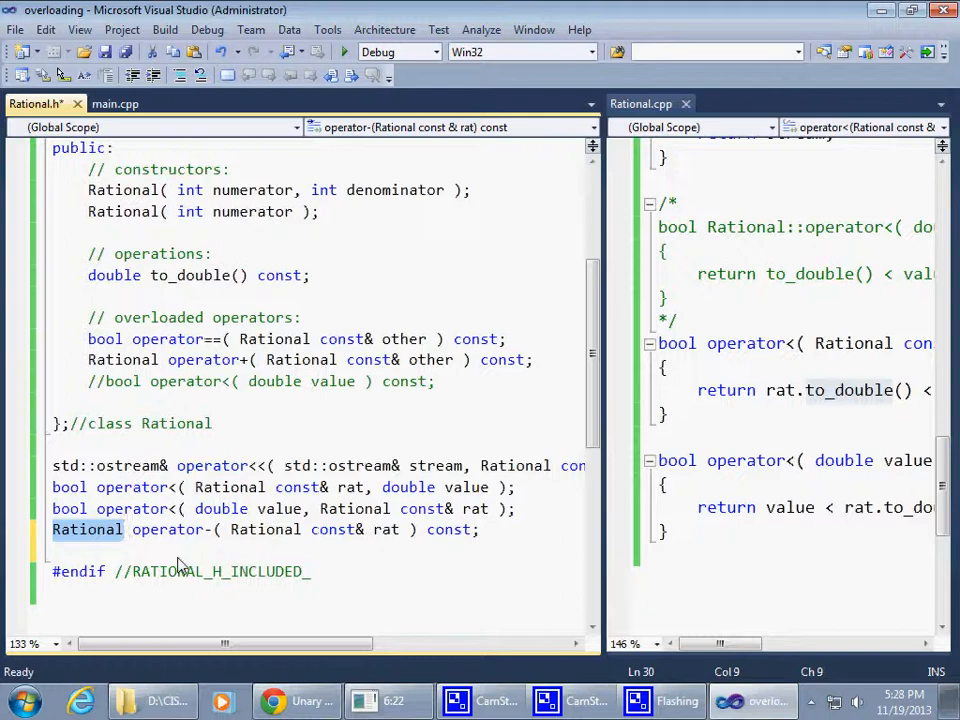
mouse_move(345, 573)
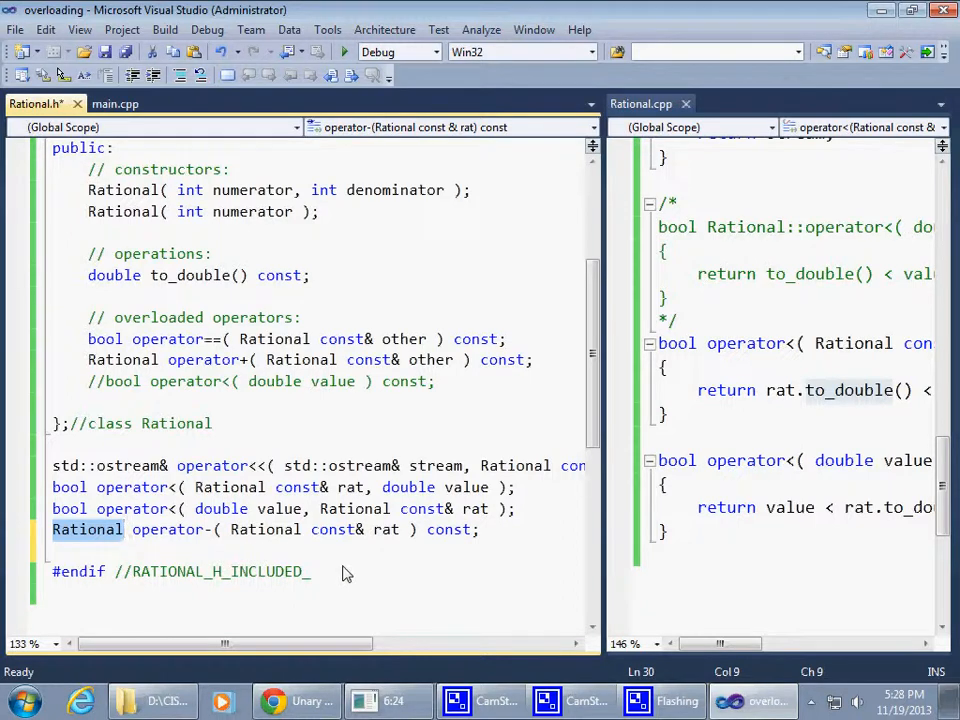
click(483, 529)
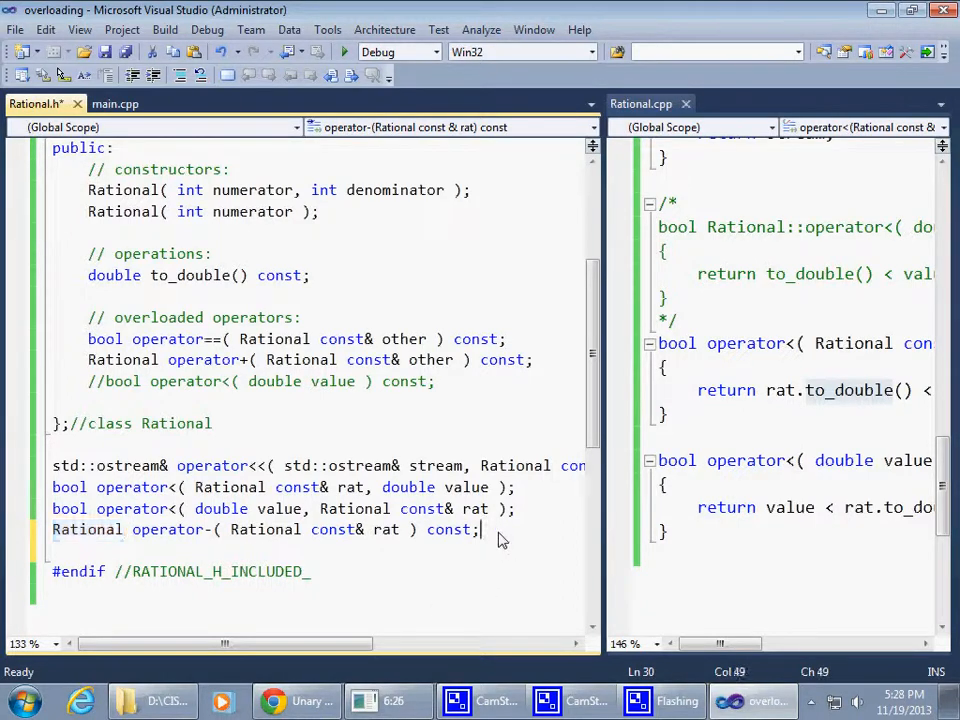
mouse_move(525, 540)
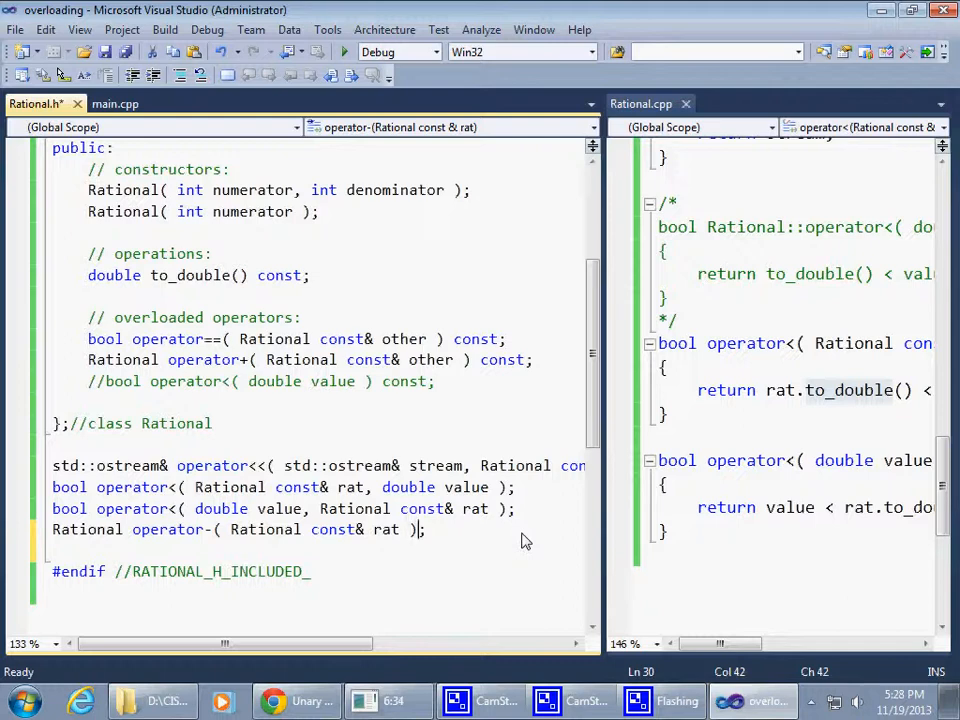
mouse_move(165, 533)
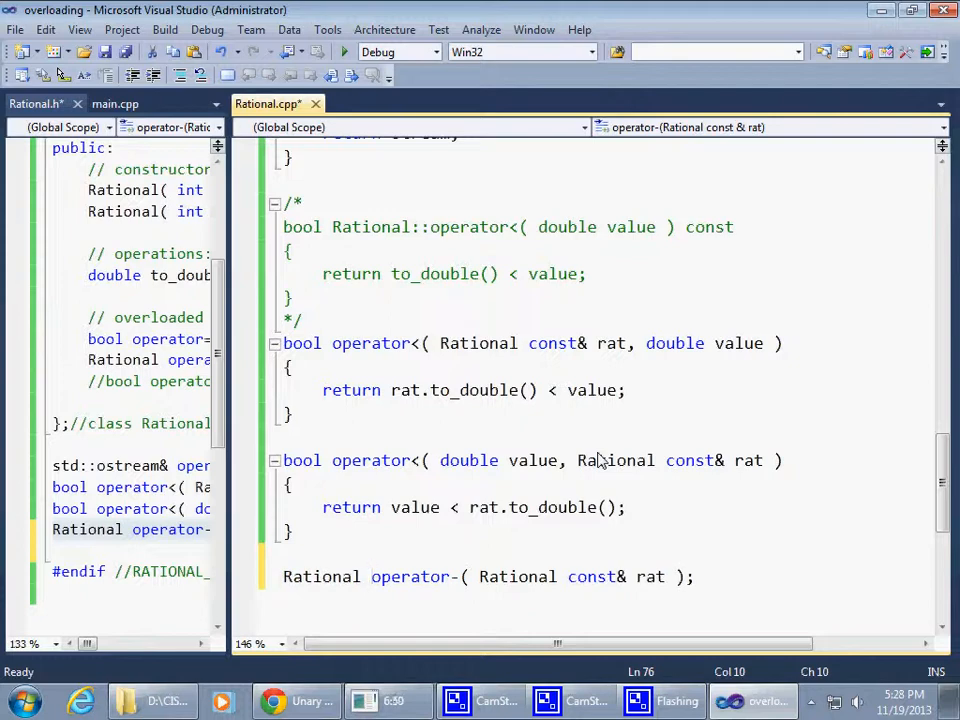
- Define operator-( Rational const& rat ) in Rational.cpp returning Rational( -rat.numerator, rat.denominator )
click(322, 576)
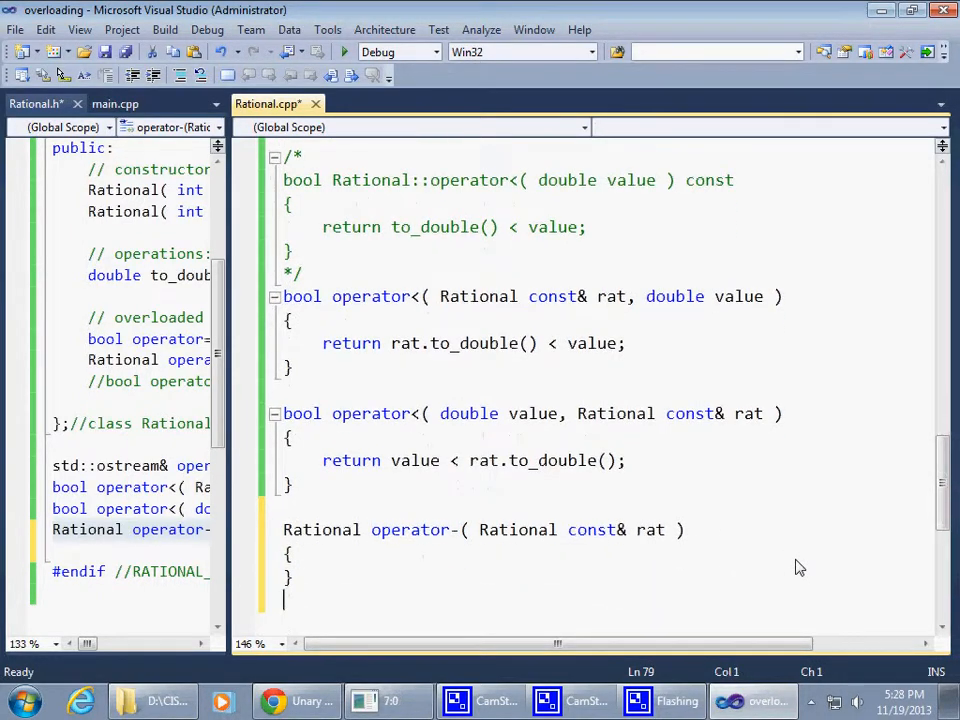
scroll(down, 3)
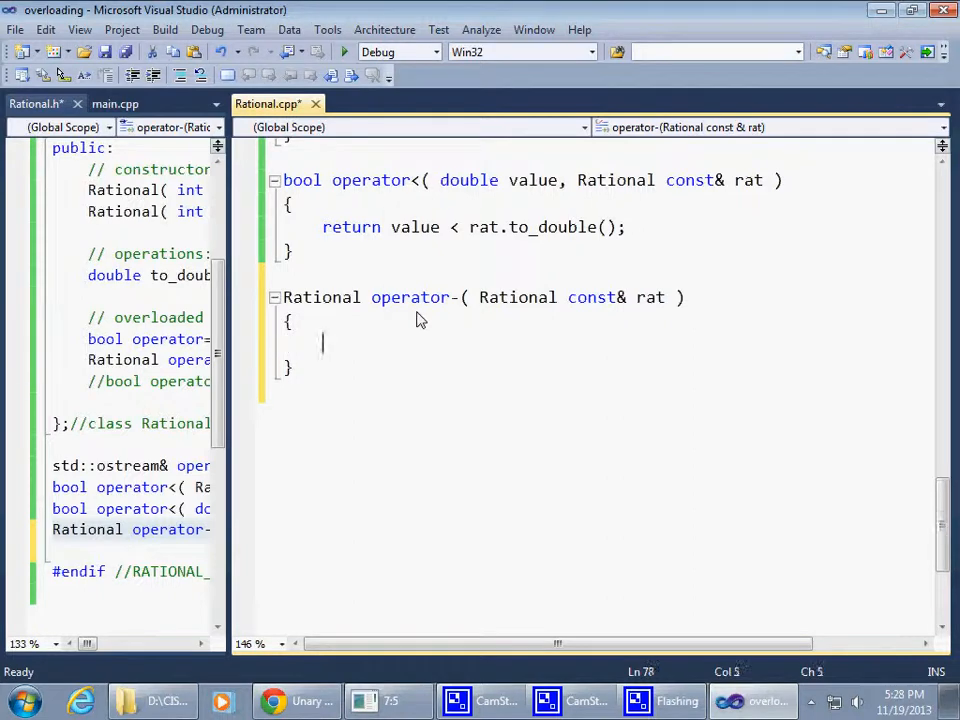
text(Ratio)
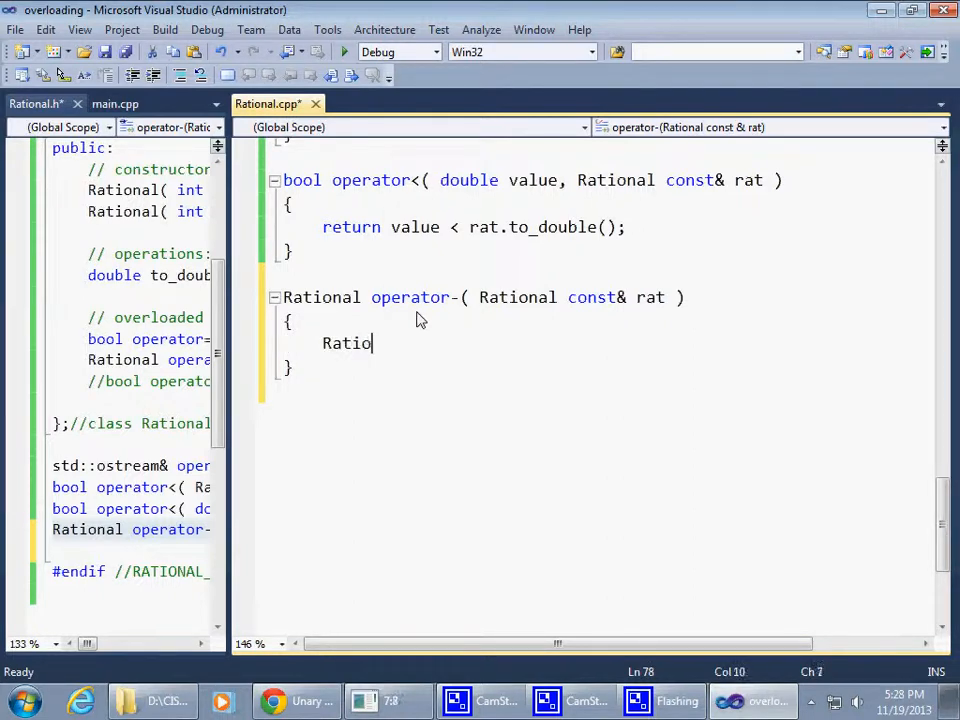
text(nal)
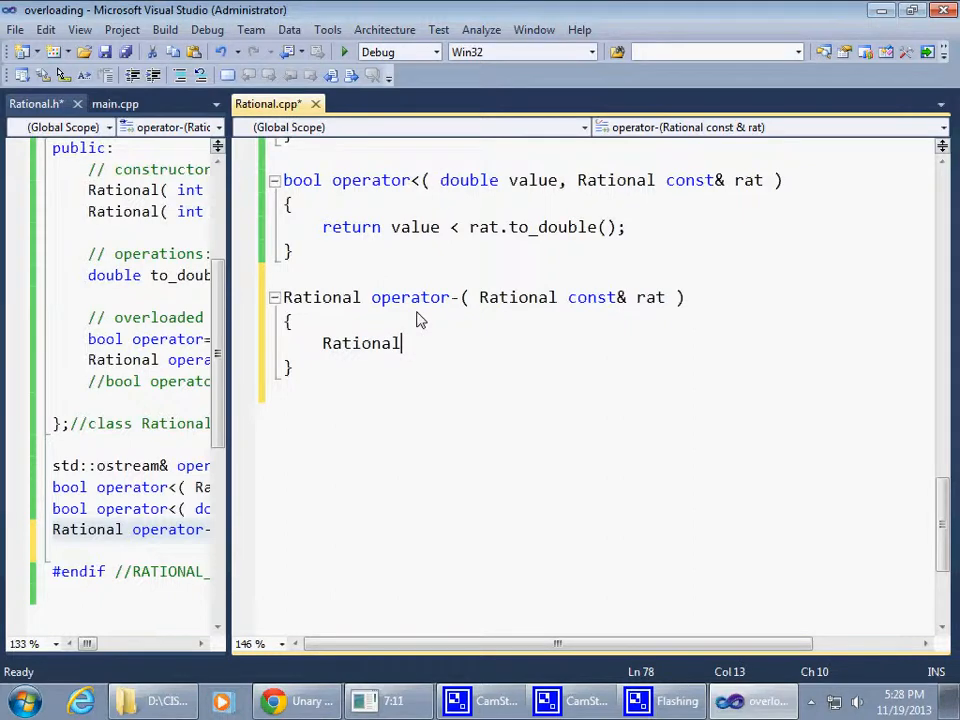
text(( rat))
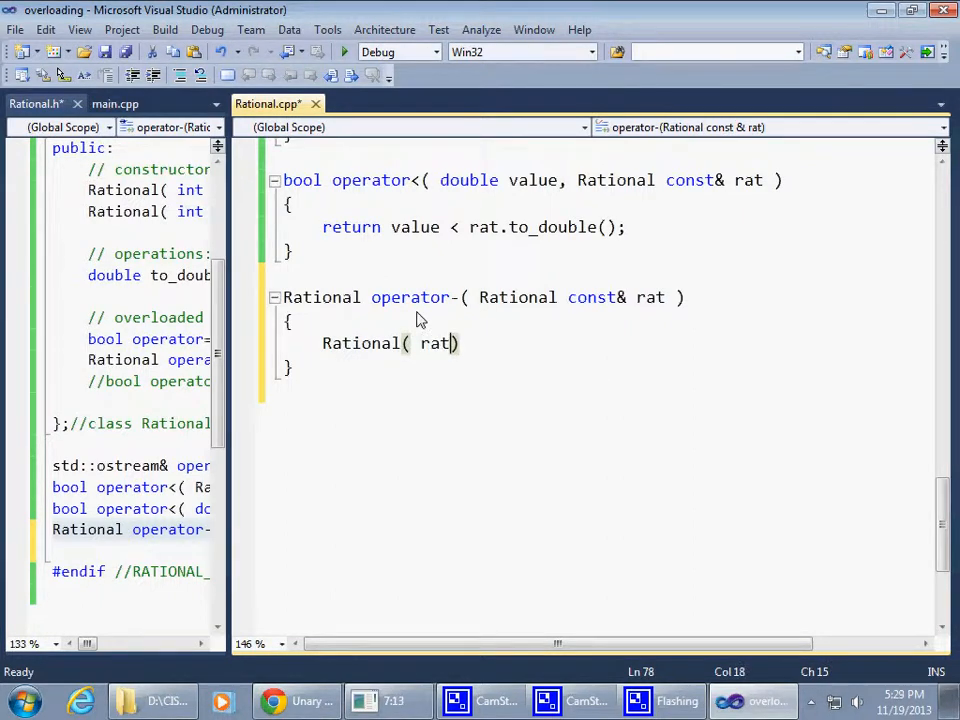
text(.numerator)
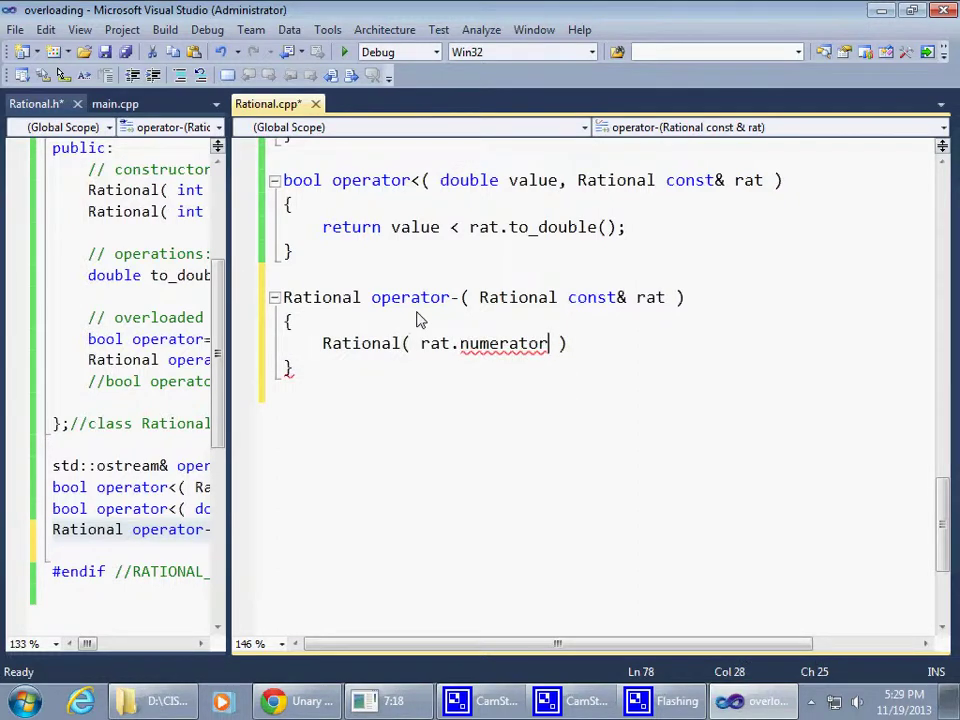
text(-)
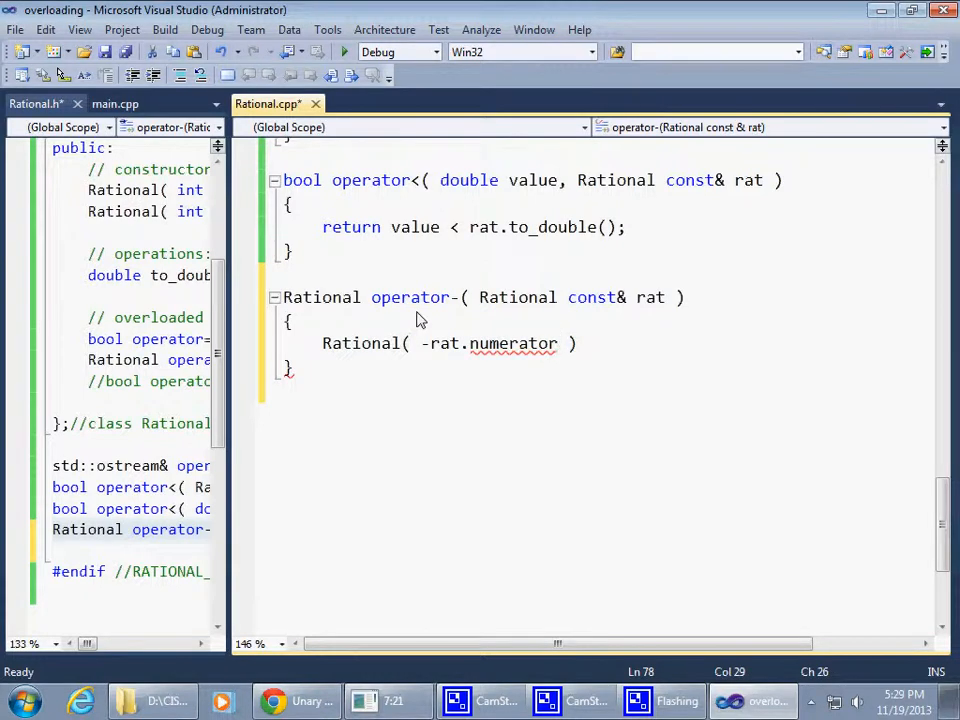
text(,)
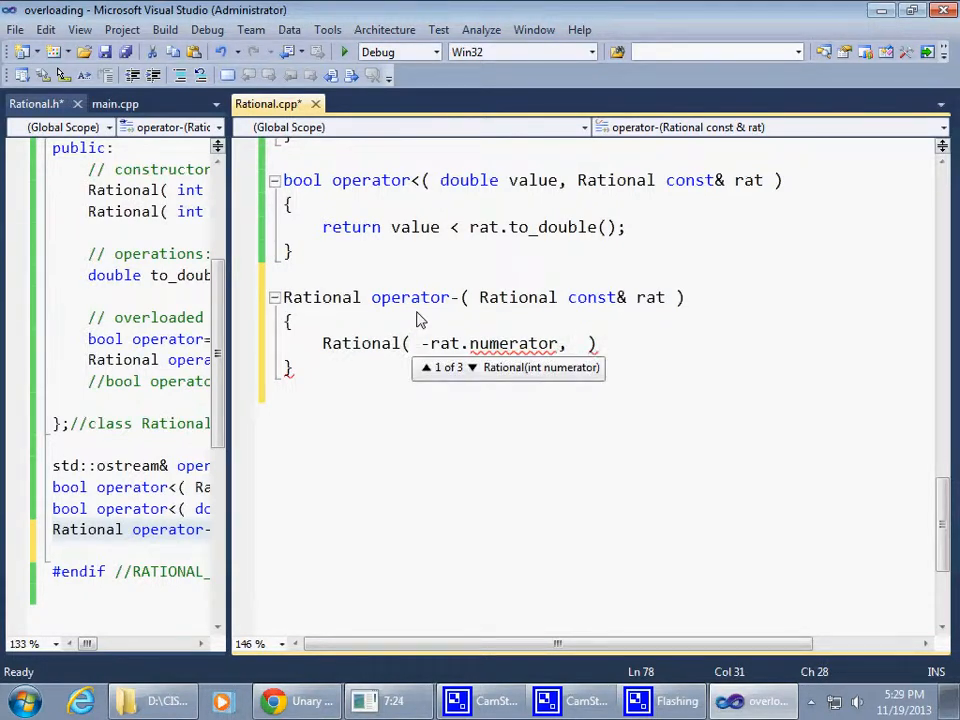
text(rat.denominator)
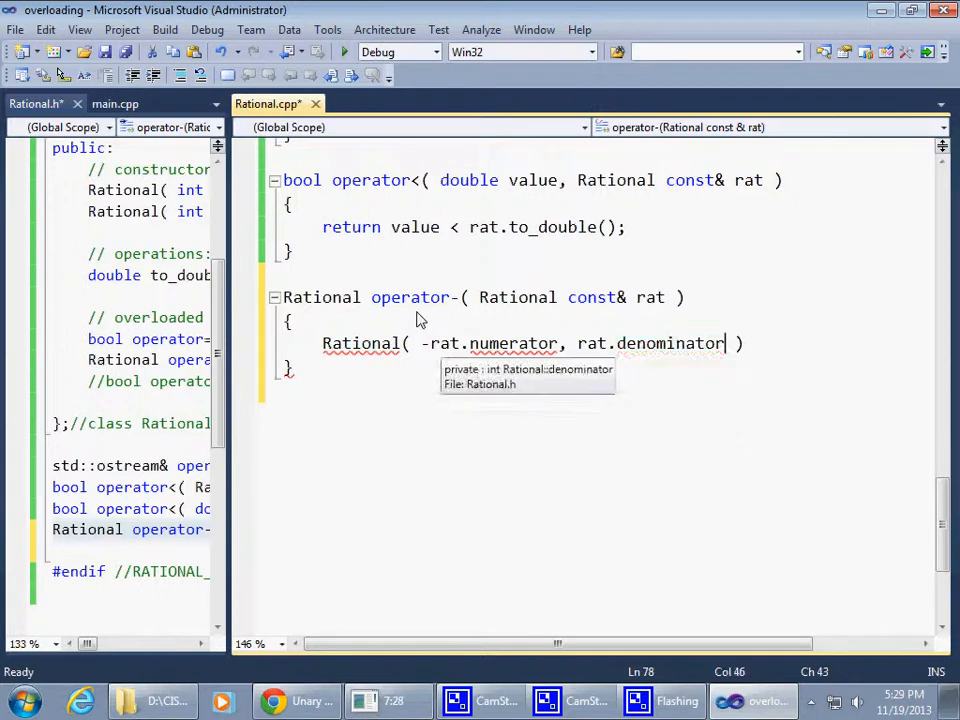
text())
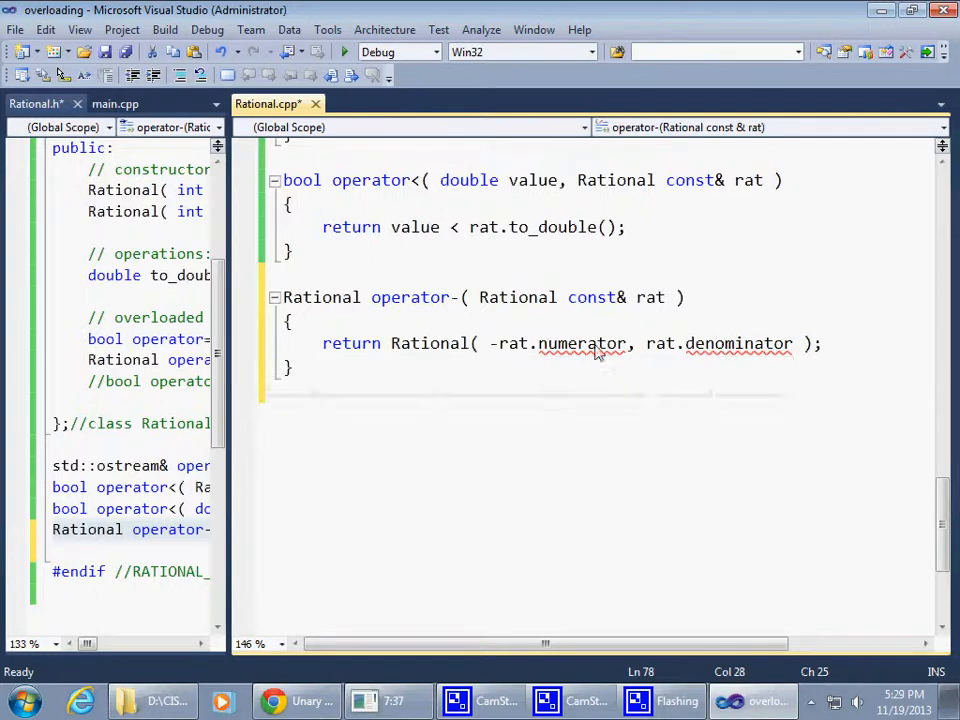
double_click(429, 343)
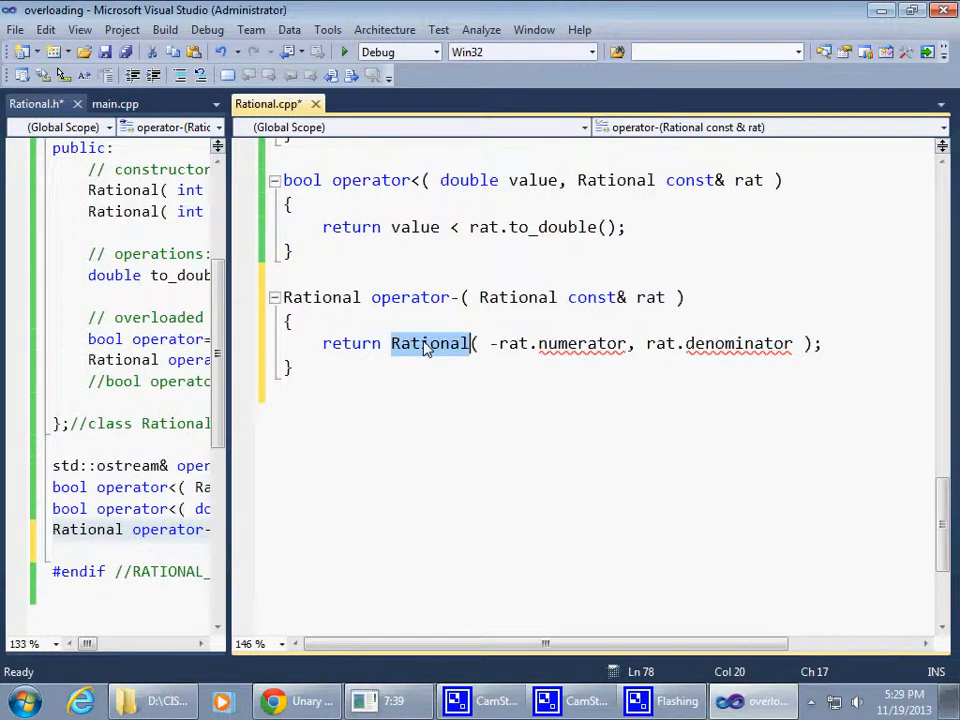
mouse_move(560, 330)
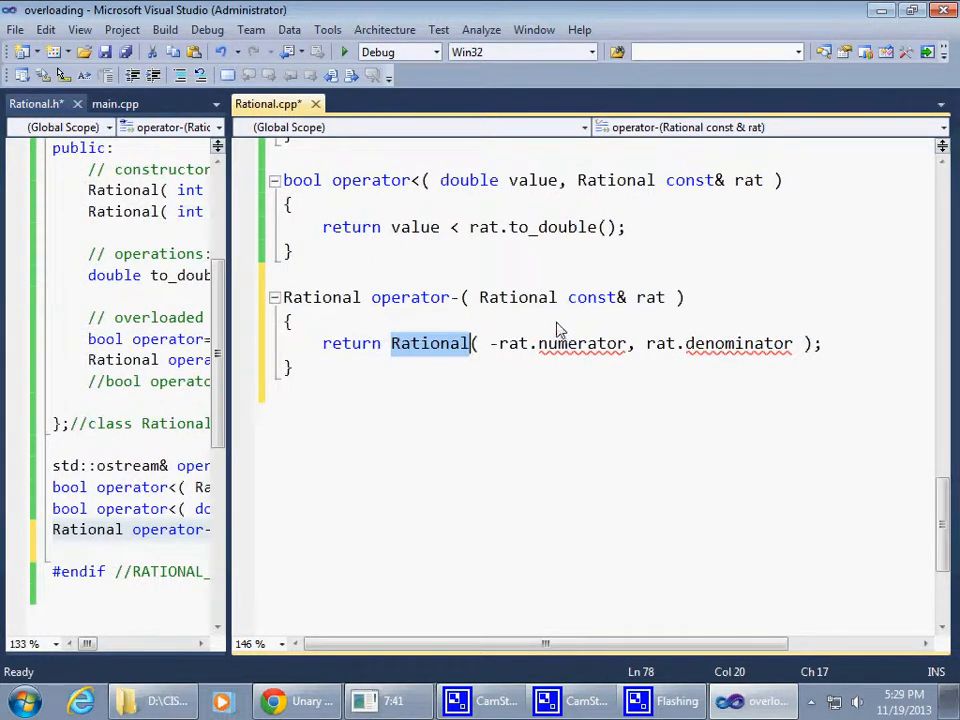
mouse_move(605, 358)
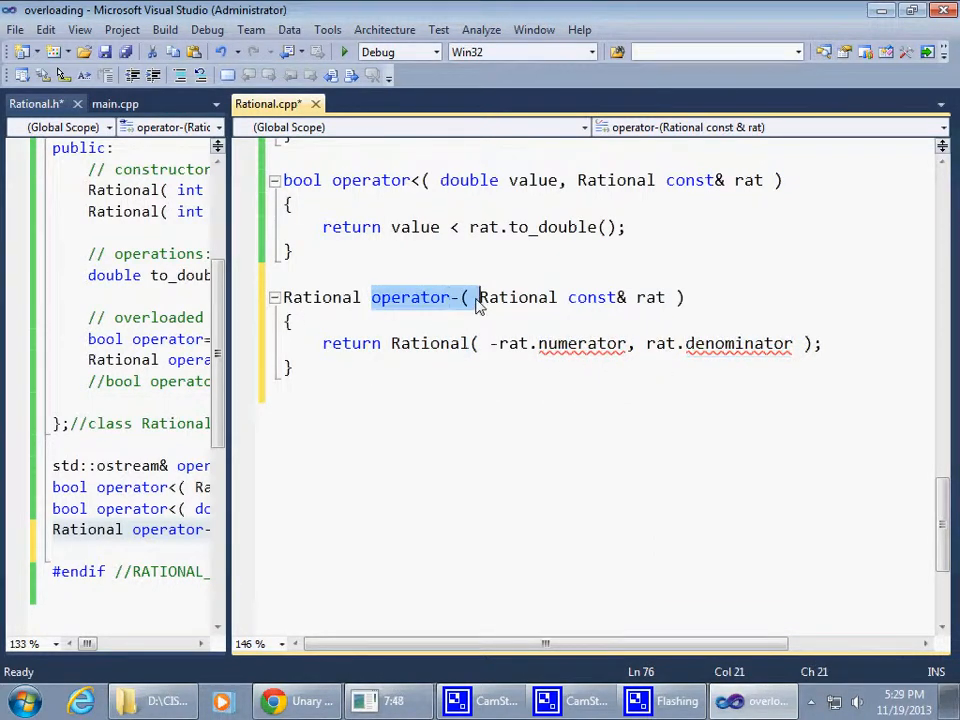
- Move the operator- declaration under // friends in the Rational class, prefixed with 'friend'
click(512, 297)
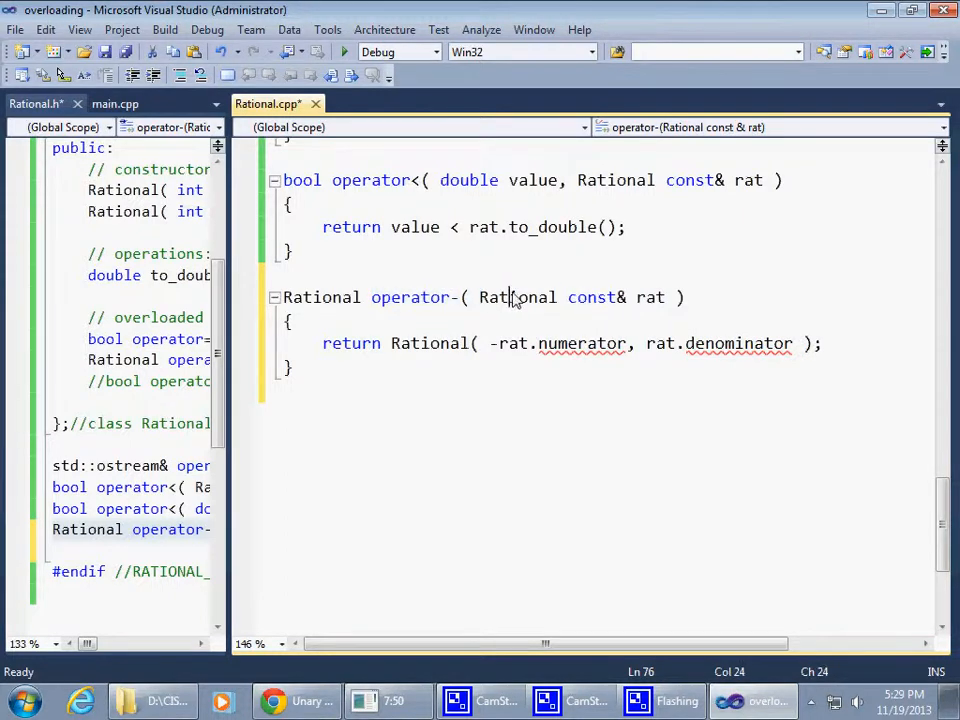
double_click(517, 297)
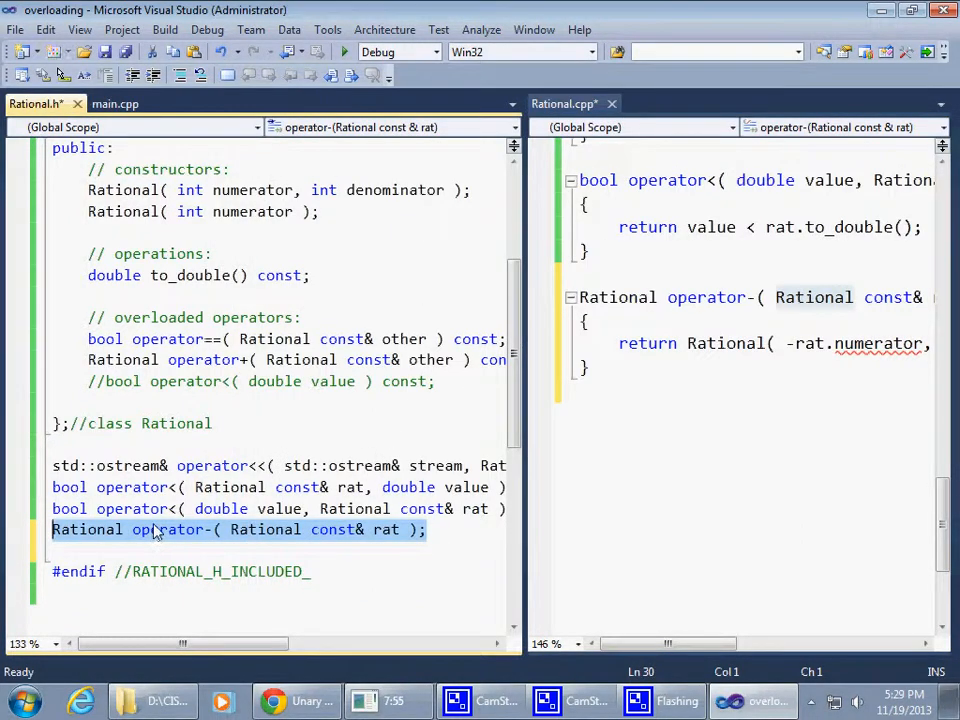
mouse_move(390, 525)
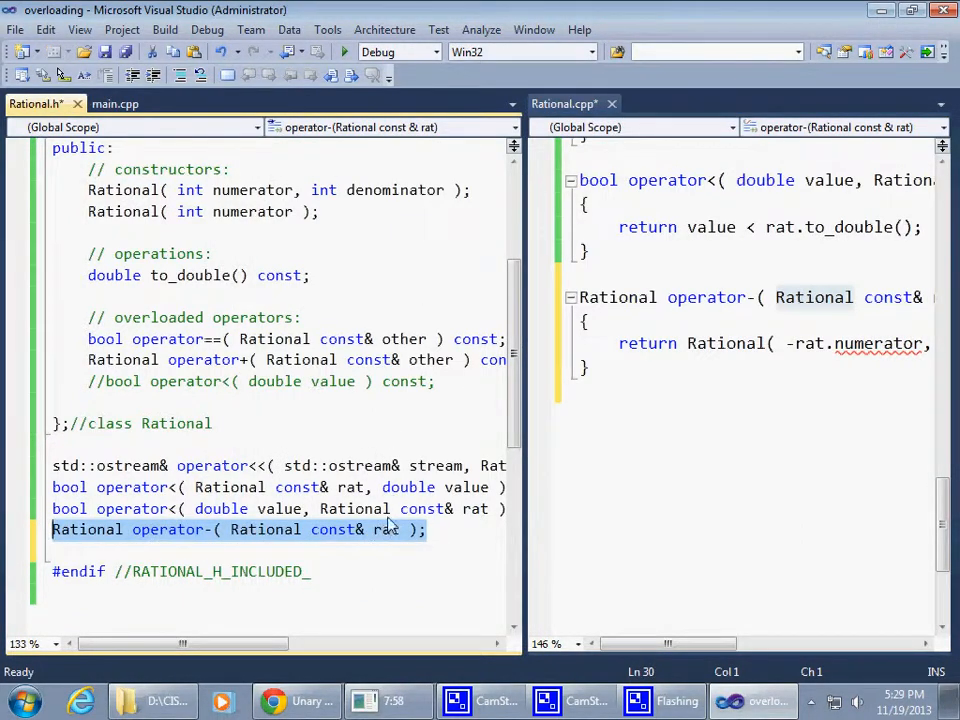
scroll(up, 3)
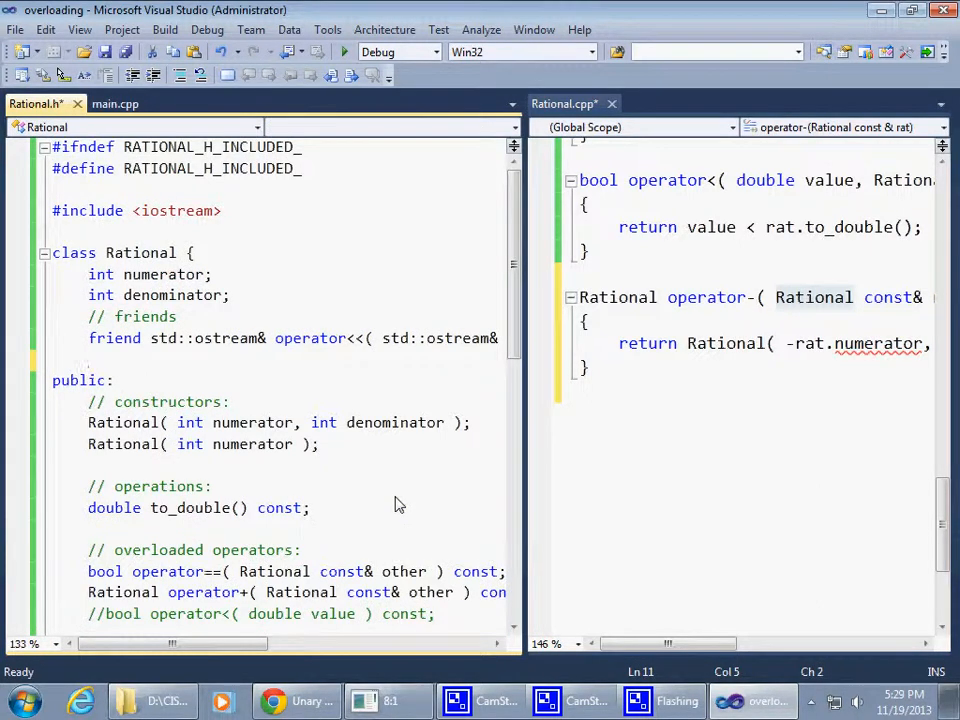
text(friend Rational operator-( Rational const& rat)
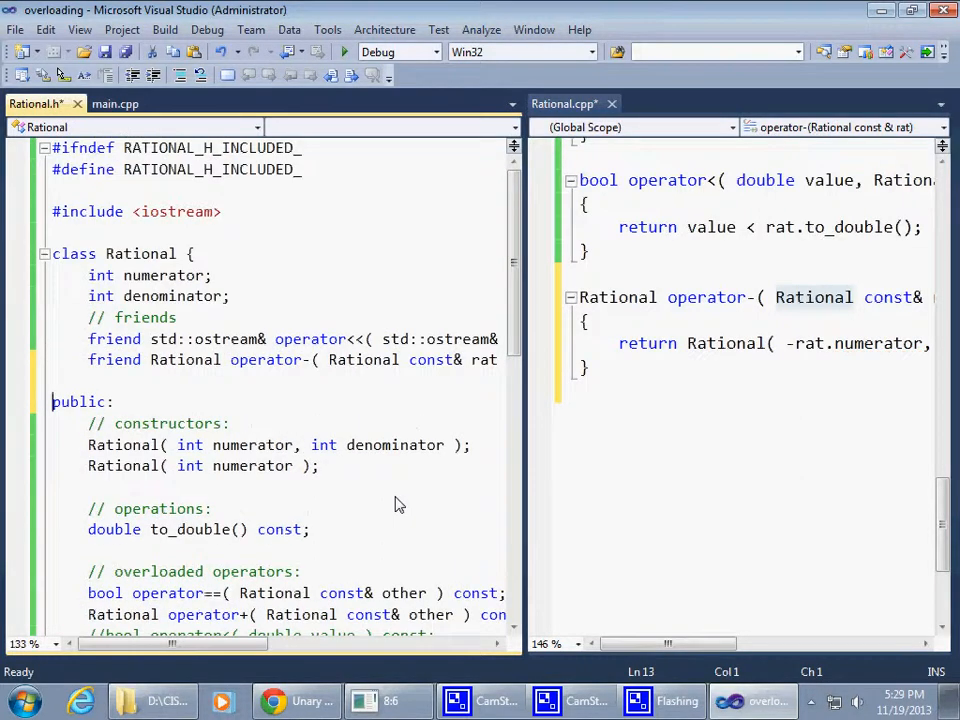
- In main.cpp, change the rat3 computation to -rat1 + rat2
click(114, 103)
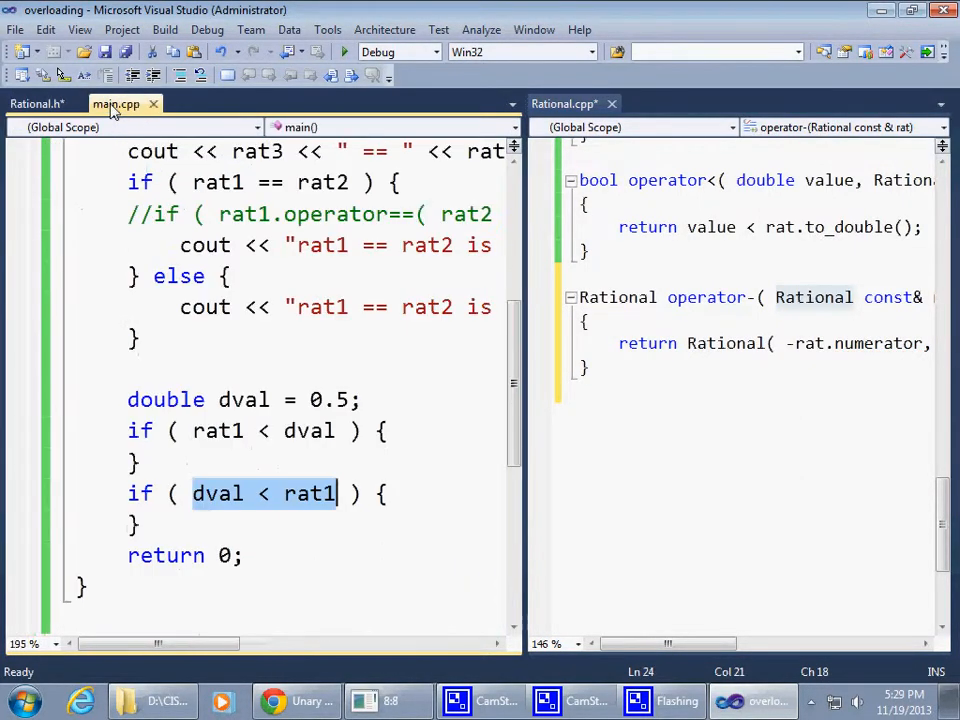
scroll(up, 3)
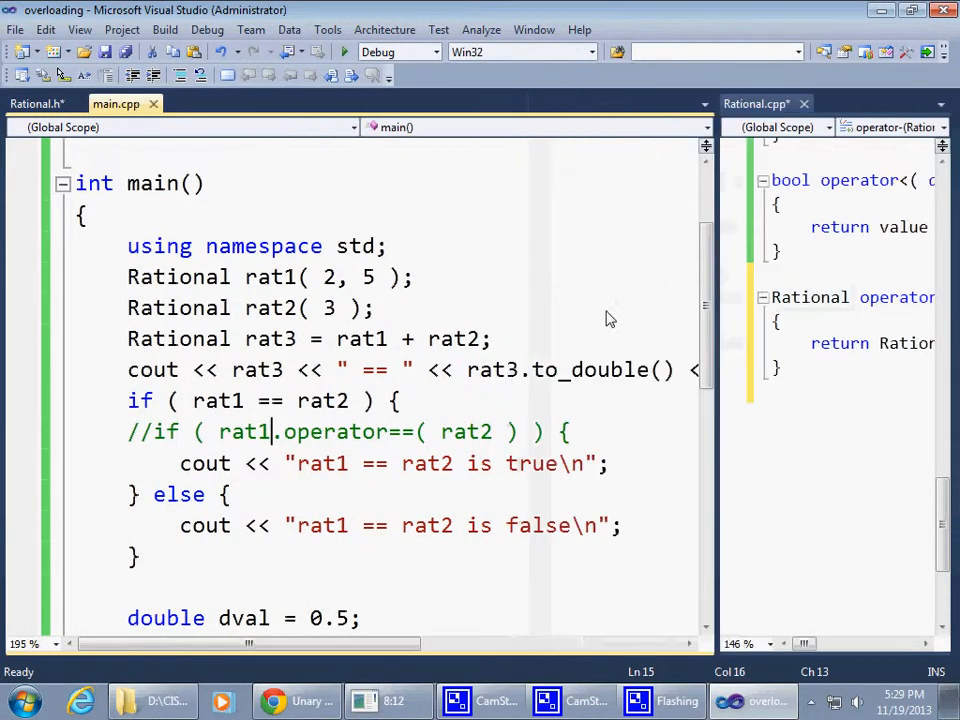
double_click(270, 338)
text(-)
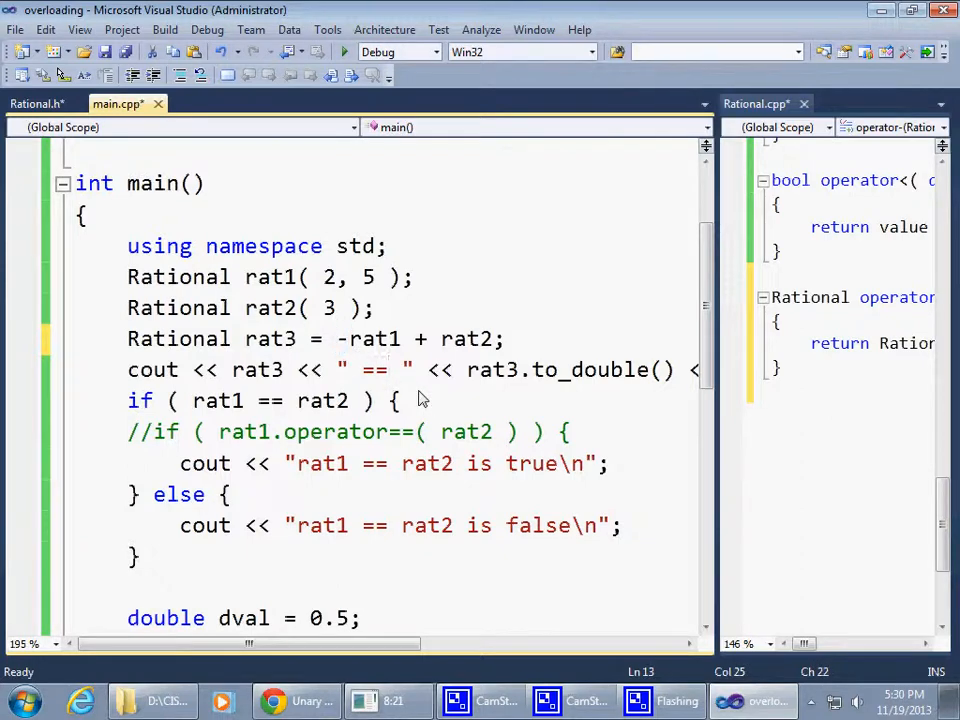
- Save all files and build the solution: 1 succeeded, 0 failed
key(ctrl+s)
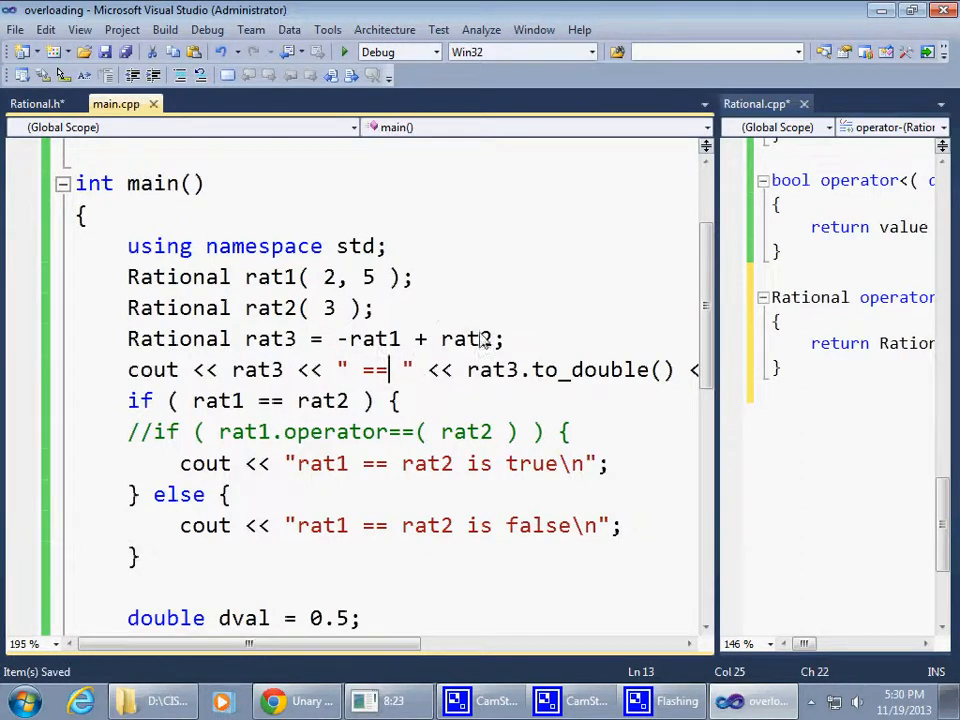
click(125, 51)
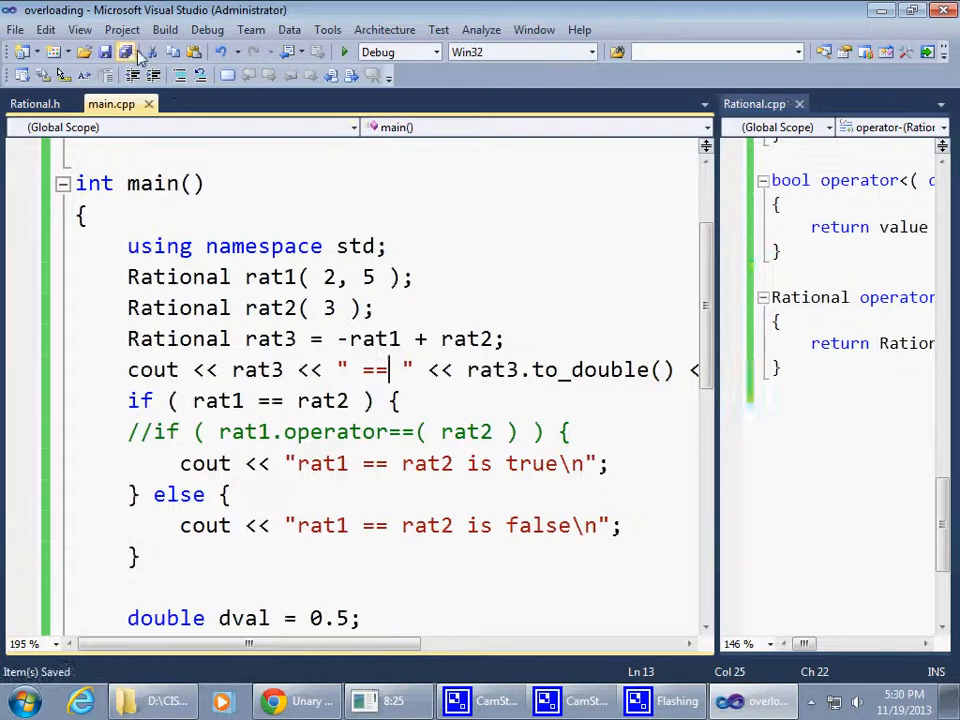
click(126, 52)
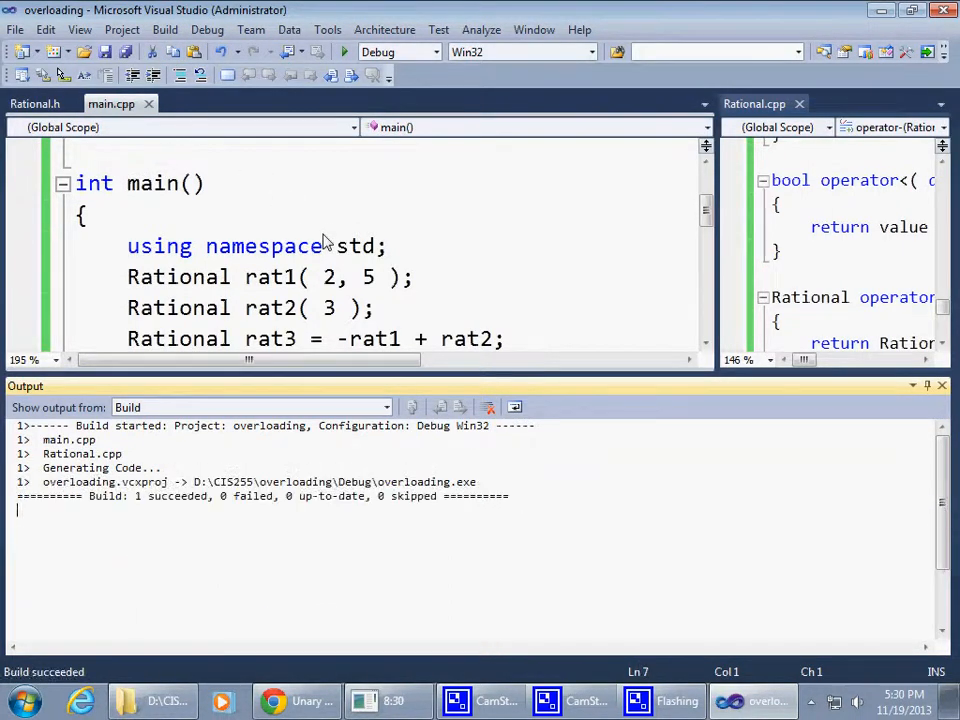
- Close the program console and the Output panel, then point out -rat1 in main.cpp
click(343, 52)
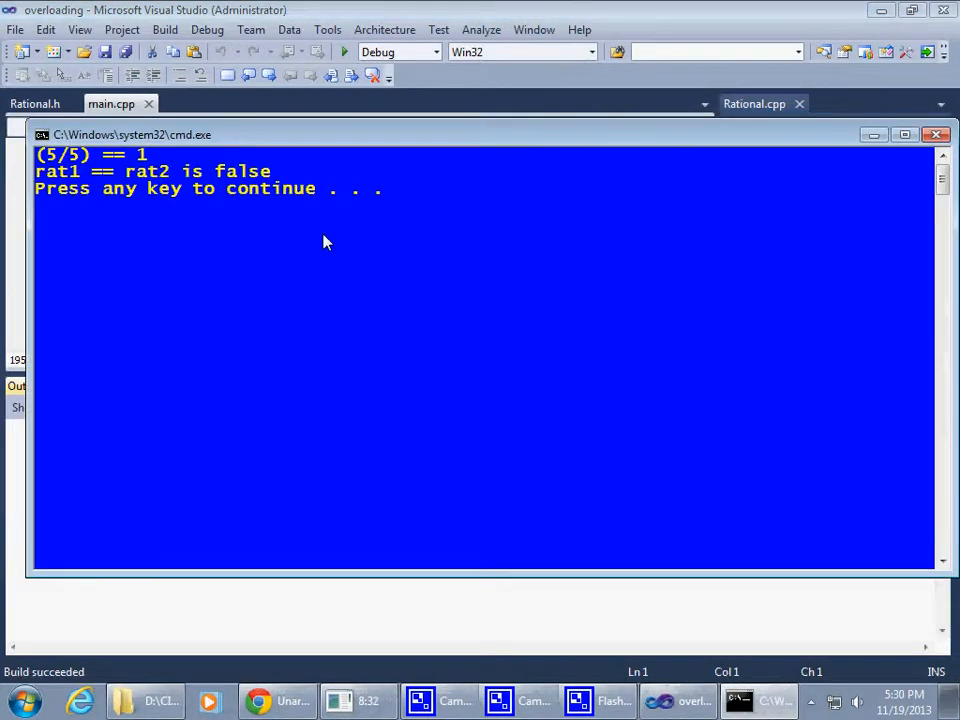
mouse_move(350, 259)
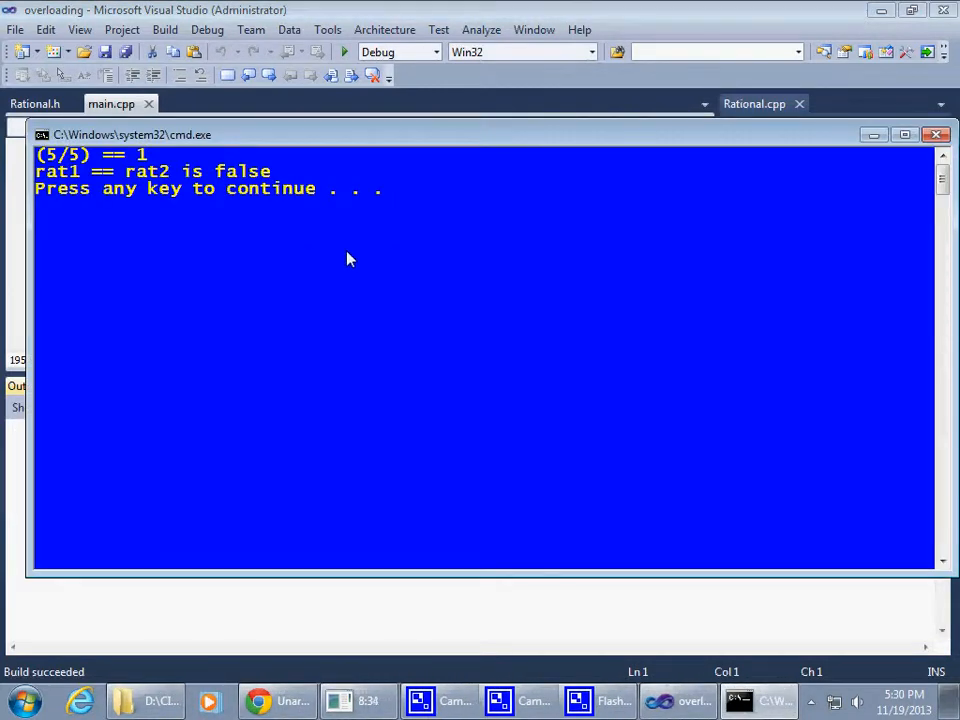
mouse_move(50, 155)
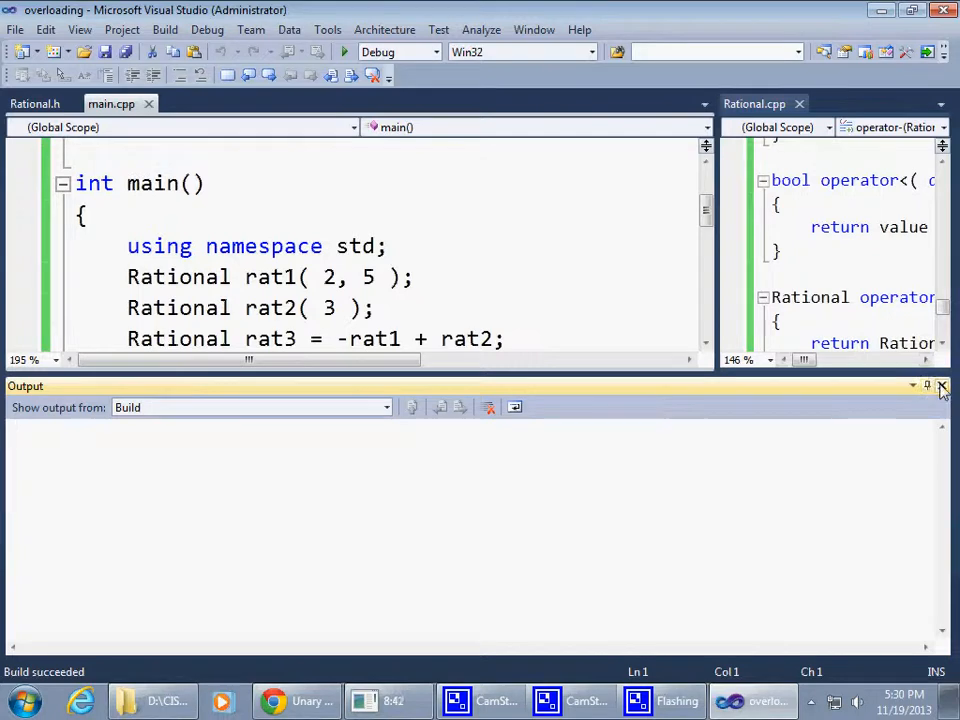
click(941, 386)
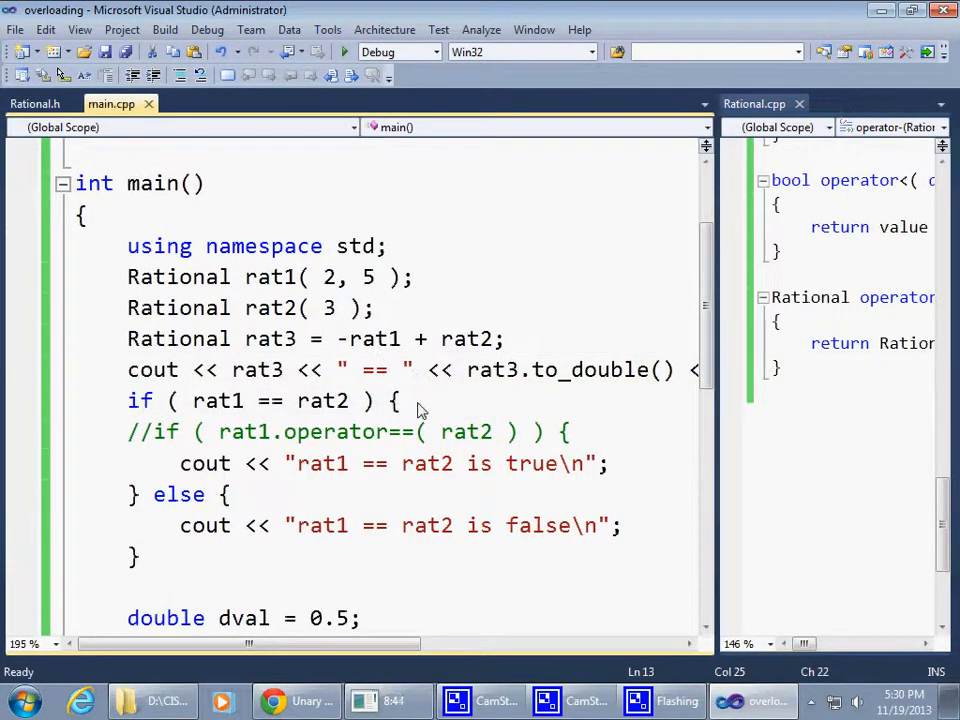
mouse_move(378, 372)
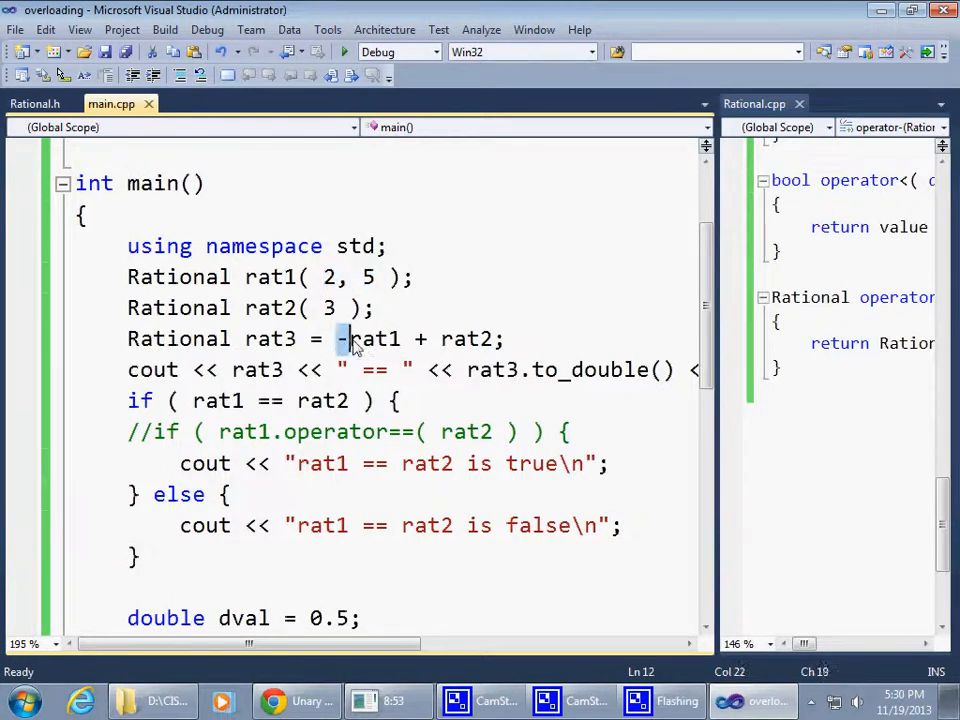
double_click(378, 339)
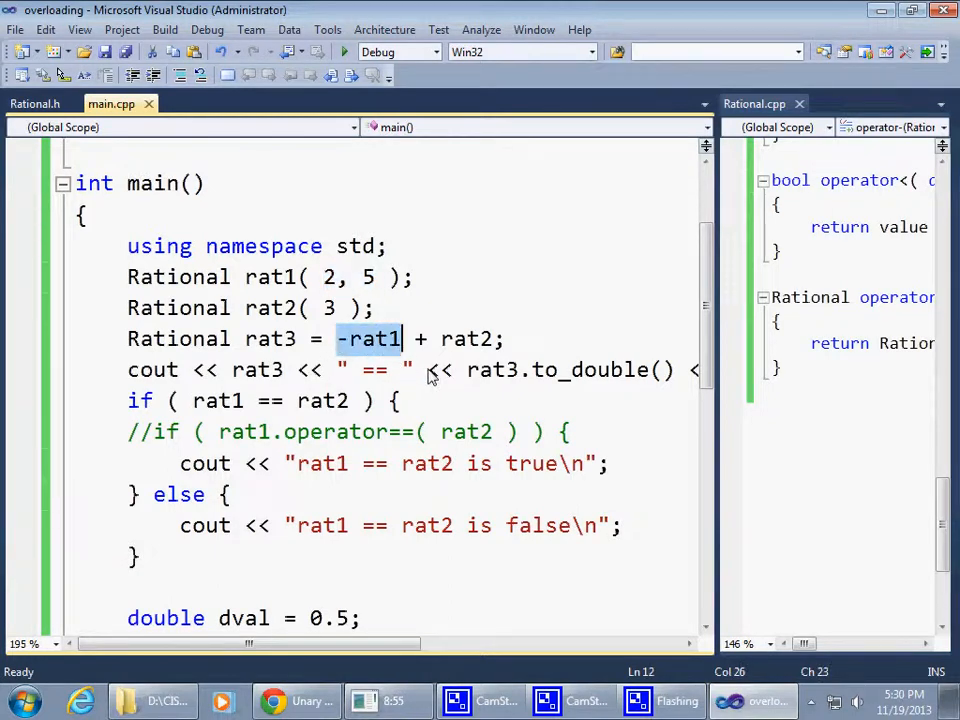
click(518, 369)
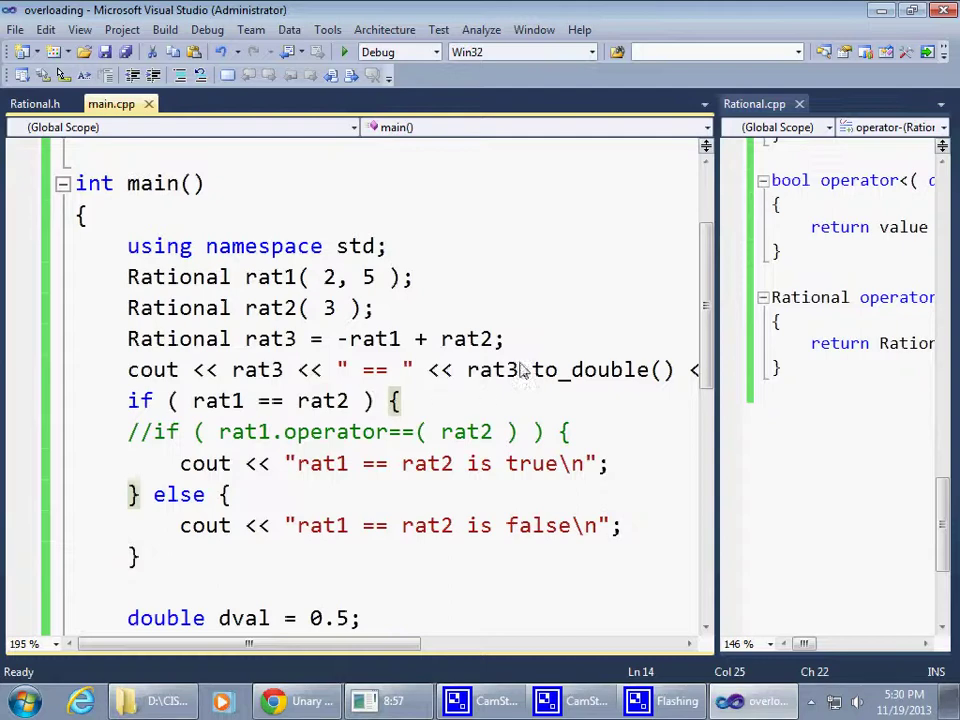
- Add 'rat3 = -rat3;' in main and rebuild to show (-5/5) == -1
click(505, 338)
text(rat)
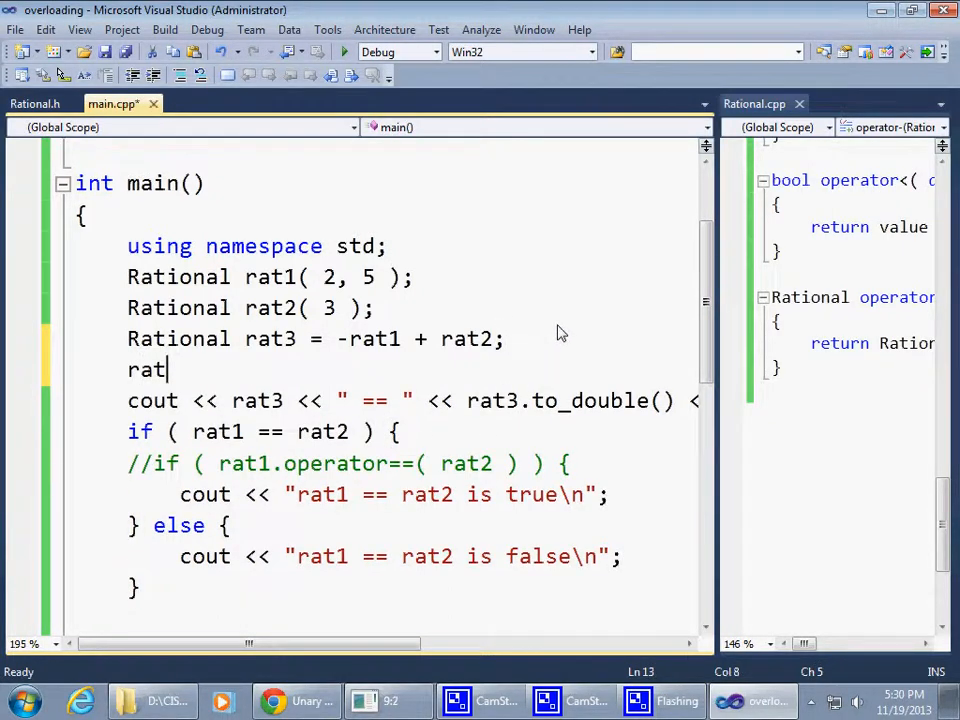
text(3)
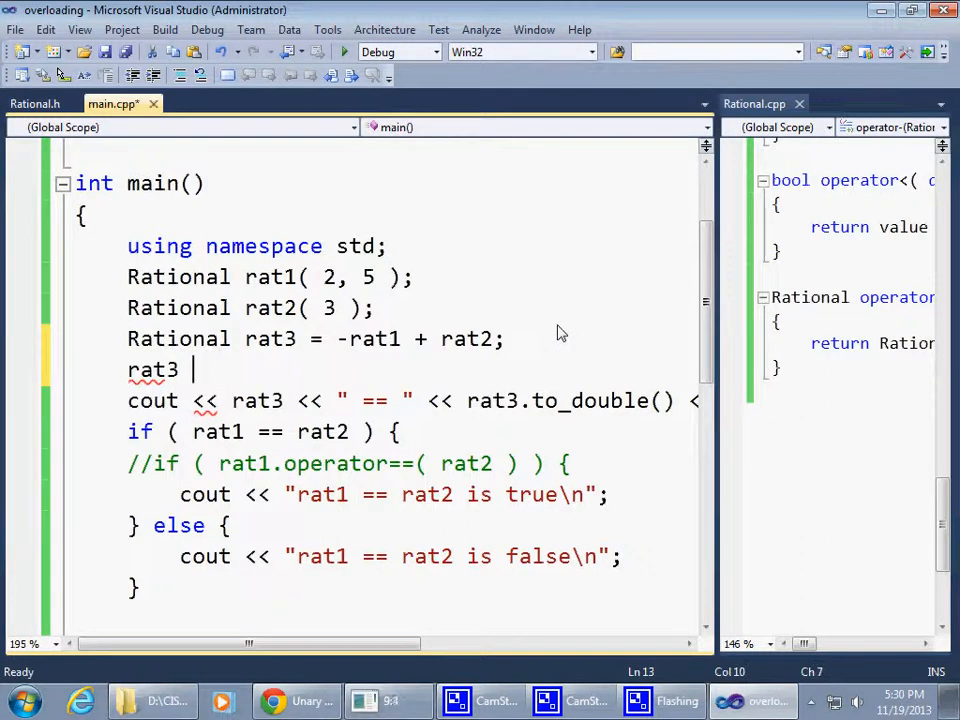
text(= rat)
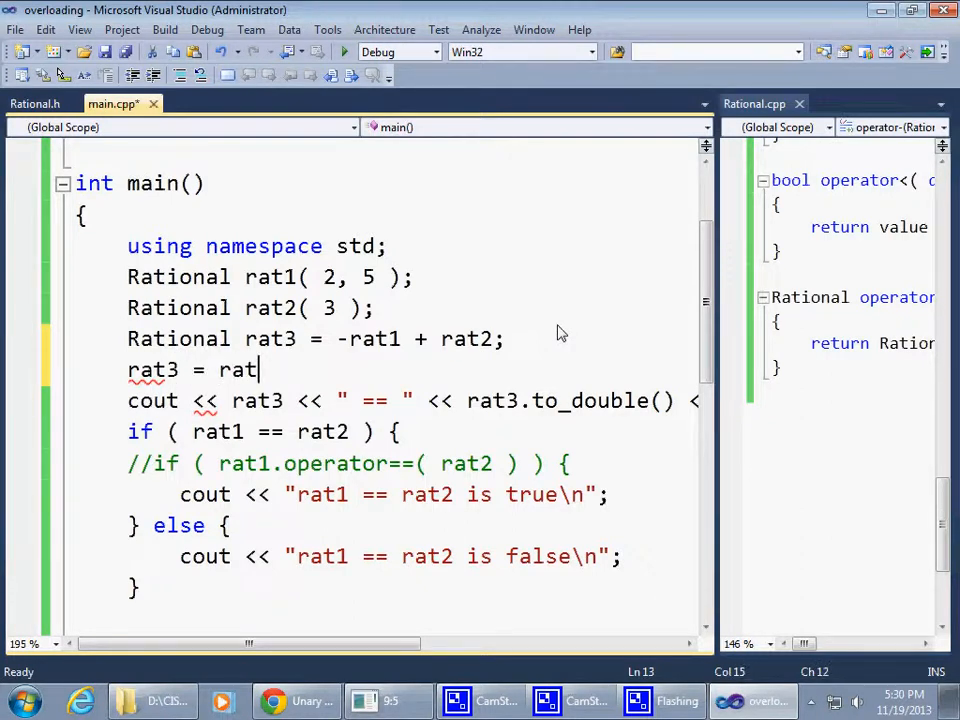
text(3;)
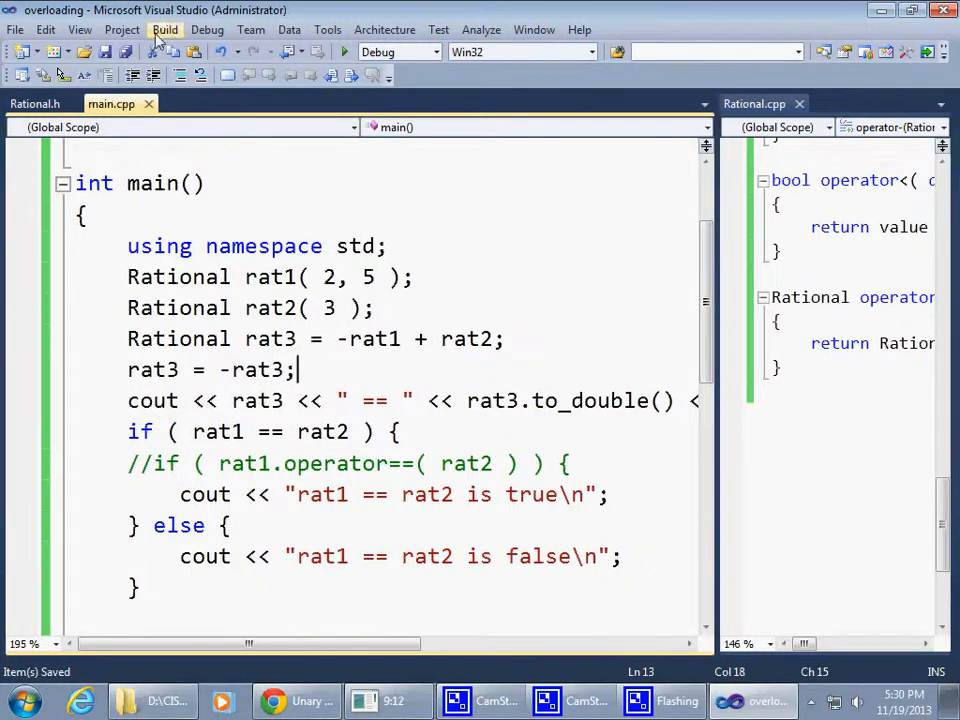
click(165, 29)
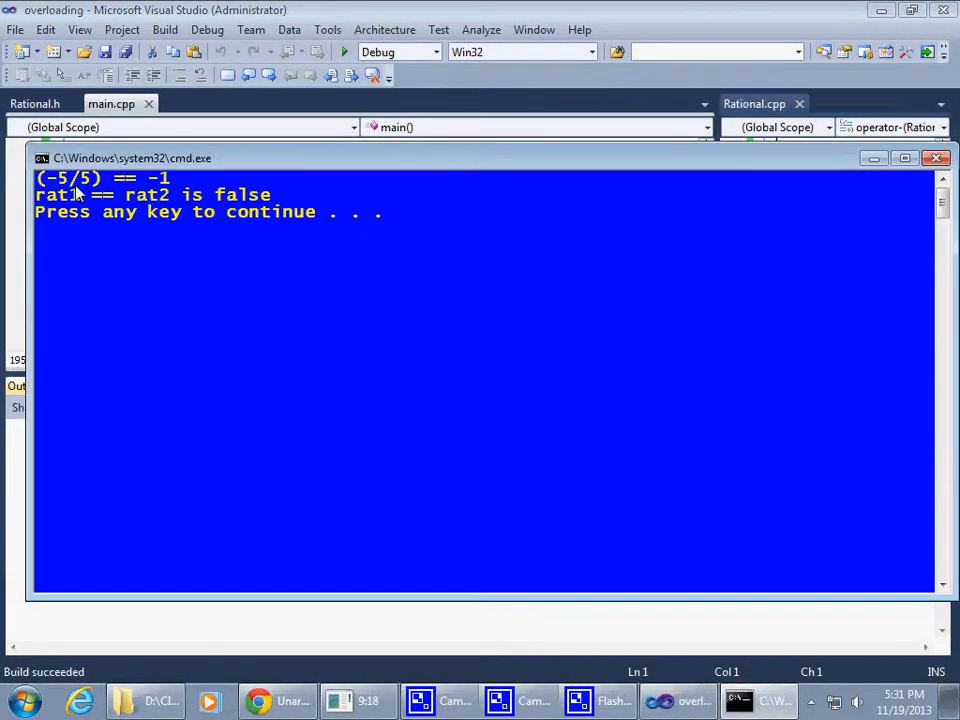
mouse_move(650, 242)
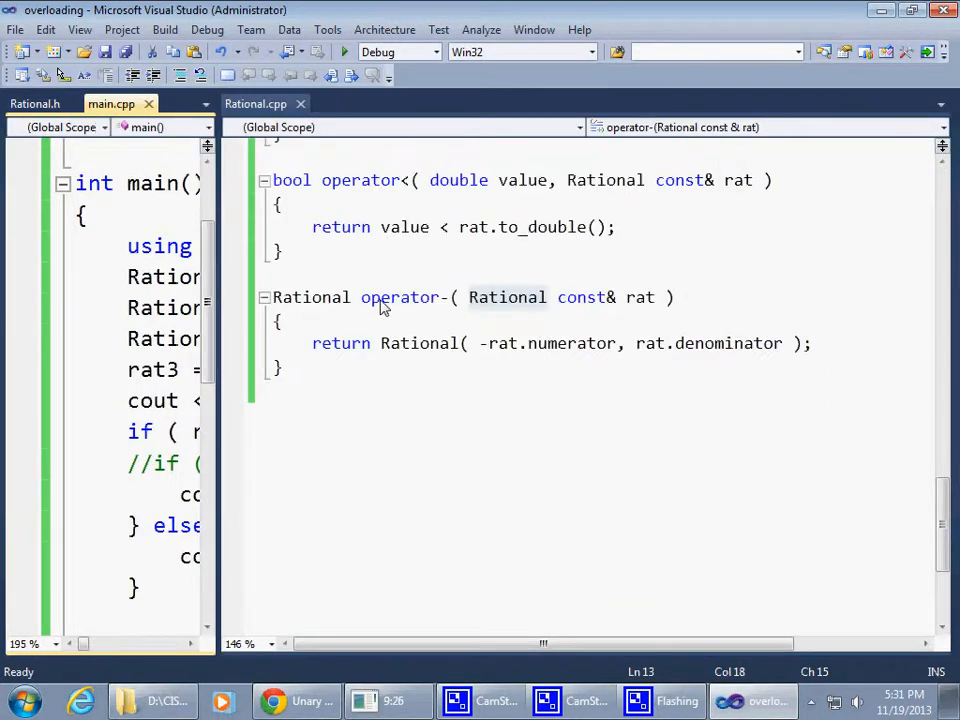
- Highlight operator-, -rat.numerator, rat.denominator and the rat3 = -rat3 assignment
double_click(400, 297)
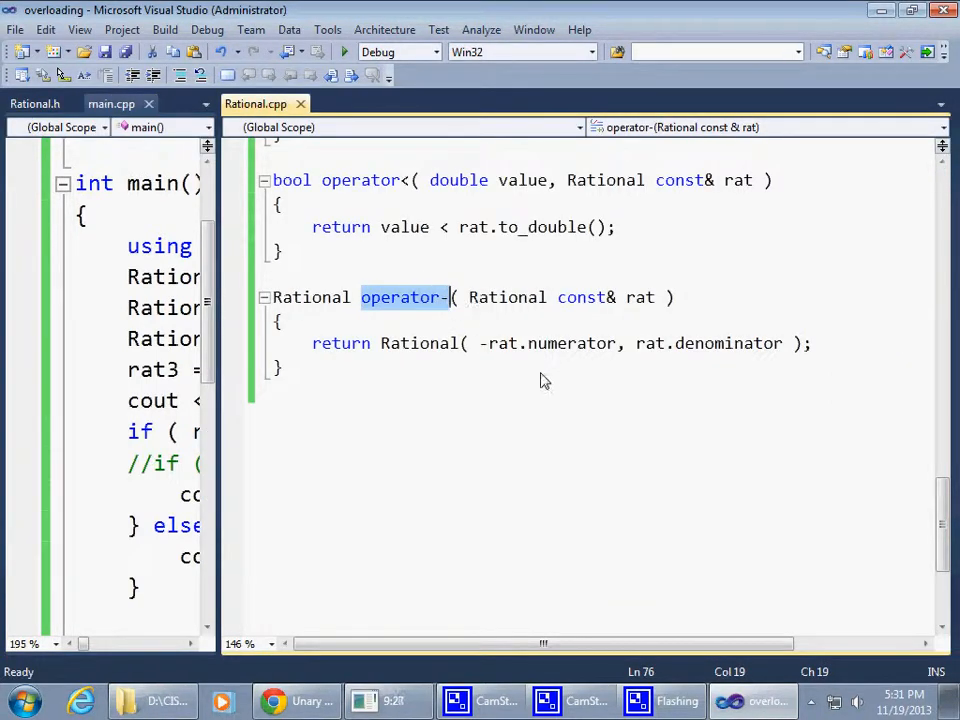
double_click(573, 343)
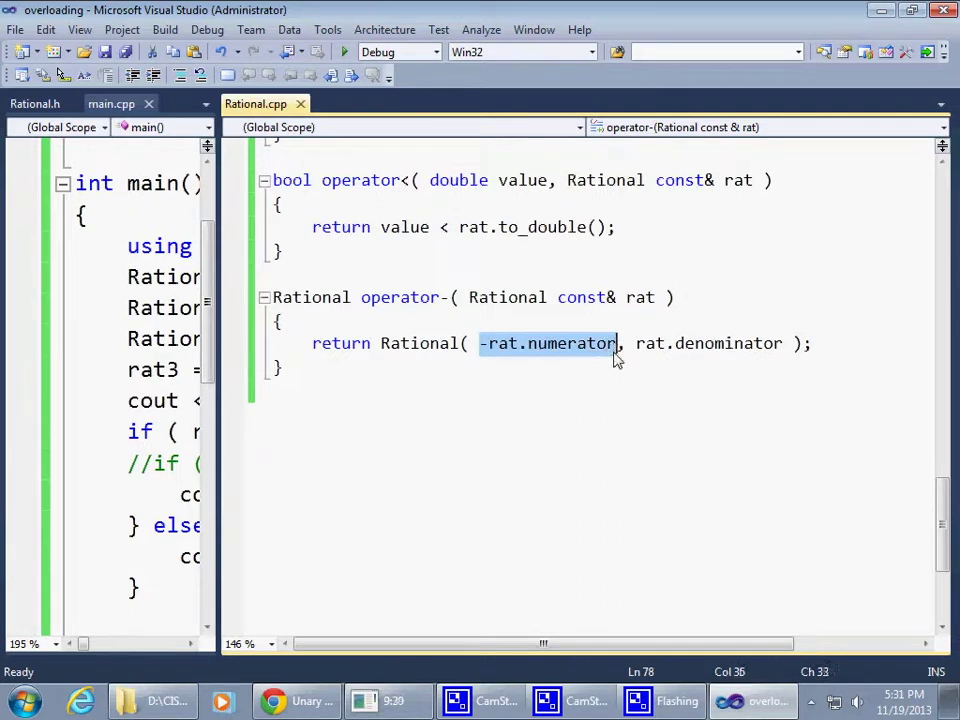
mouse_move(670, 363)
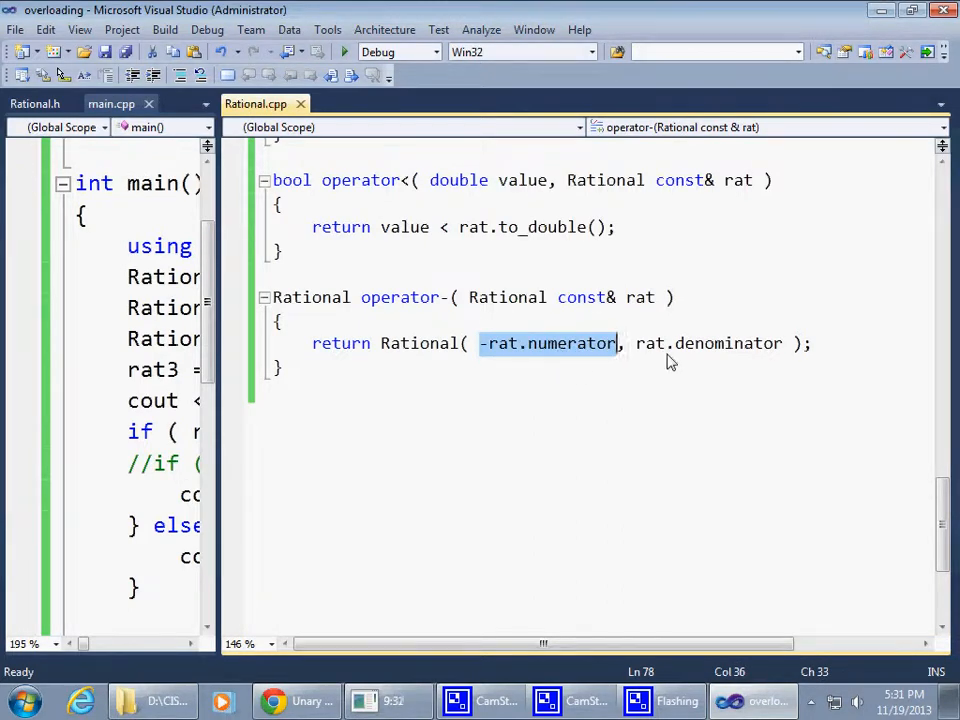
double_click(700, 343)
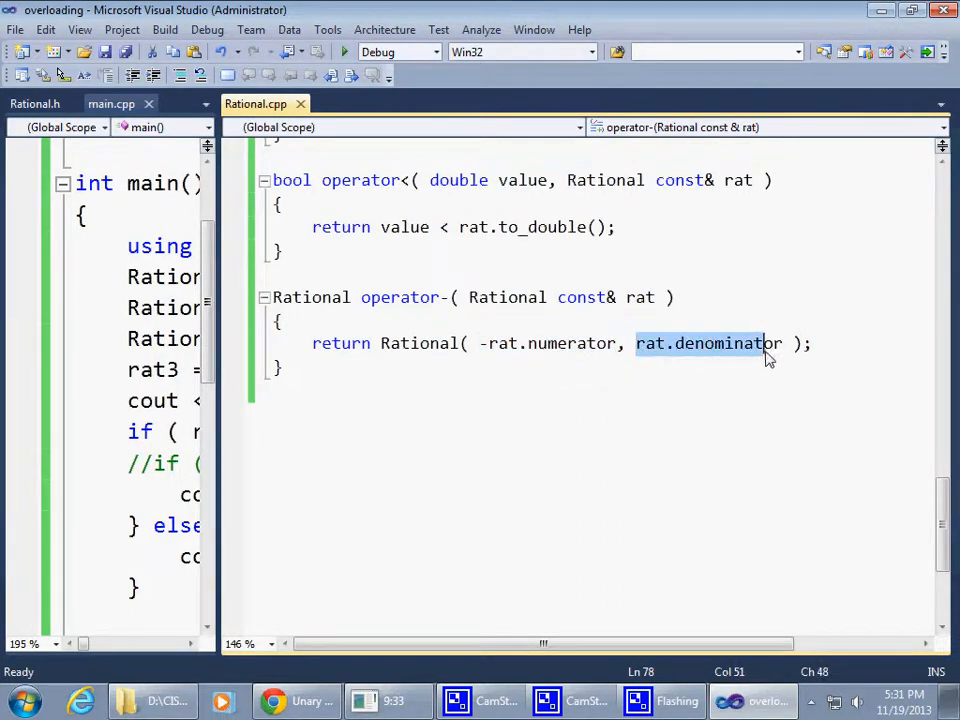
mouse_move(585, 343)
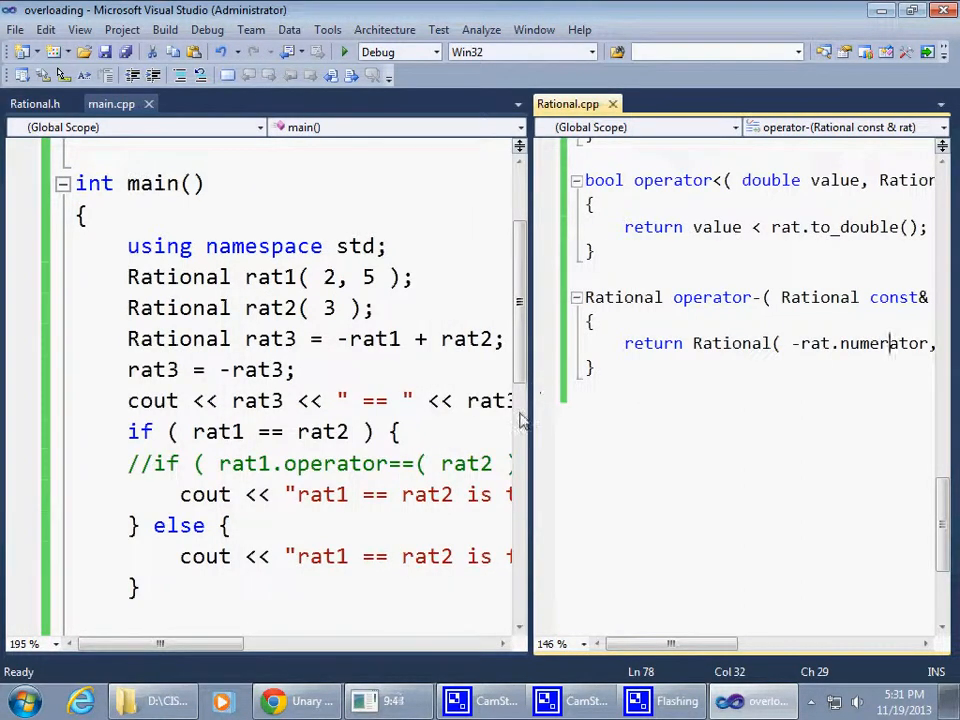
click(200, 369)
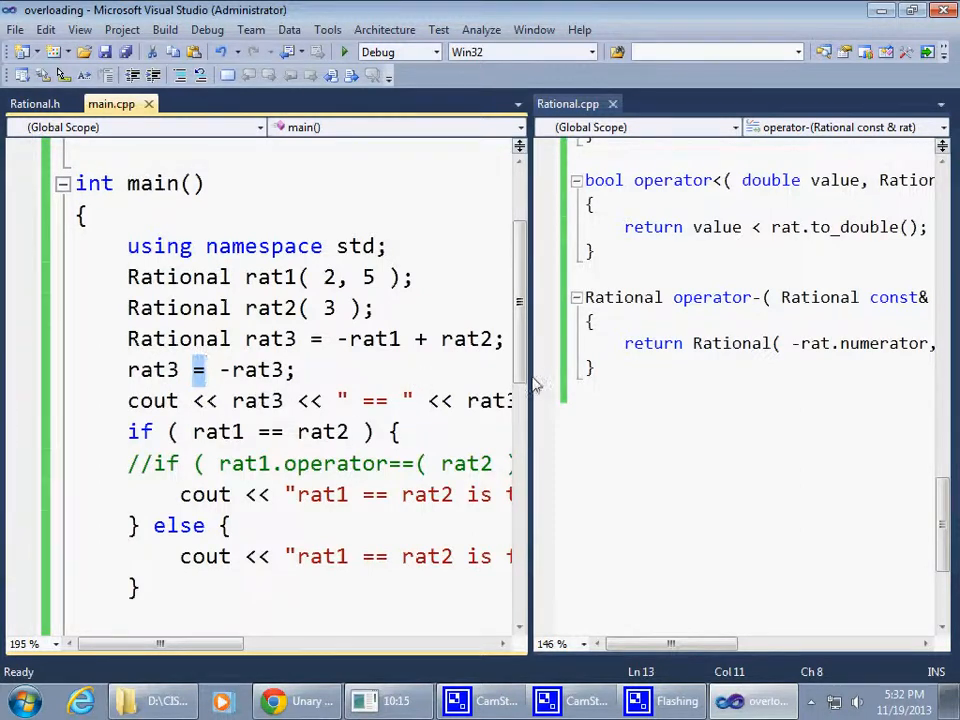
- Widen the Rational.cpp pane and add a 'private:' section at the end of Rational.h
drag(530, 400, 400, 400)
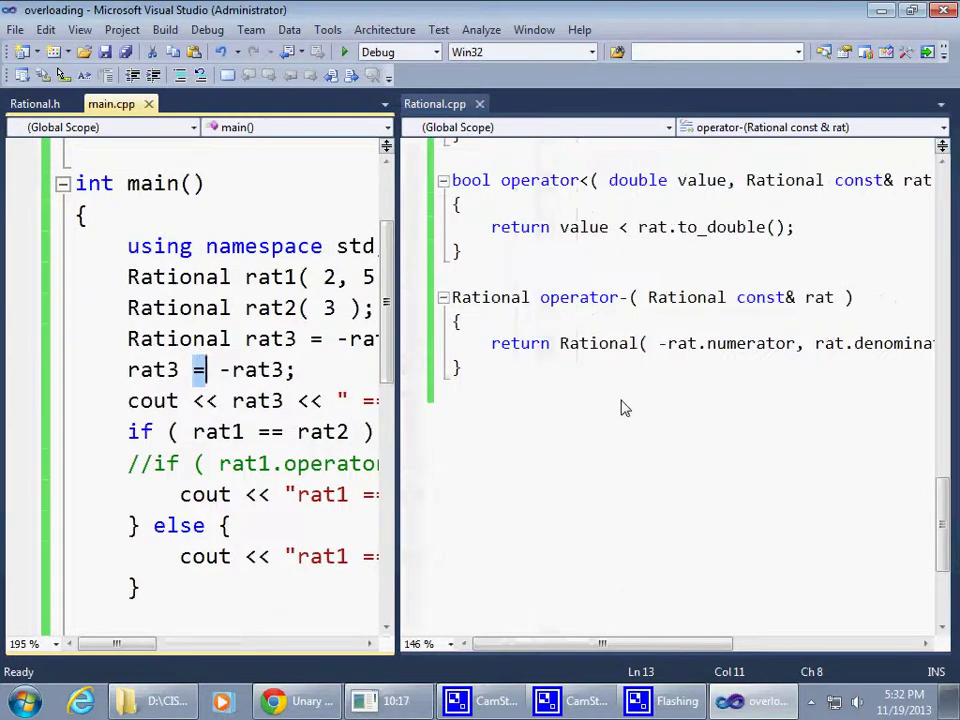
click(35, 103)
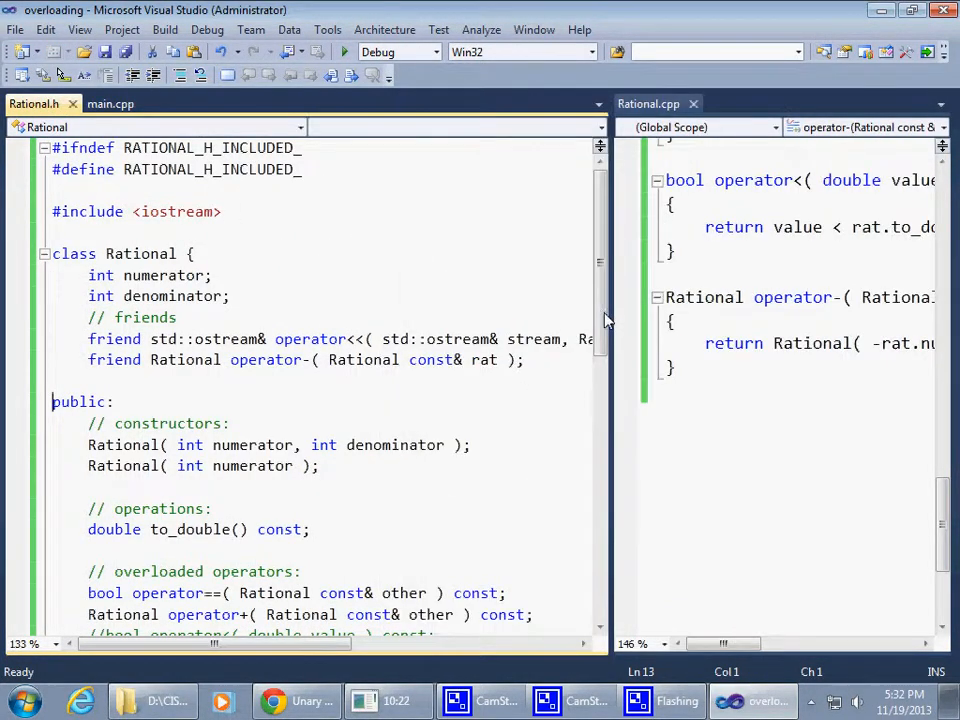
scroll(down, 3)
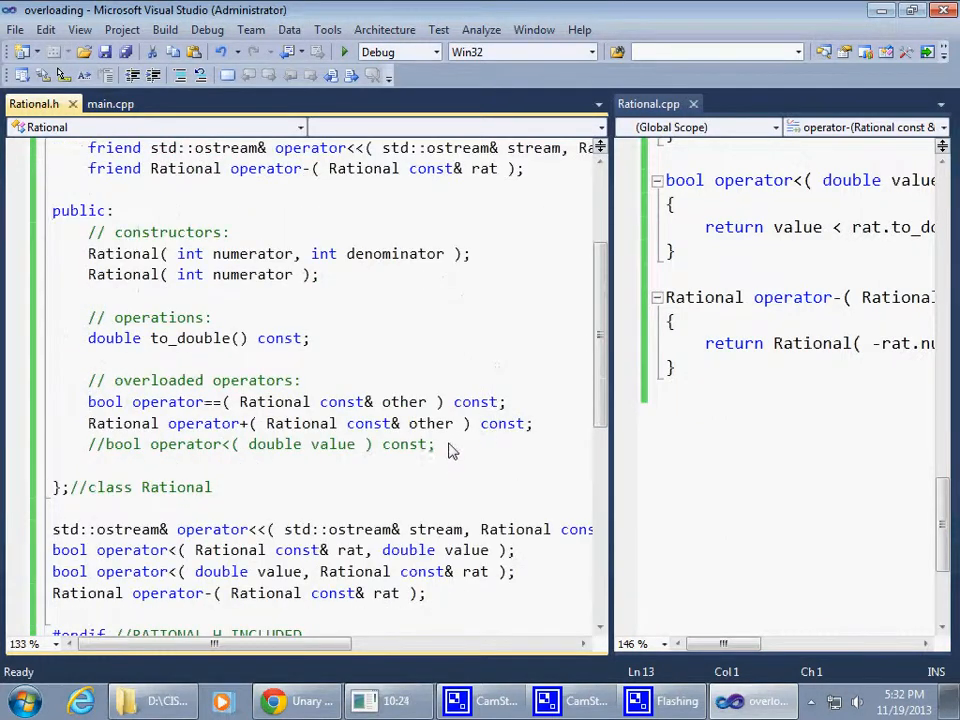
text(p)
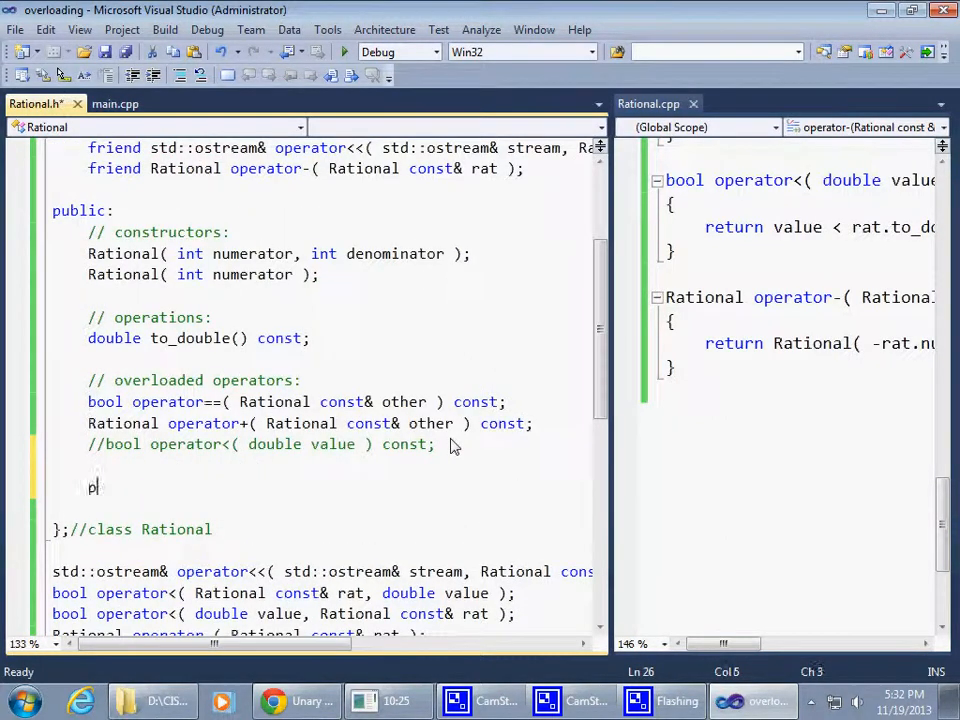
text(rivate:)
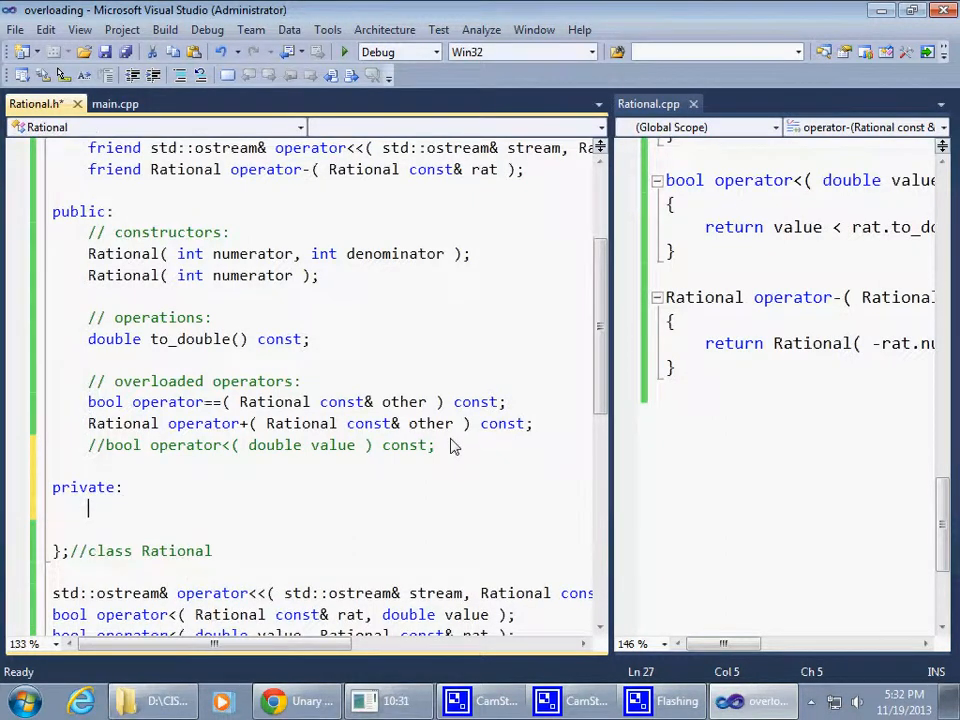
- Start the private declaration 'Rational& operator=('
text(R)
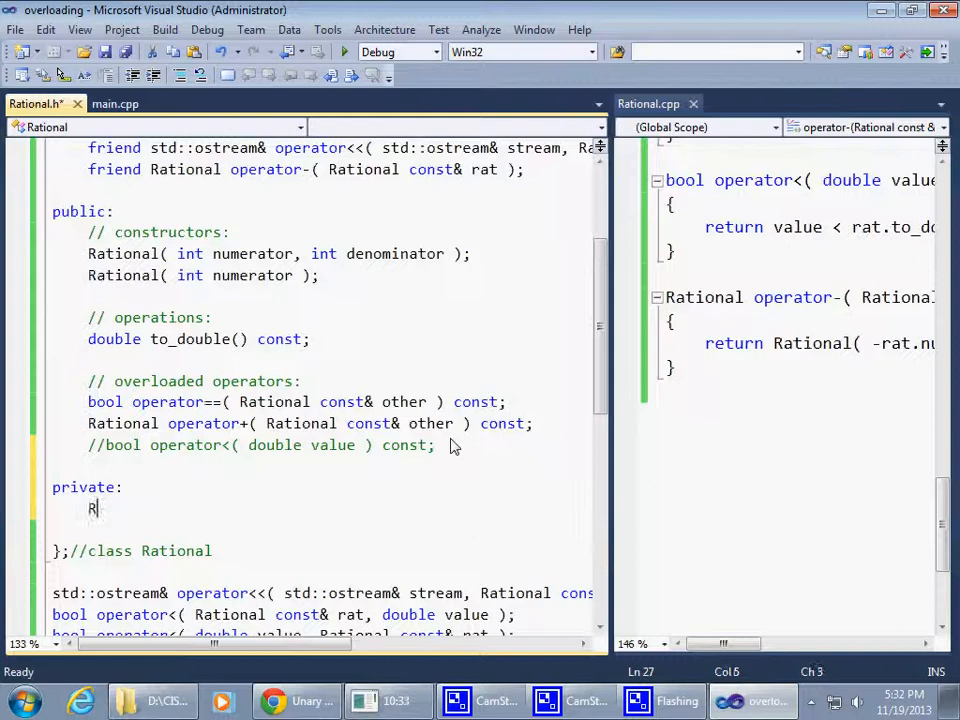
text(ational)
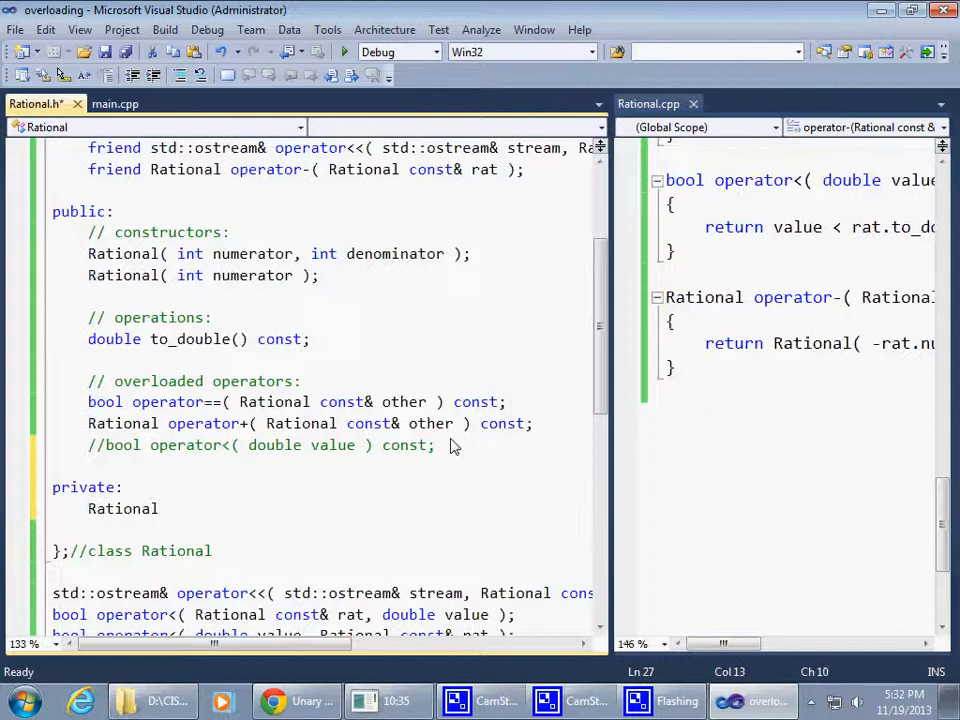
text(&)
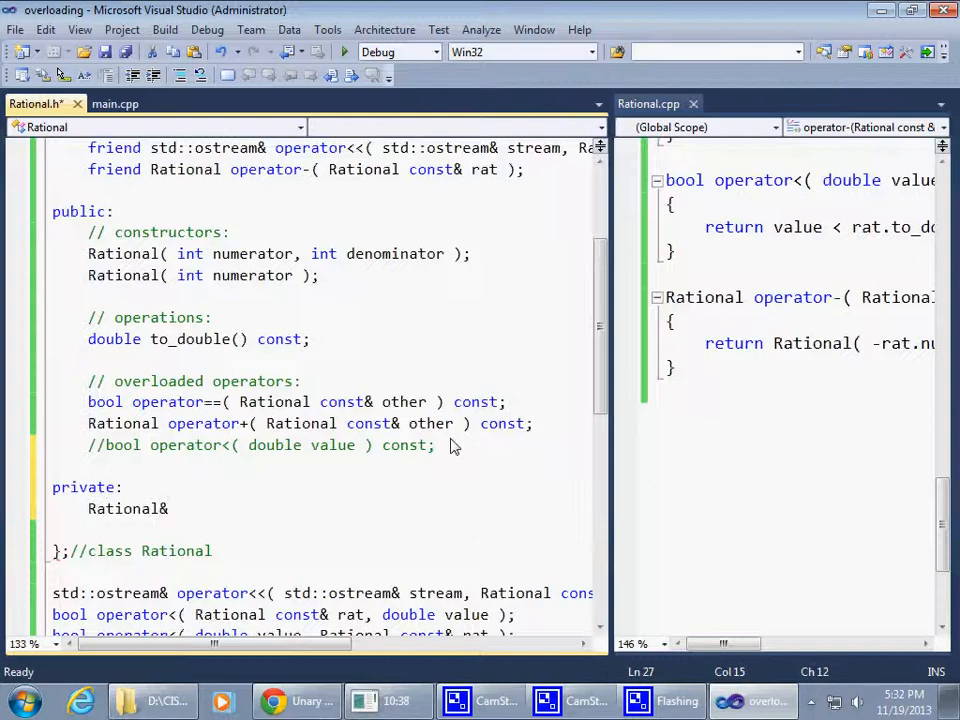
text(operator)
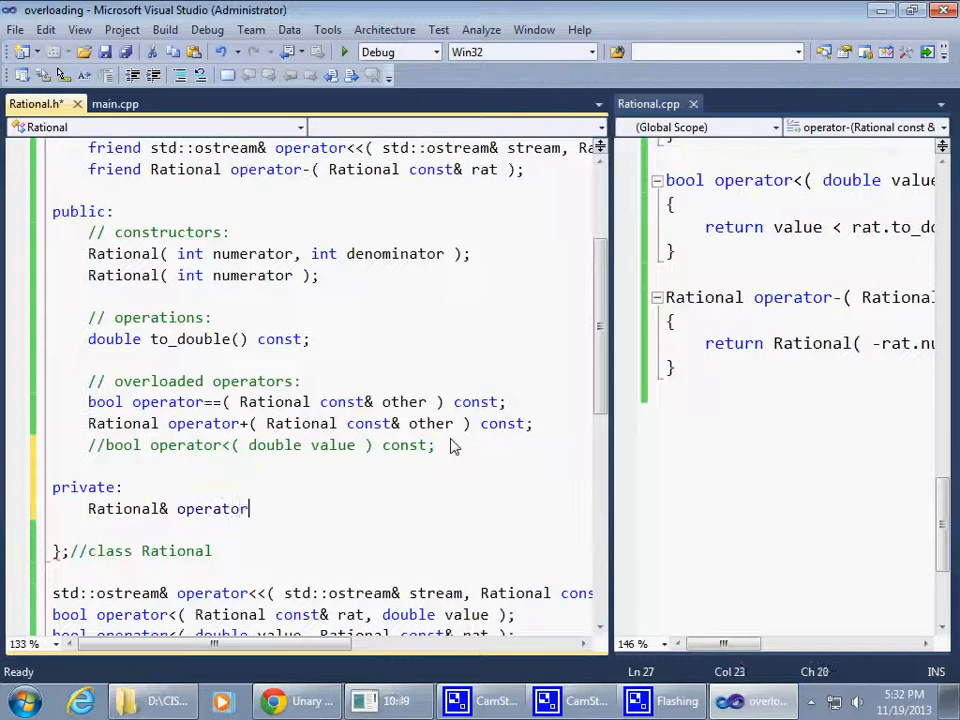
text(=()
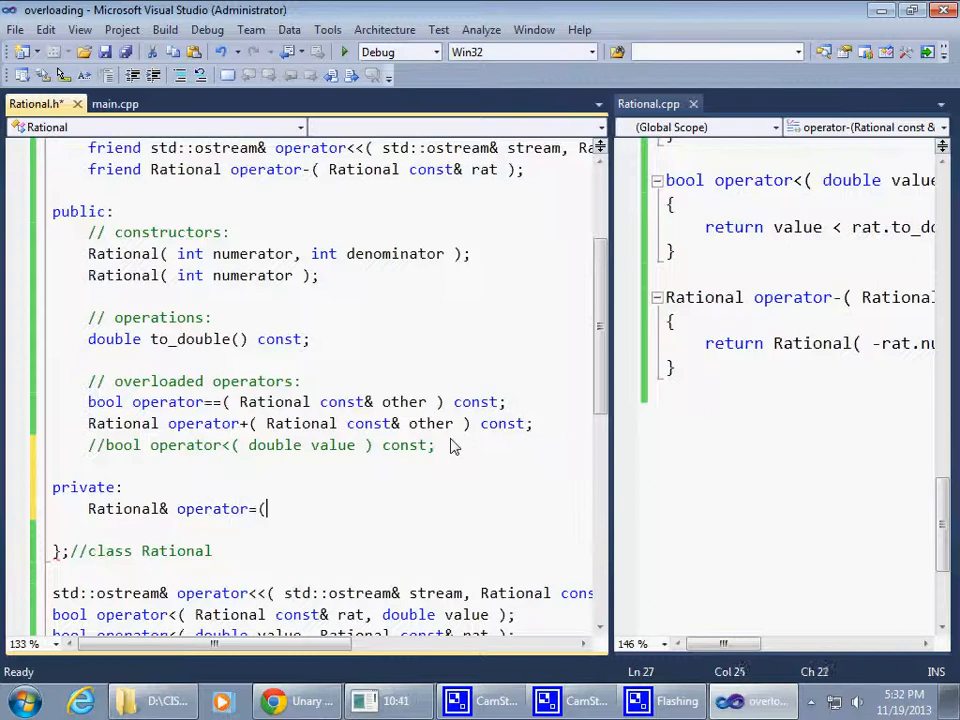